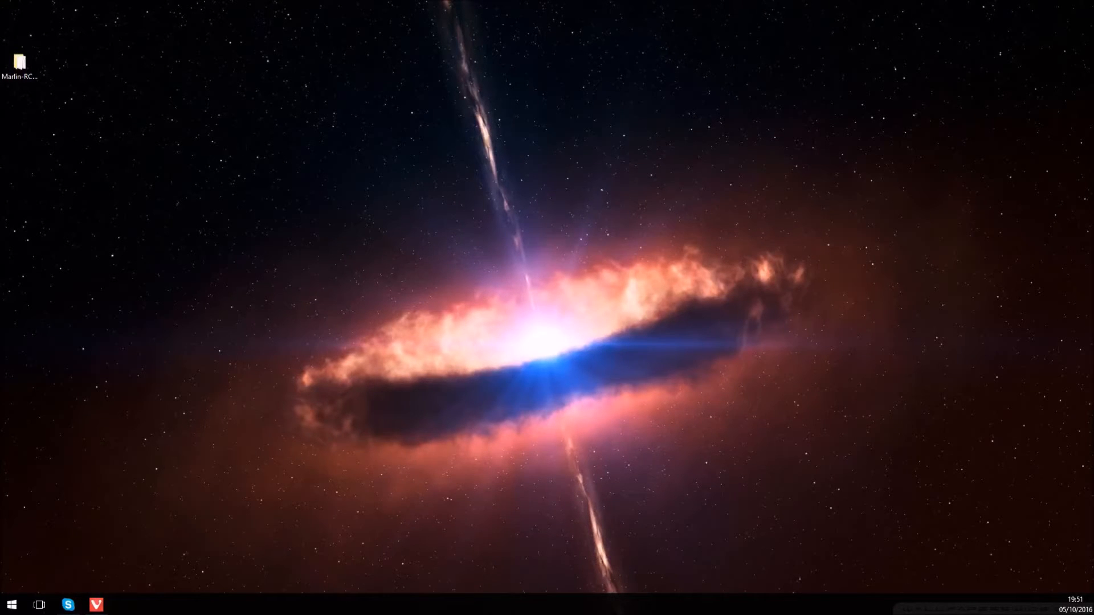
# Step: From the 'arduino ide' Google results, reach the Arduino Software download page for 1.6.12
pyautogui.click(96, 605)
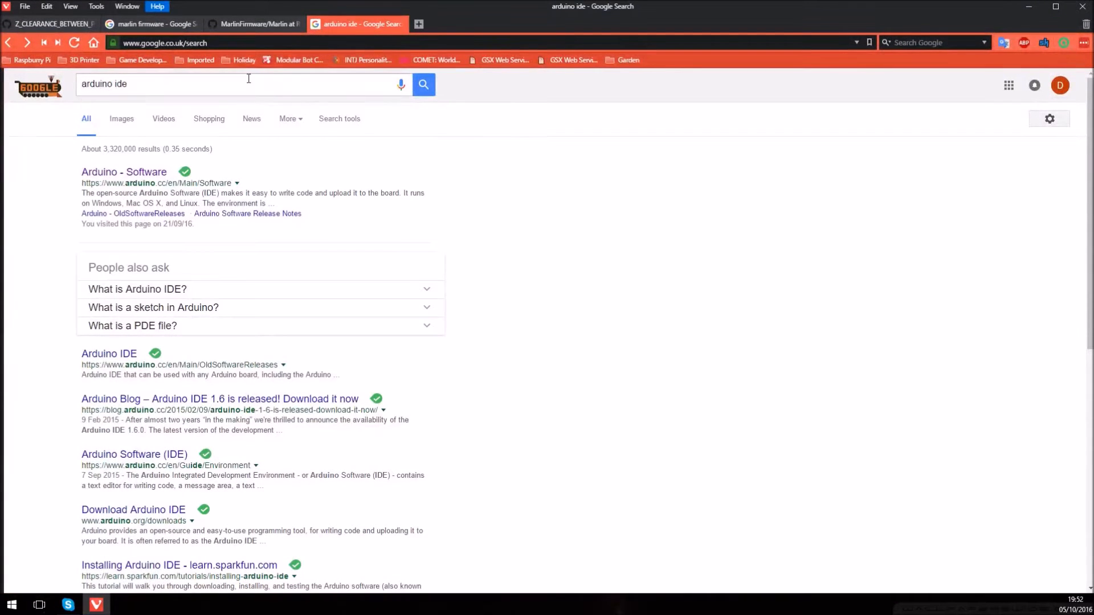
pyautogui.moveTo(389, 27)
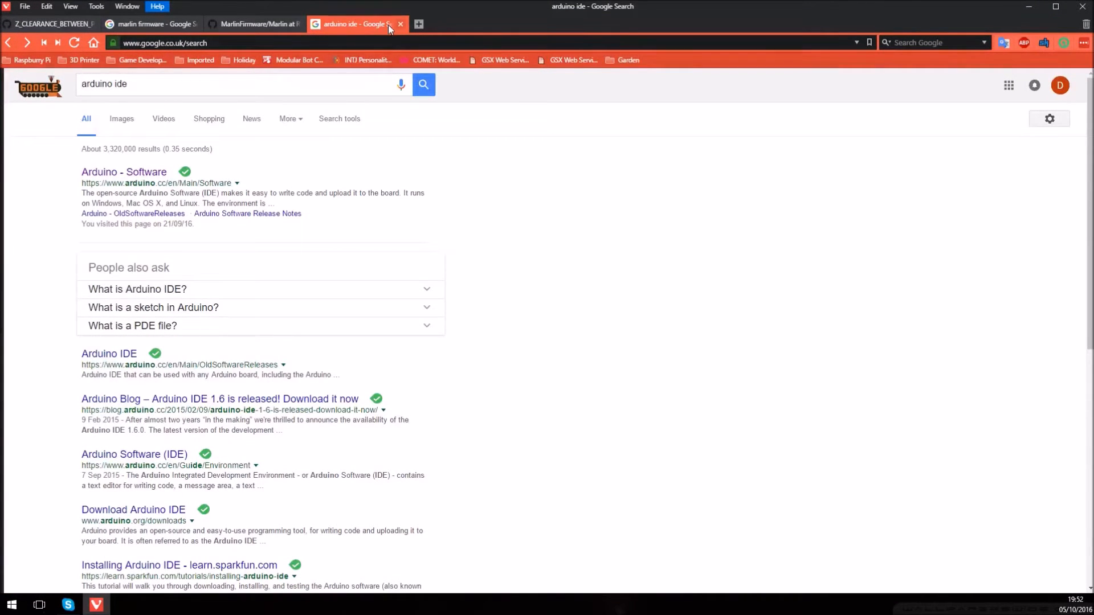
pyautogui.click(124, 172)
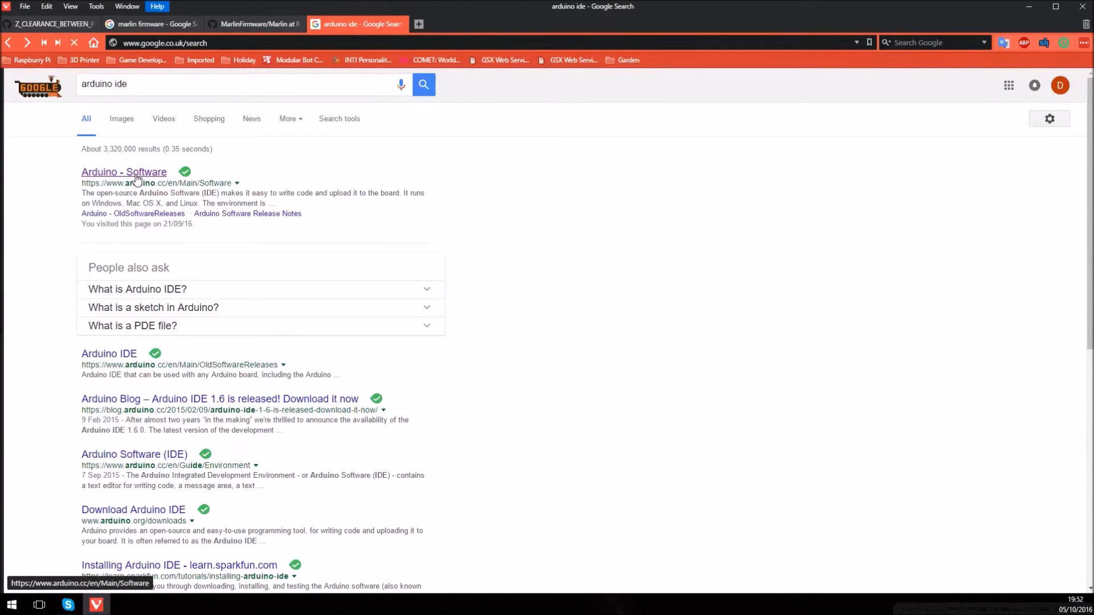
pyautogui.moveTo(293, 176)
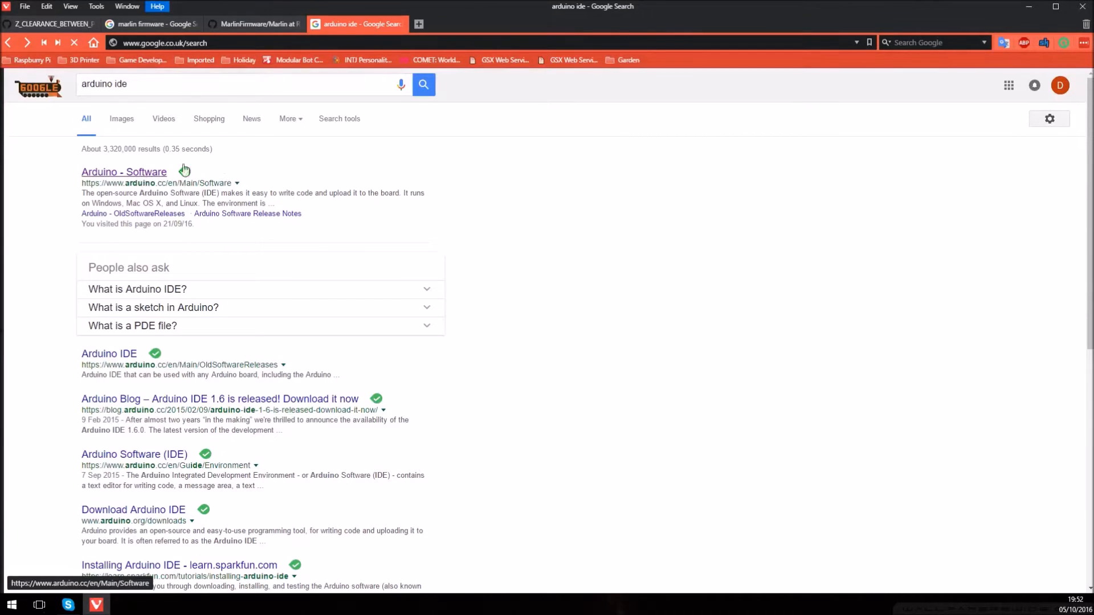
pyautogui.click(123, 172)
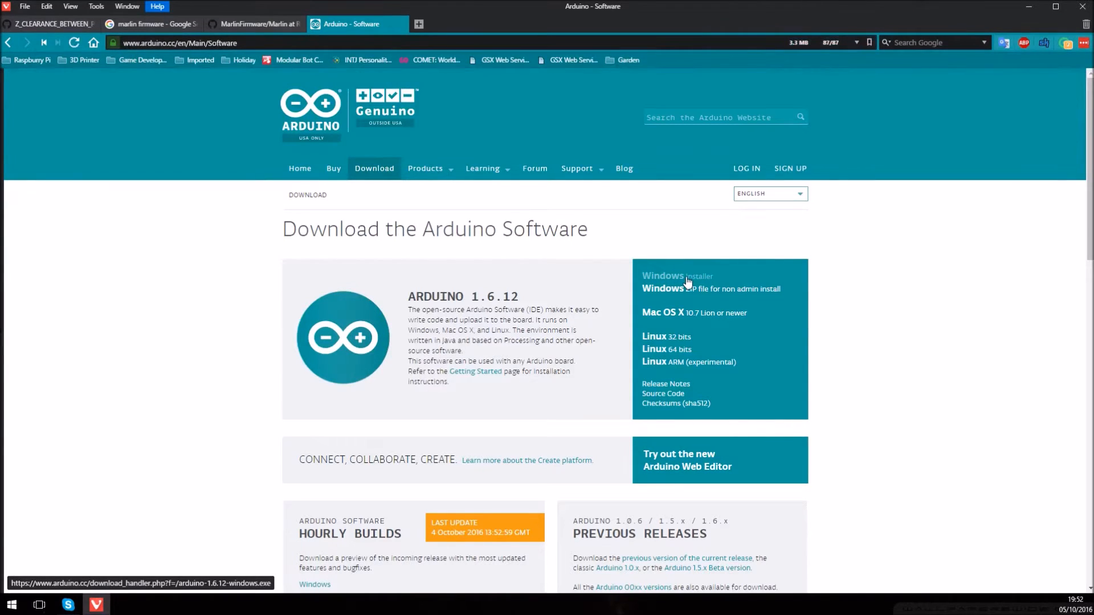
# Step: Reach the MarlinFirmware/Marlin GitHub repository from the marlin firmware search results
pyautogui.click(151, 23)
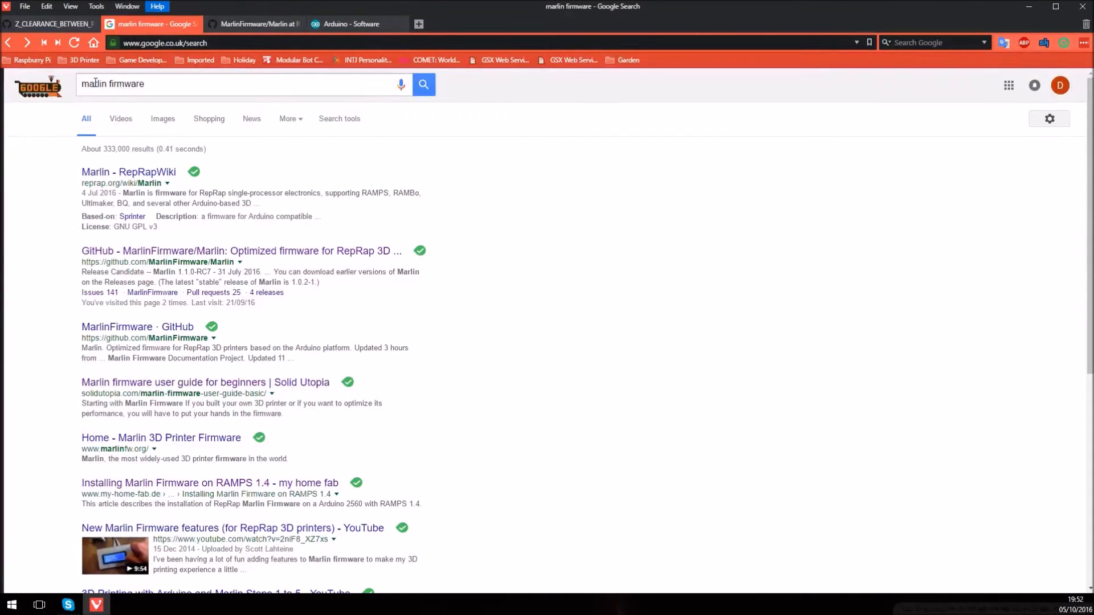
pyautogui.moveTo(124, 275)
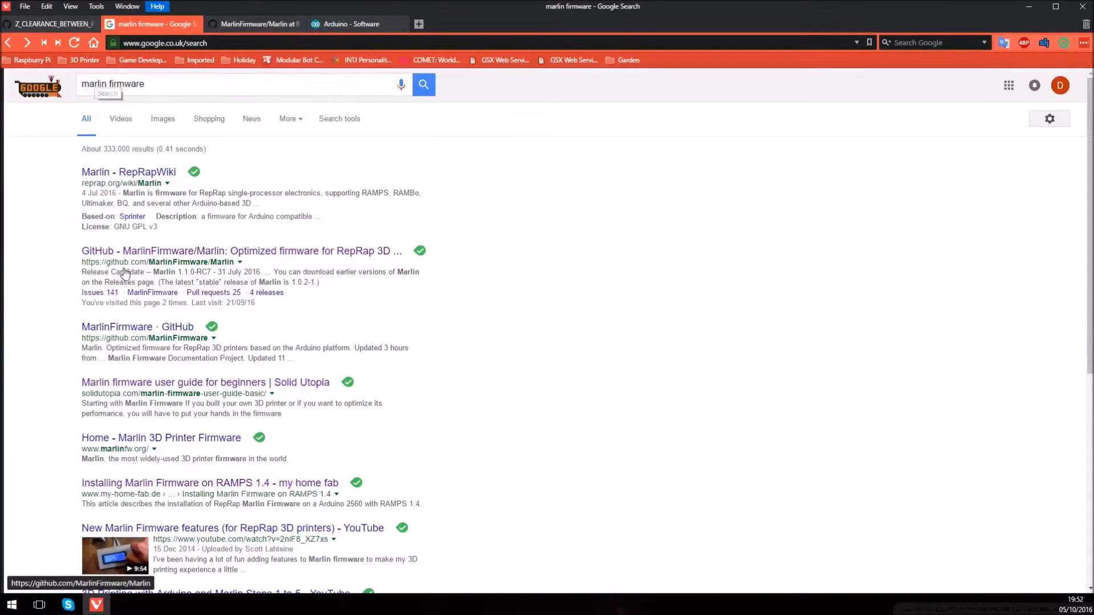
pyautogui.click(240, 251)
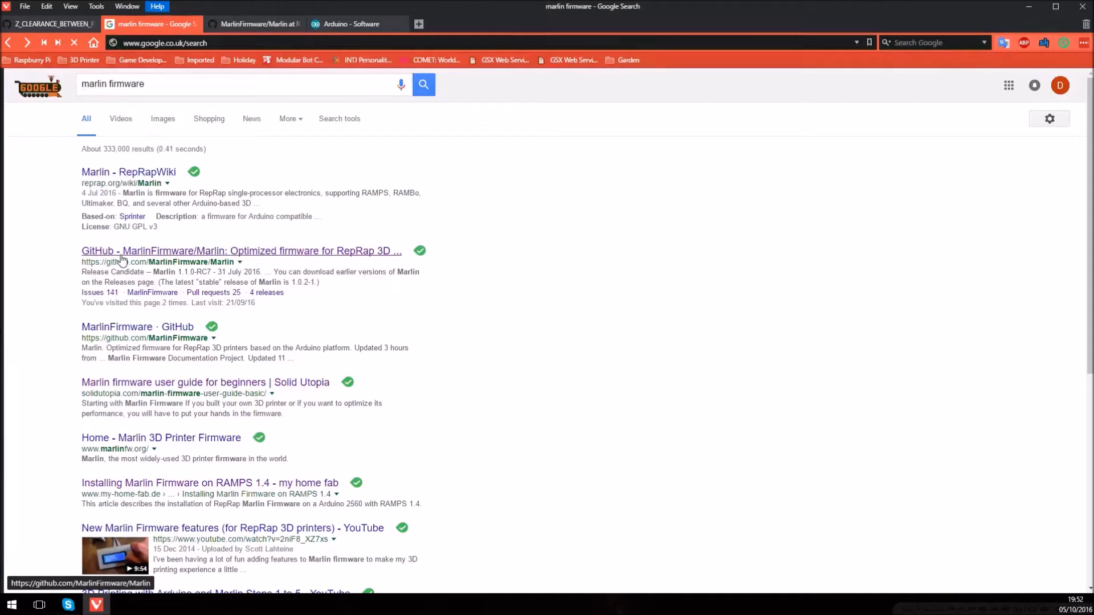
pyautogui.click(241, 251)
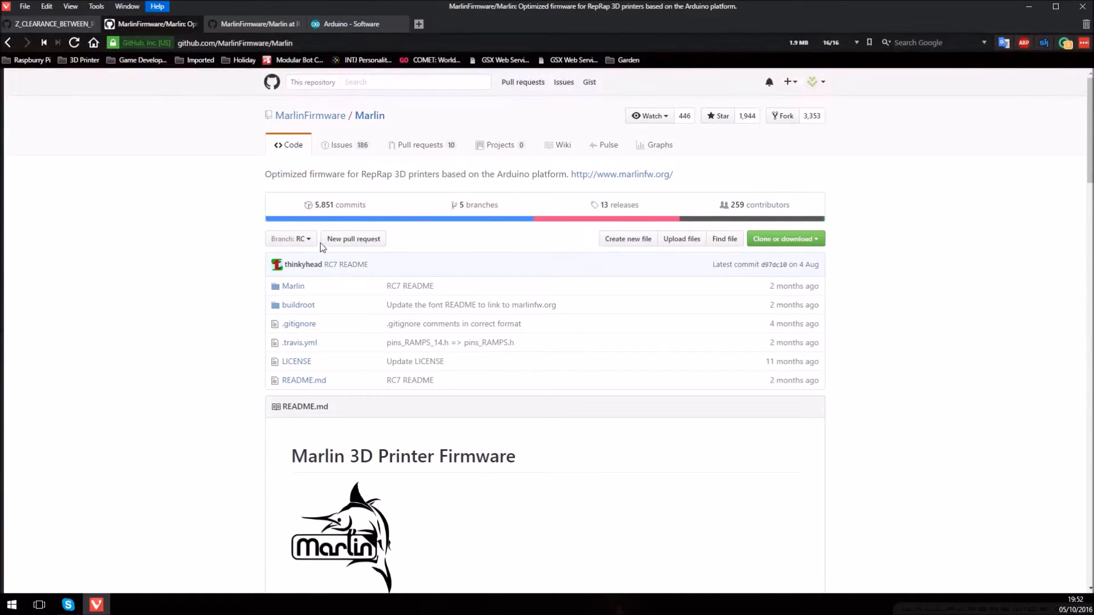
# Step: Switch the repository to the RCBugFix branch and bring up the Clone or download options
pyautogui.click(289, 239)
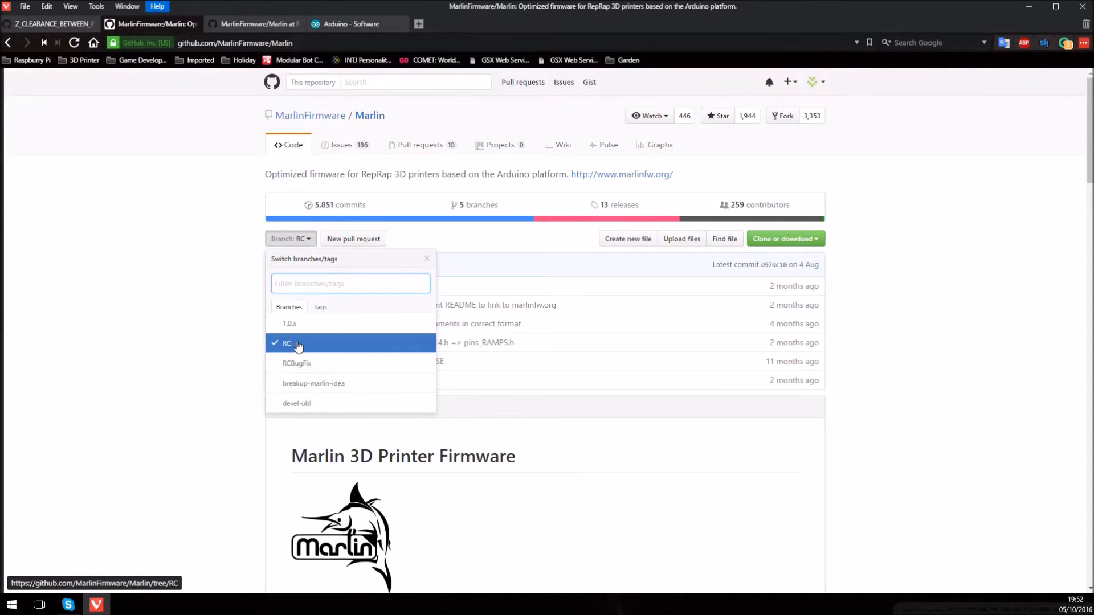
pyautogui.moveTo(296, 364)
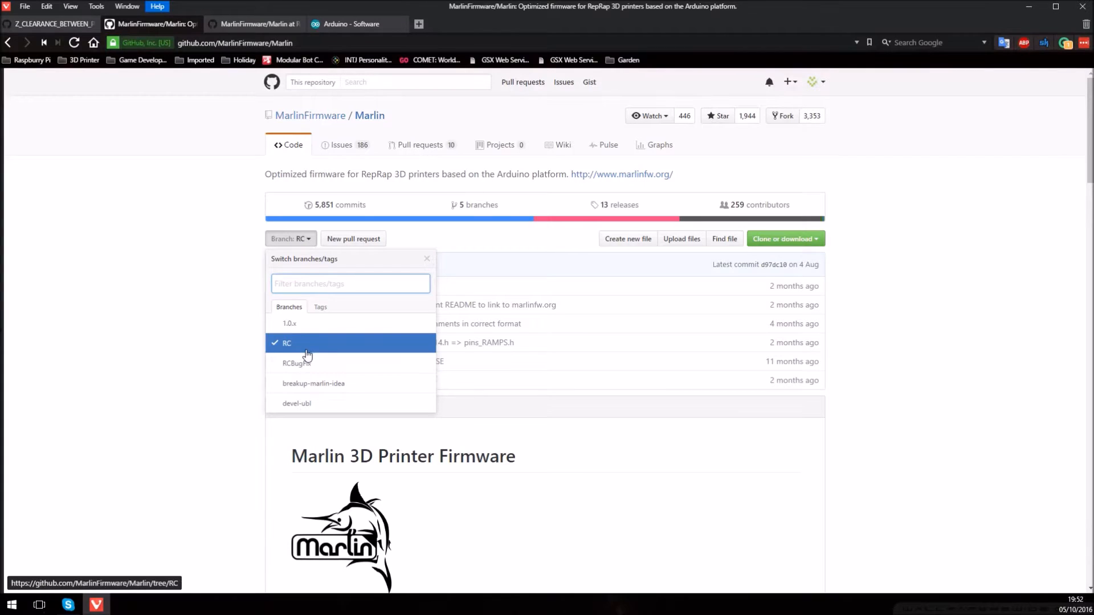
pyautogui.moveTo(310, 364)
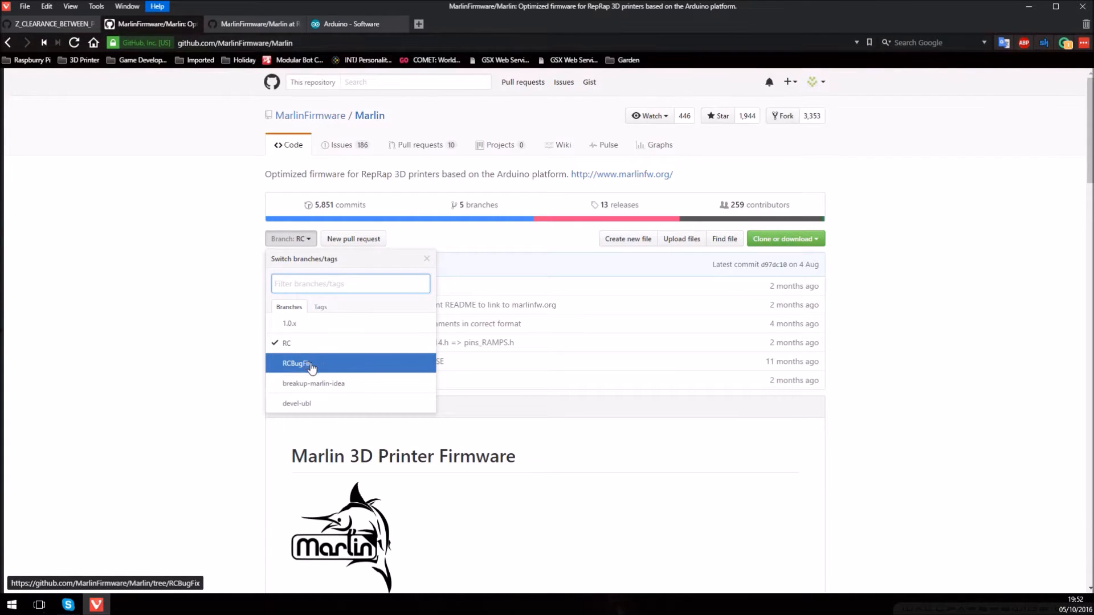
pyautogui.click(296, 363)
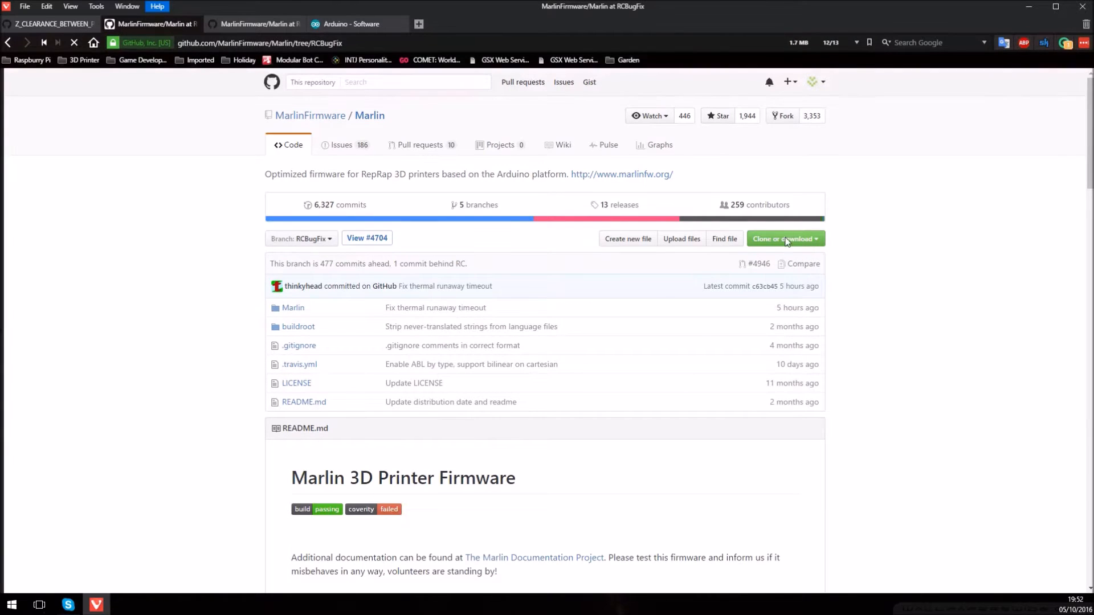
pyautogui.click(782, 238)
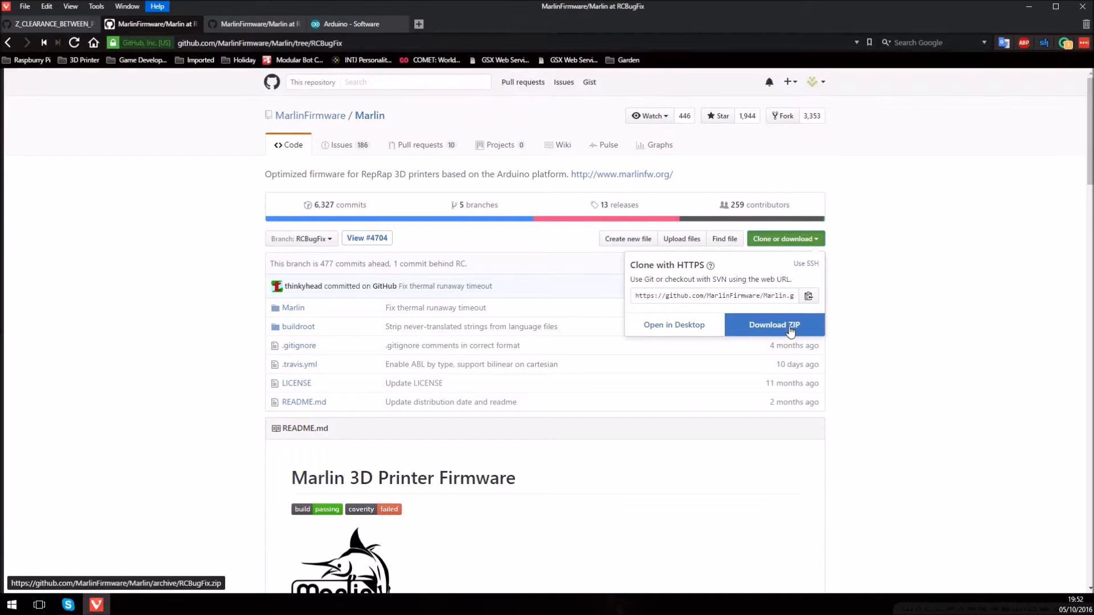
pyautogui.moveTo(1031, 8)
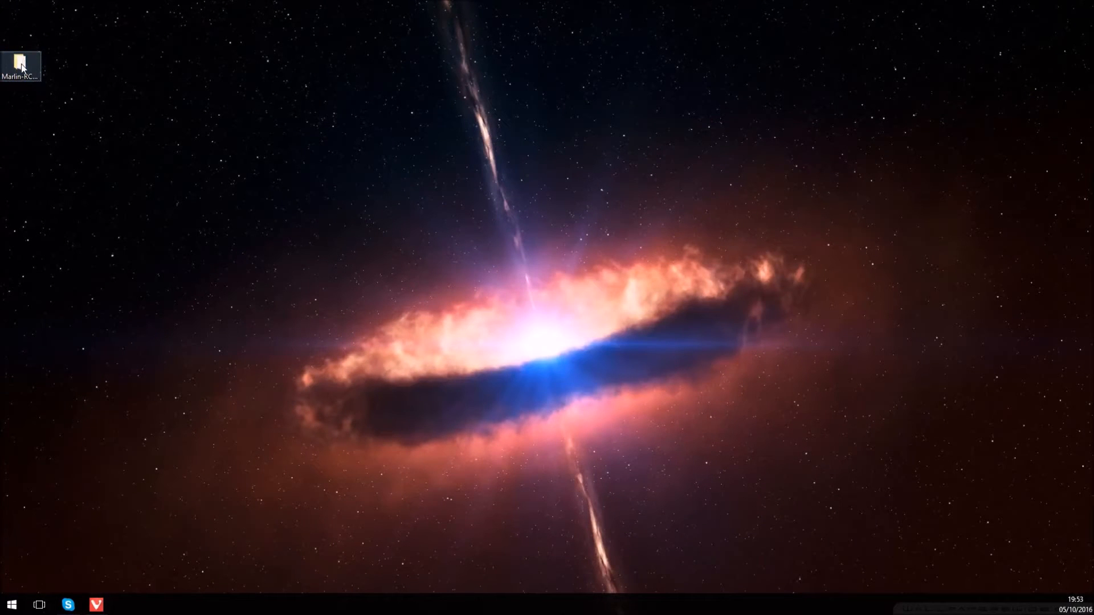
# Step: Browse into Marlin-RCBugFix\Marlin on the desktop and select the Marlin.ino sketch
pyautogui.doubleClick(19, 62)
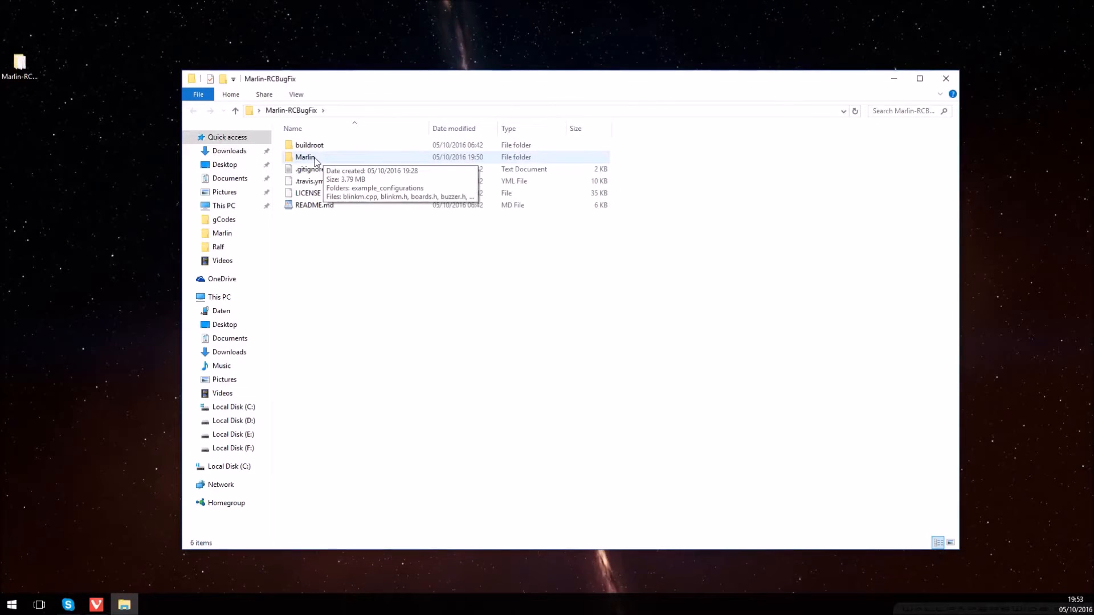
pyautogui.doubleClick(306, 156)
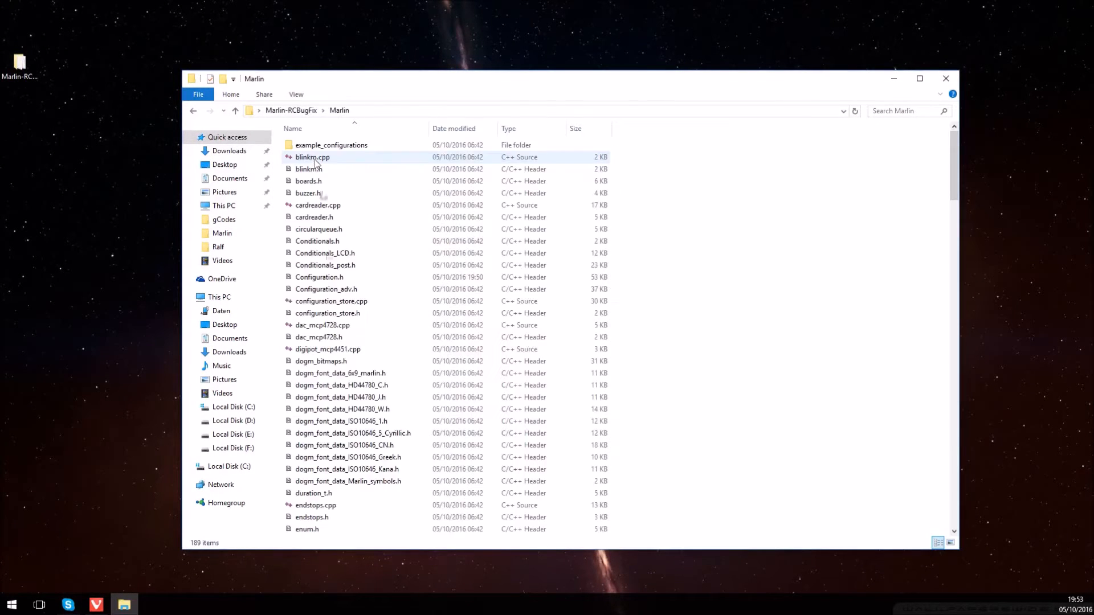
pyautogui.scroll(-3)
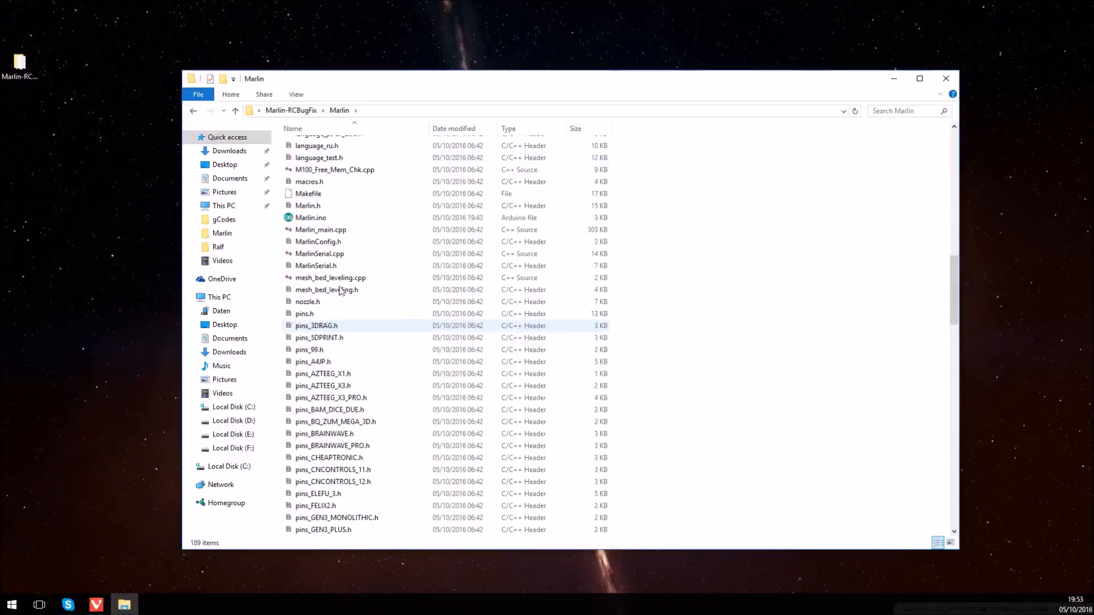
pyautogui.moveTo(310, 217)
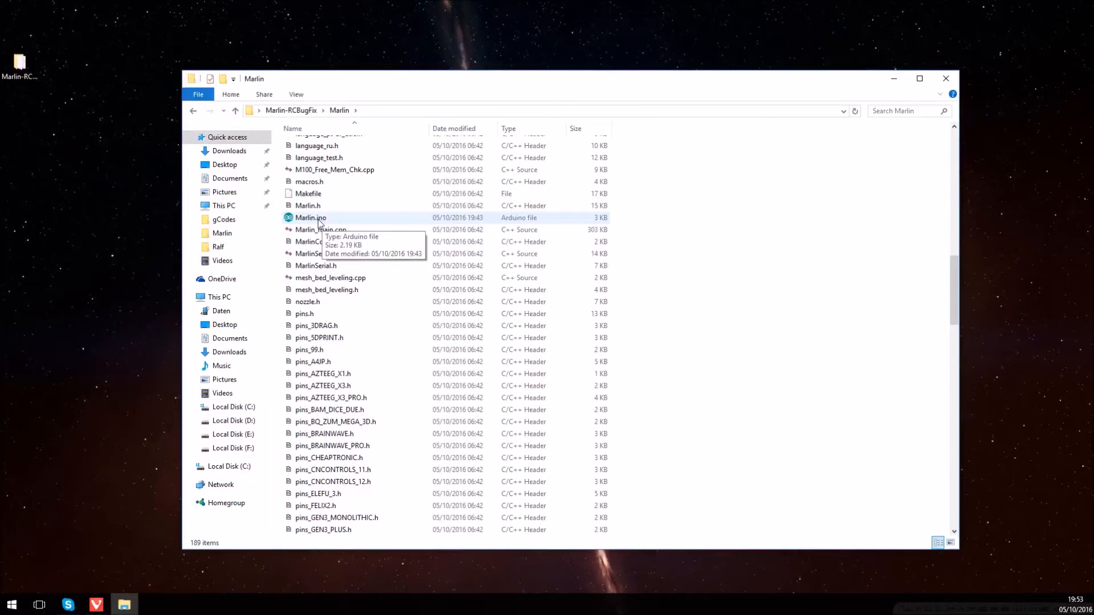
pyautogui.click(310, 217)
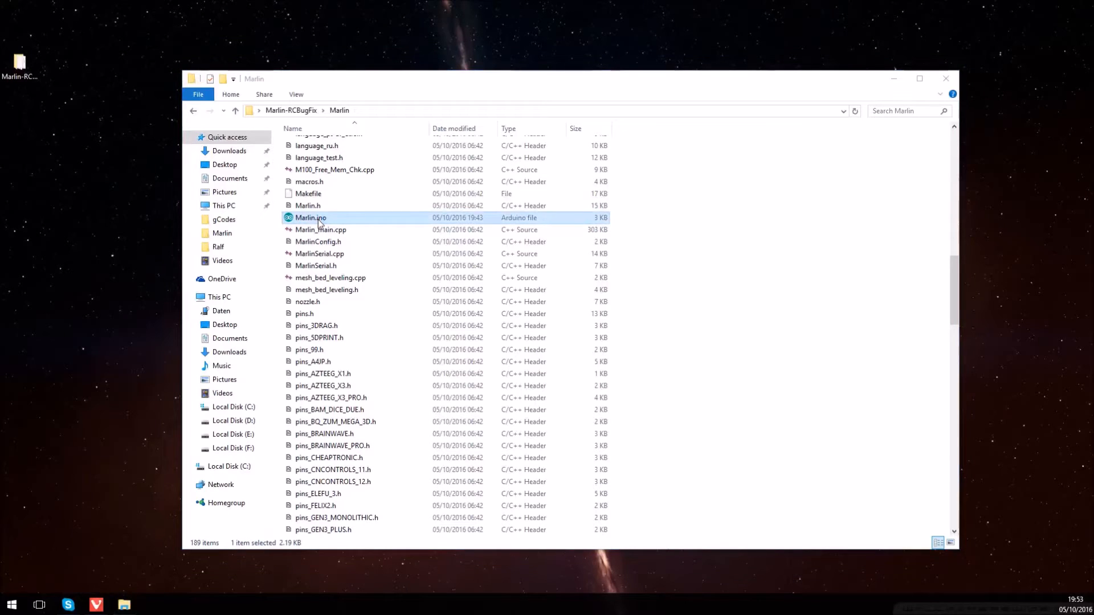
pyautogui.moveTo(312, 217)
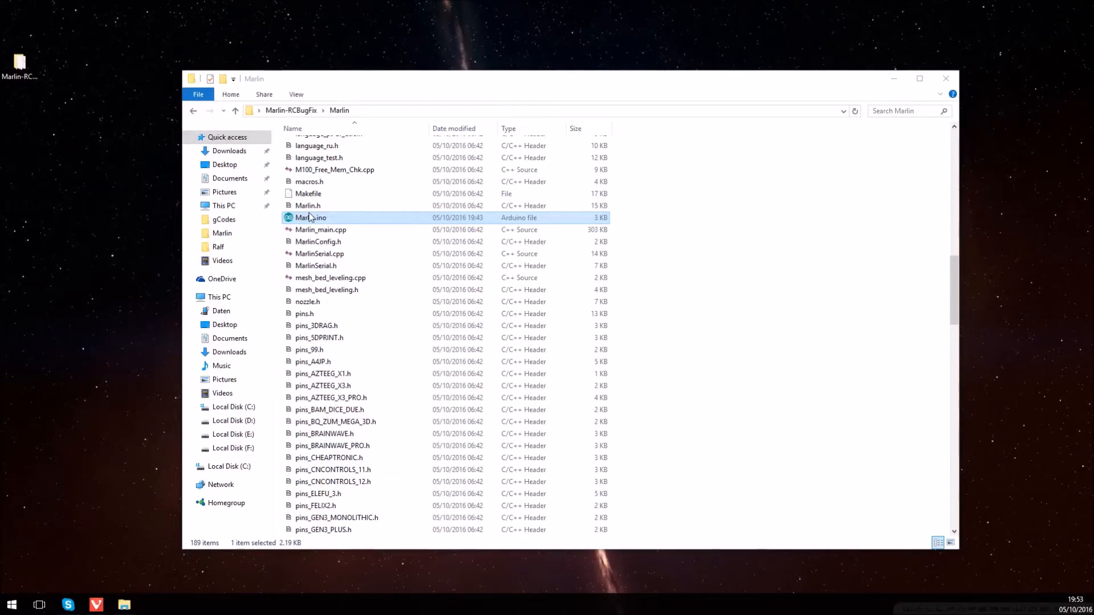
# Step: Load Marlin.ino as a sketch in Arduino IDE and show Configuration.h
pyautogui.doubleClick(310, 217)
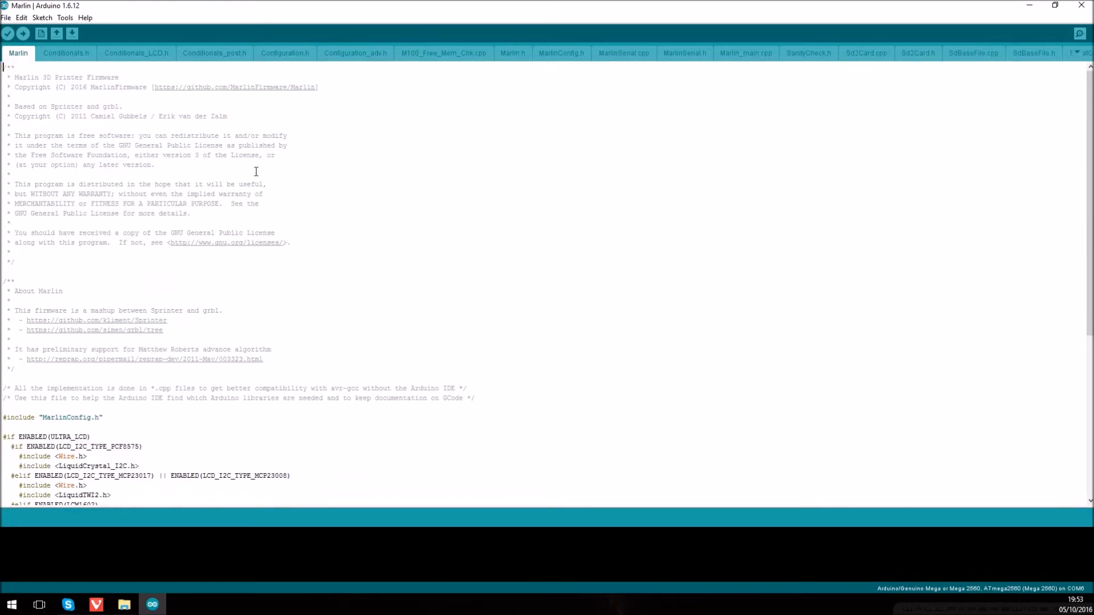
pyautogui.moveTo(49, 64)
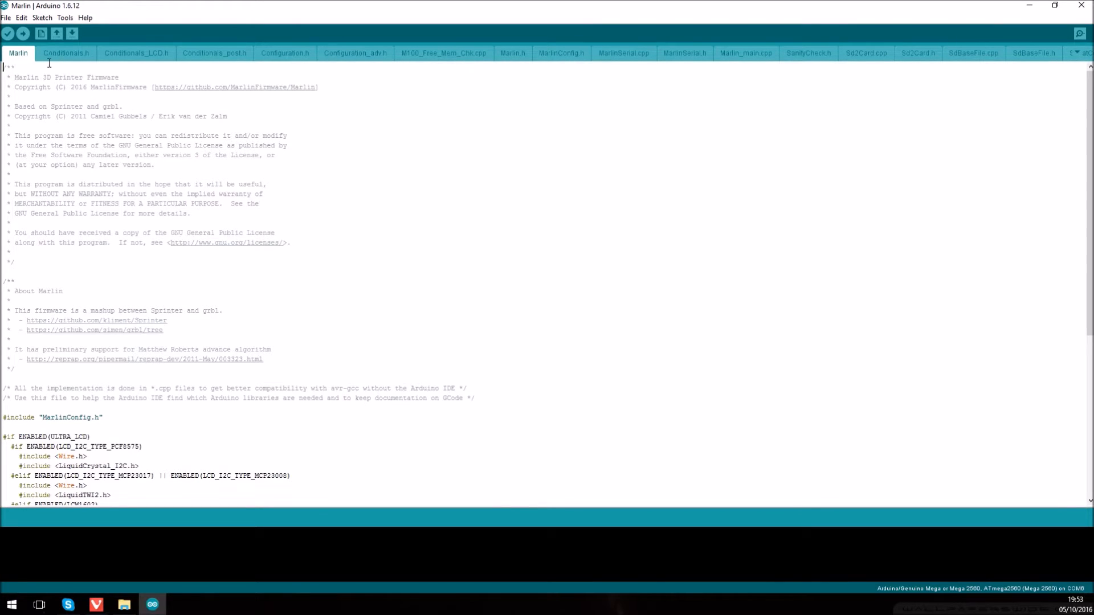
pyautogui.moveTo(441, 54)
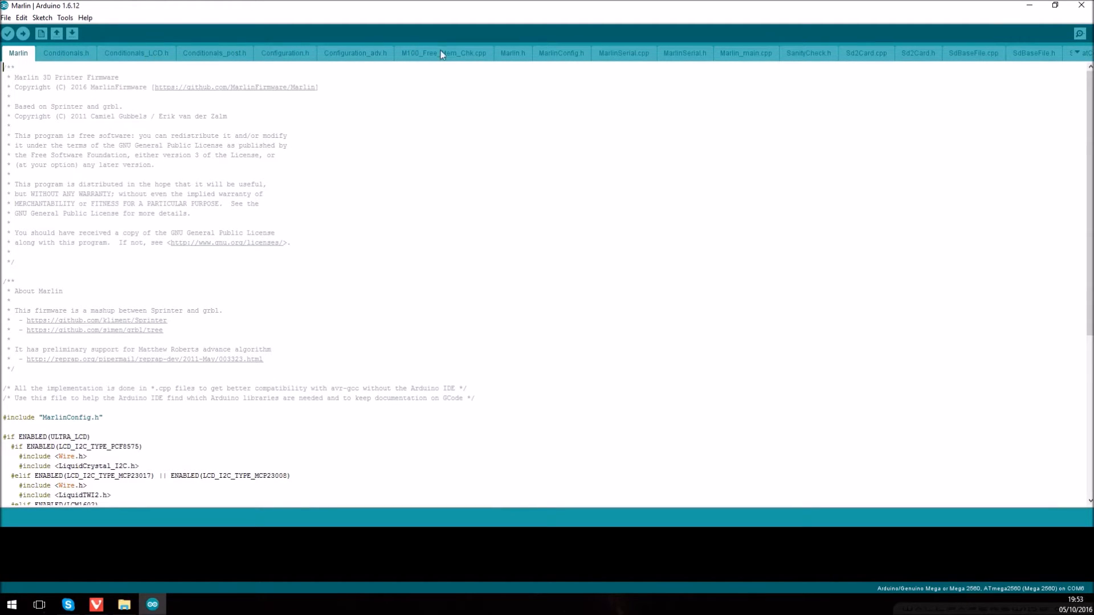
pyautogui.click(283, 53)
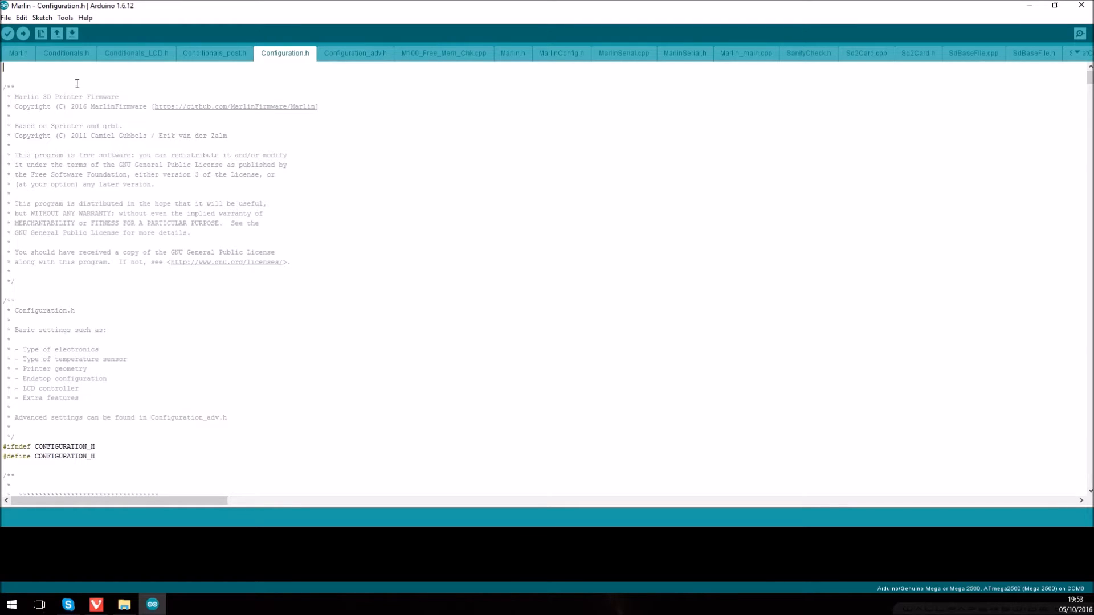
pyautogui.moveTo(41, 17)
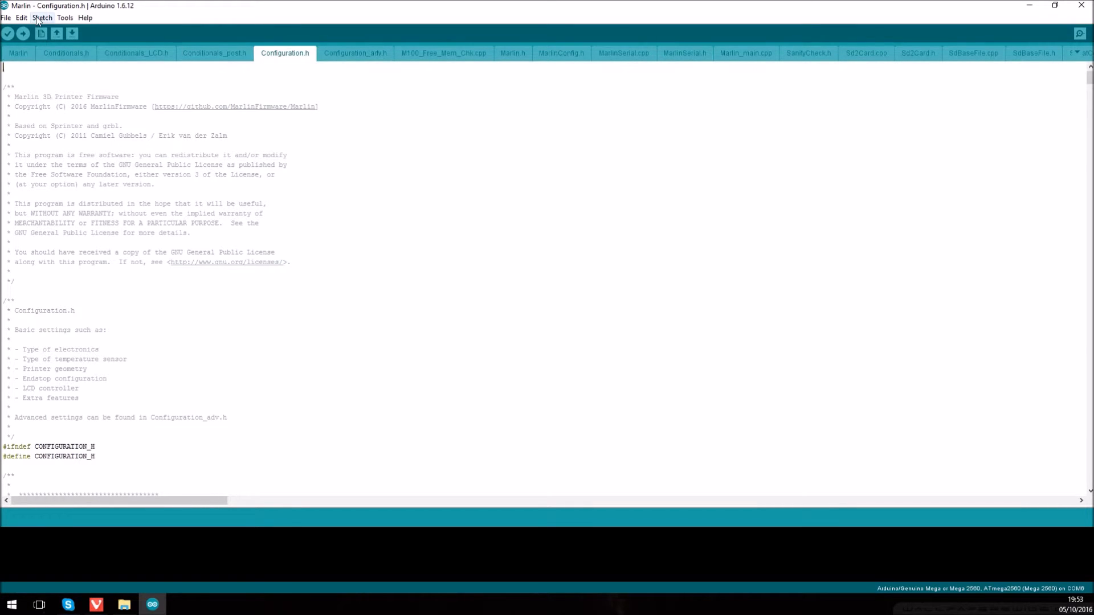
# Step: In Library Manager, search 'u8glib', confirm U8glib 1.19.1 is installed, and close the manager
pyautogui.click(41, 17)
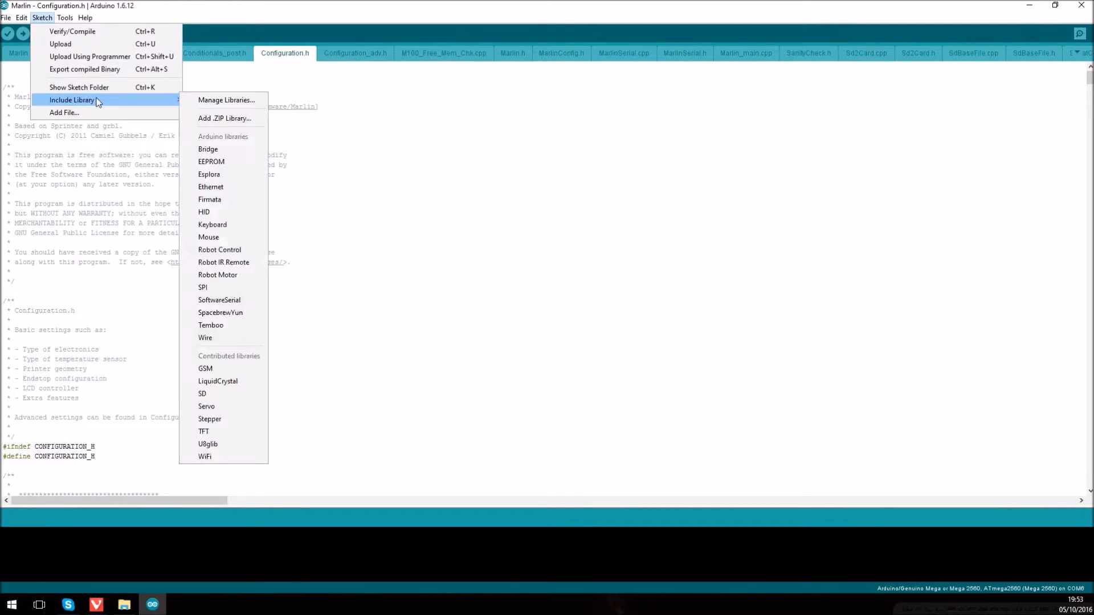
pyautogui.moveTo(164, 100)
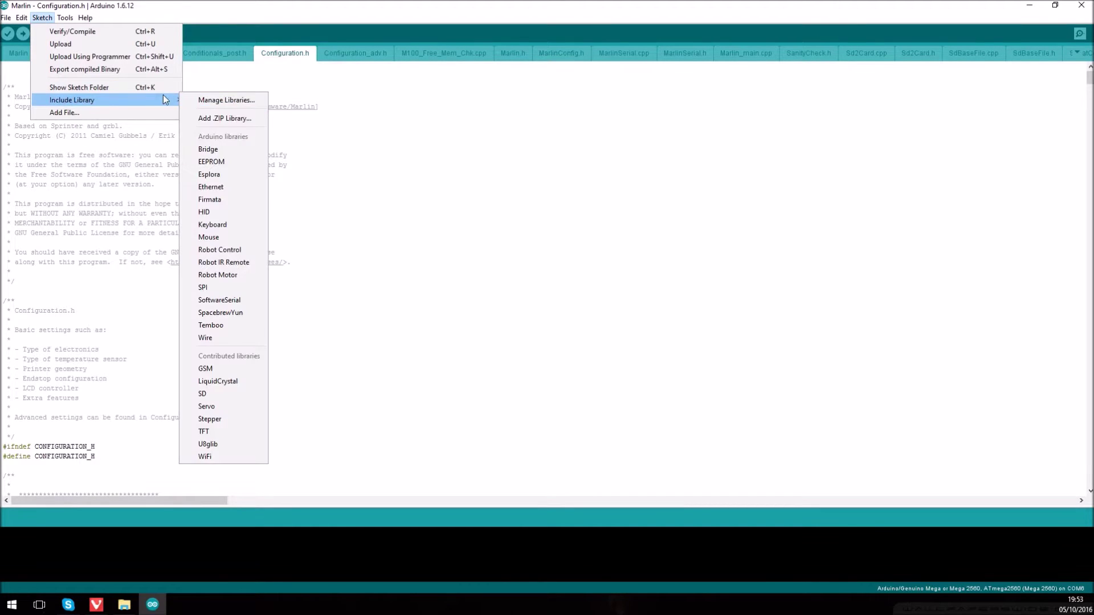
pyautogui.click(226, 100)
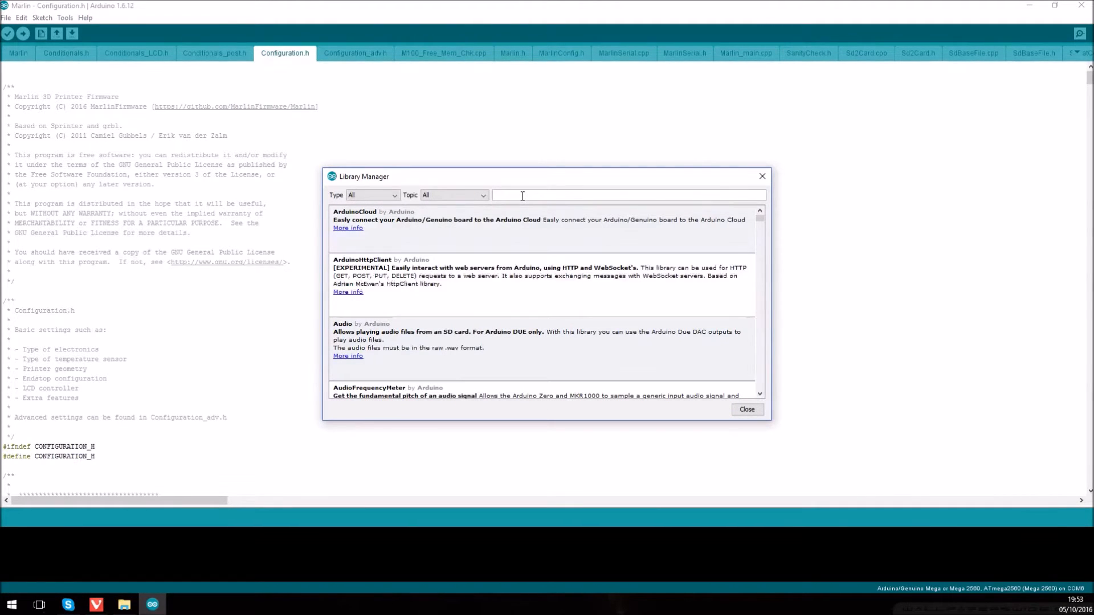
pyautogui.write('u8g')
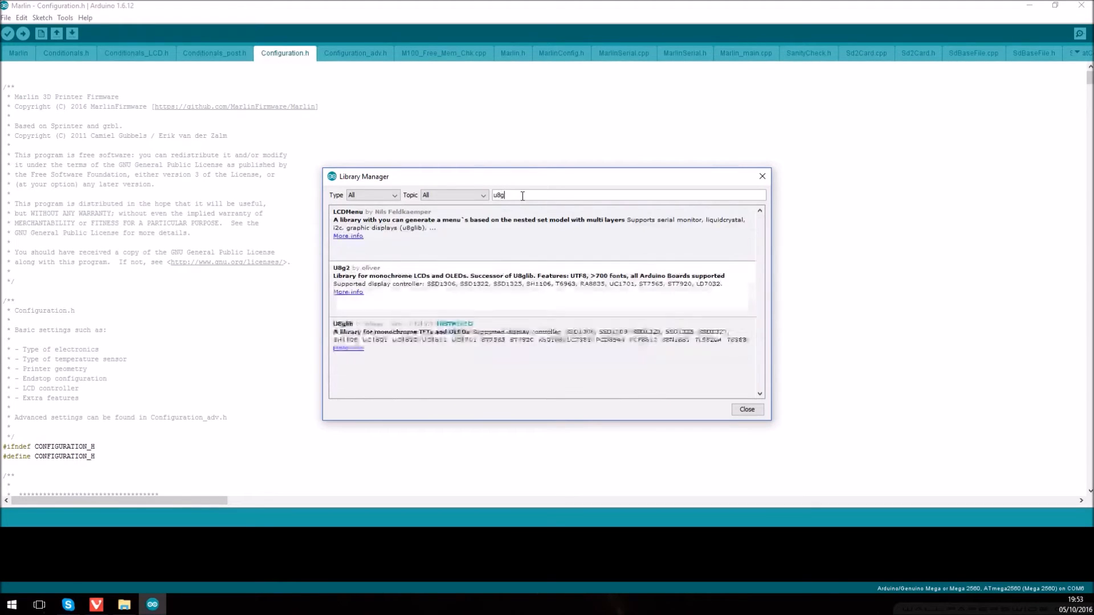
pyautogui.write('lib')
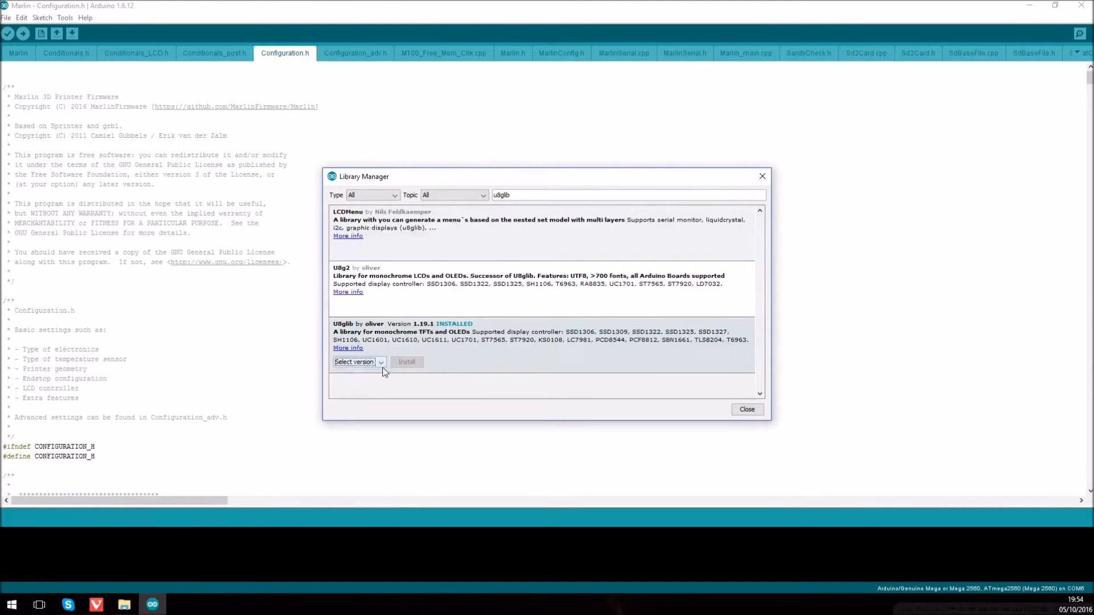
pyautogui.click(358, 361)
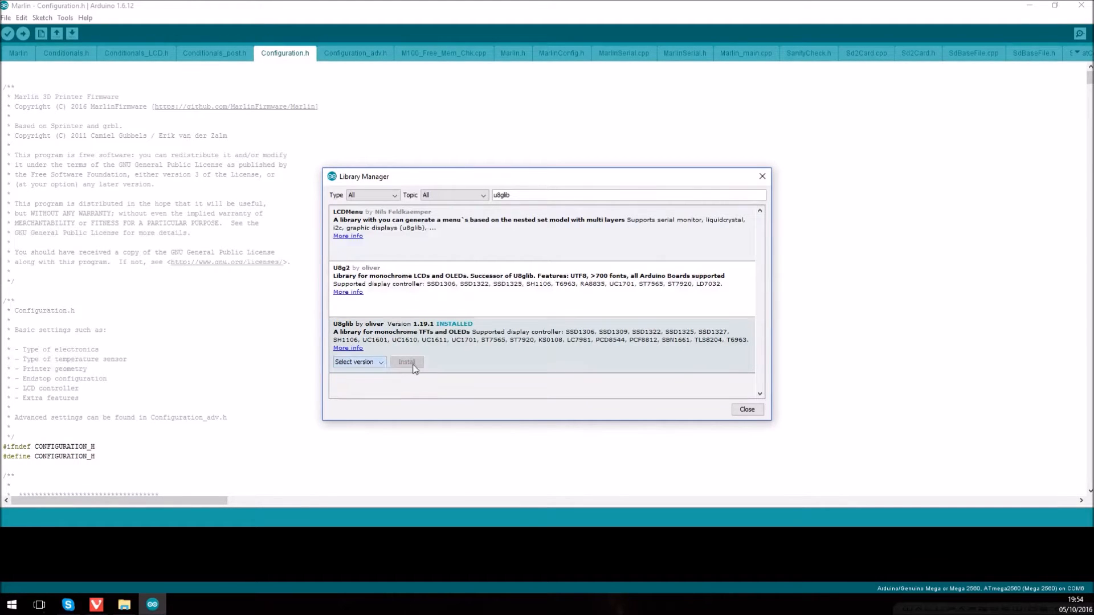
pyautogui.moveTo(461, 328)
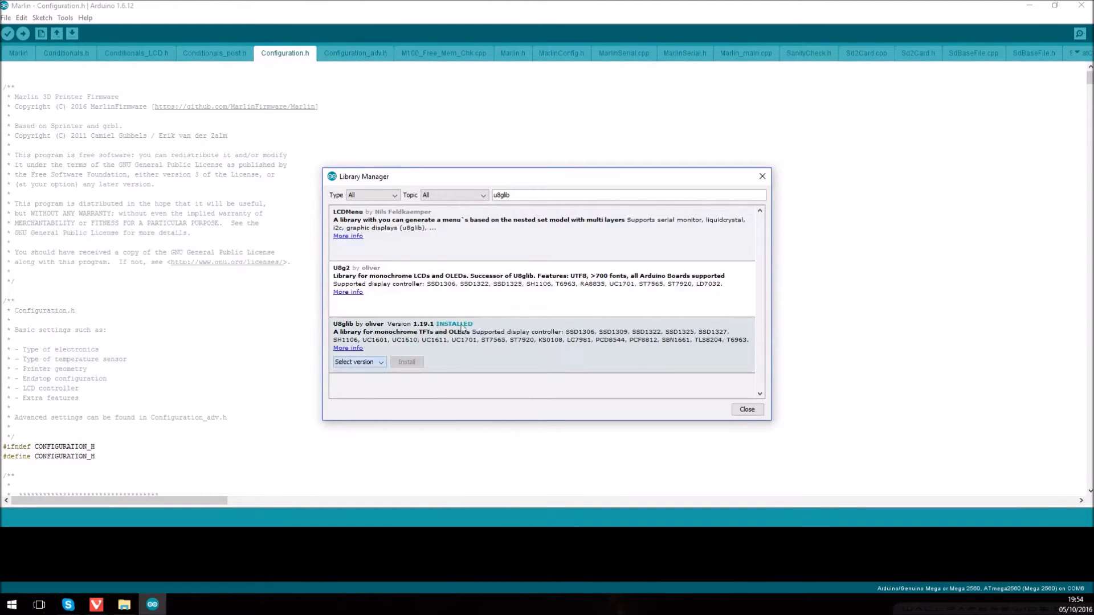
pyautogui.moveTo(746, 409)
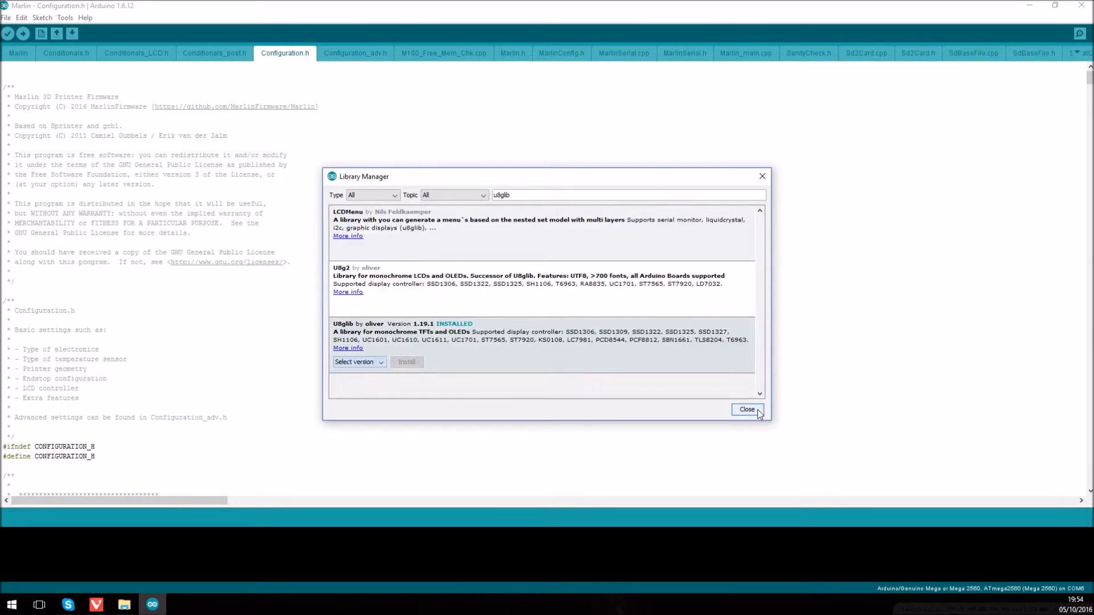
pyautogui.click(746, 409)
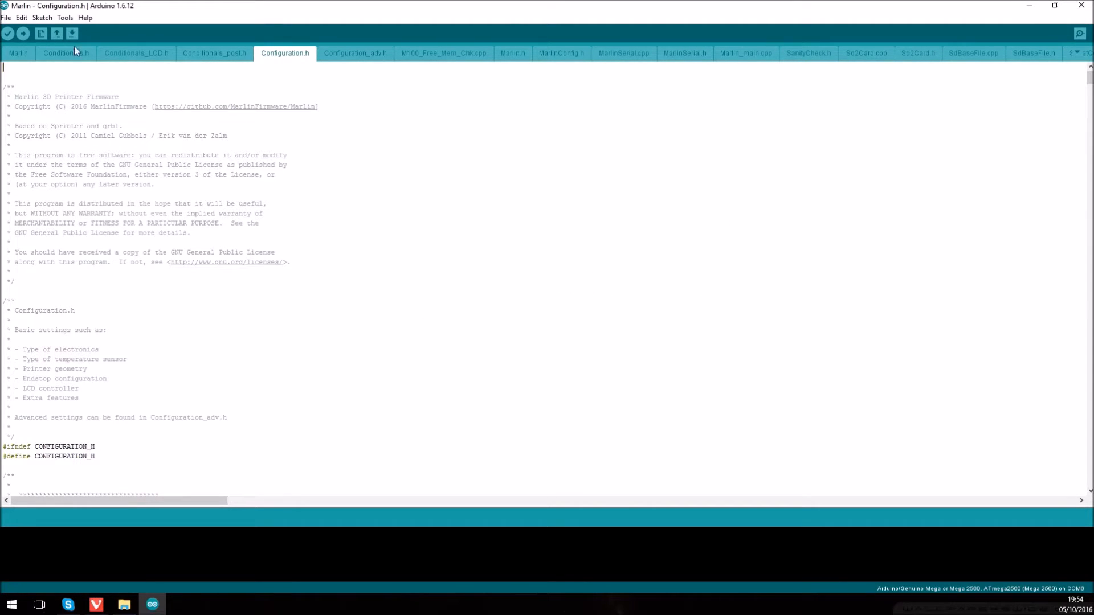
# Step: Include the U8glib library in the sketch via Sketch > Include Library
pyautogui.click(41, 17)
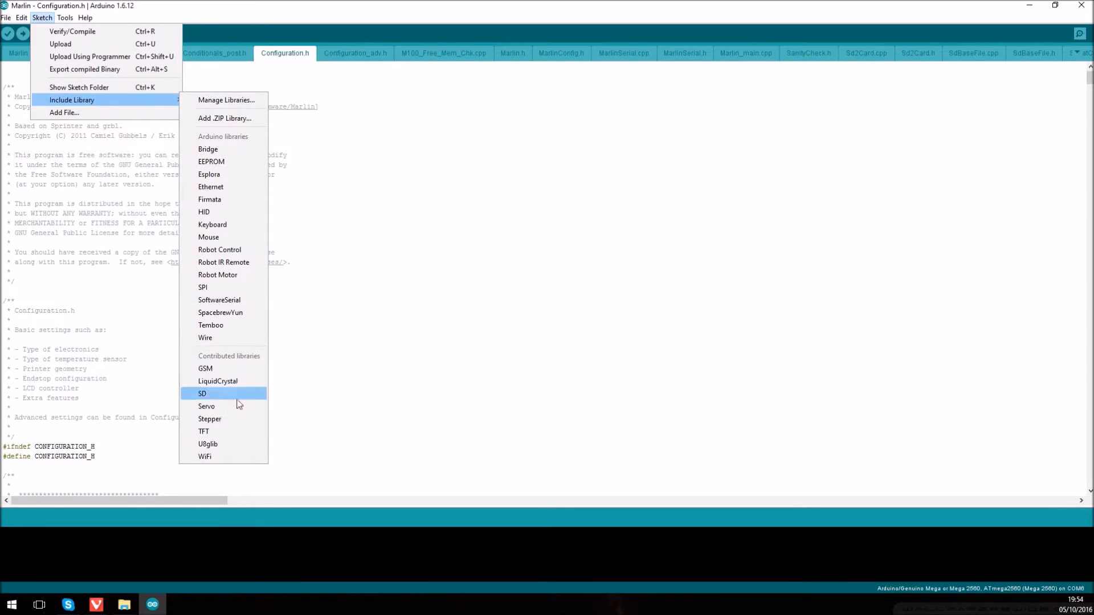
pyautogui.moveTo(228, 446)
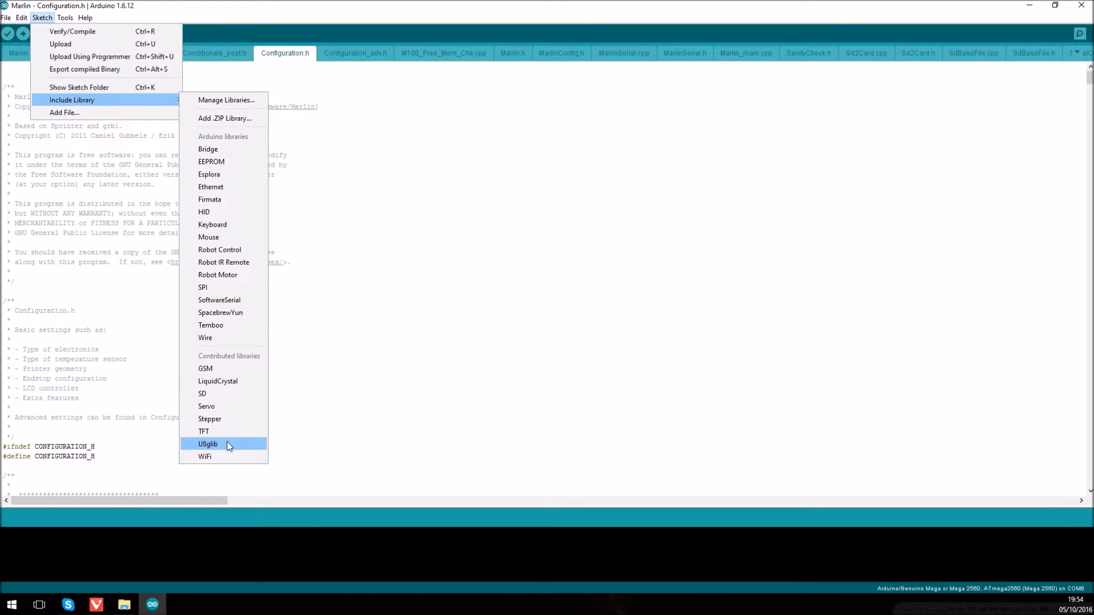
pyautogui.click(208, 444)
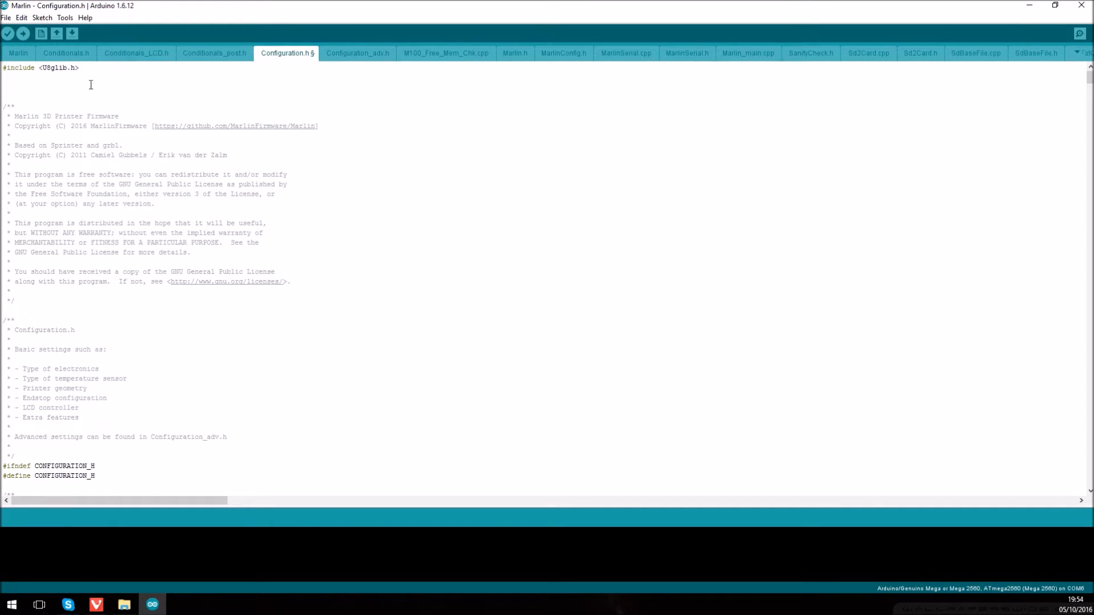
pyautogui.scroll(-3)
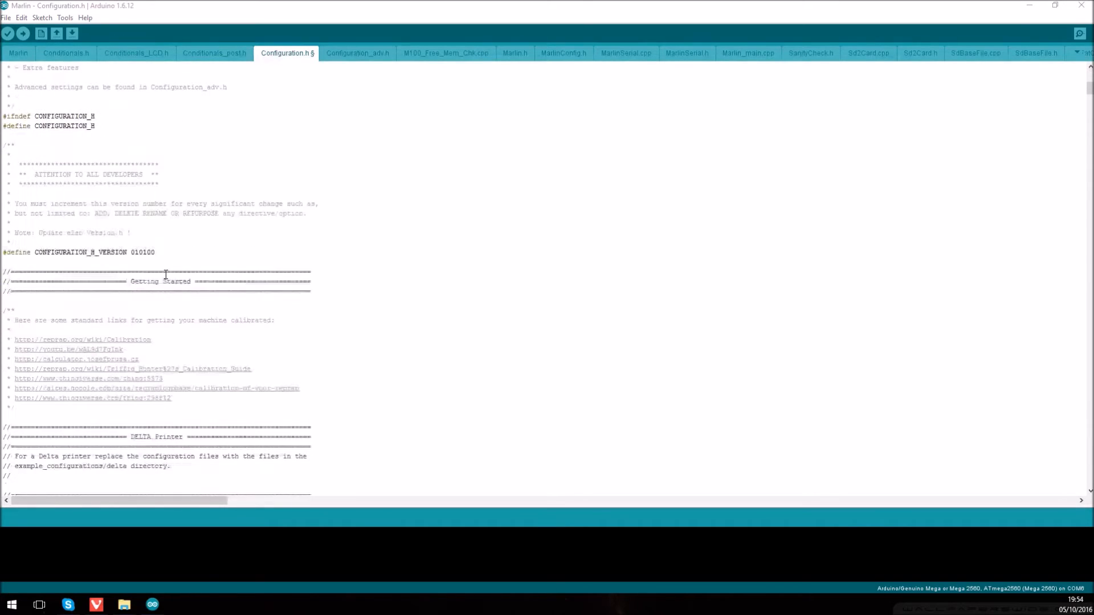
pyautogui.scroll(-3)
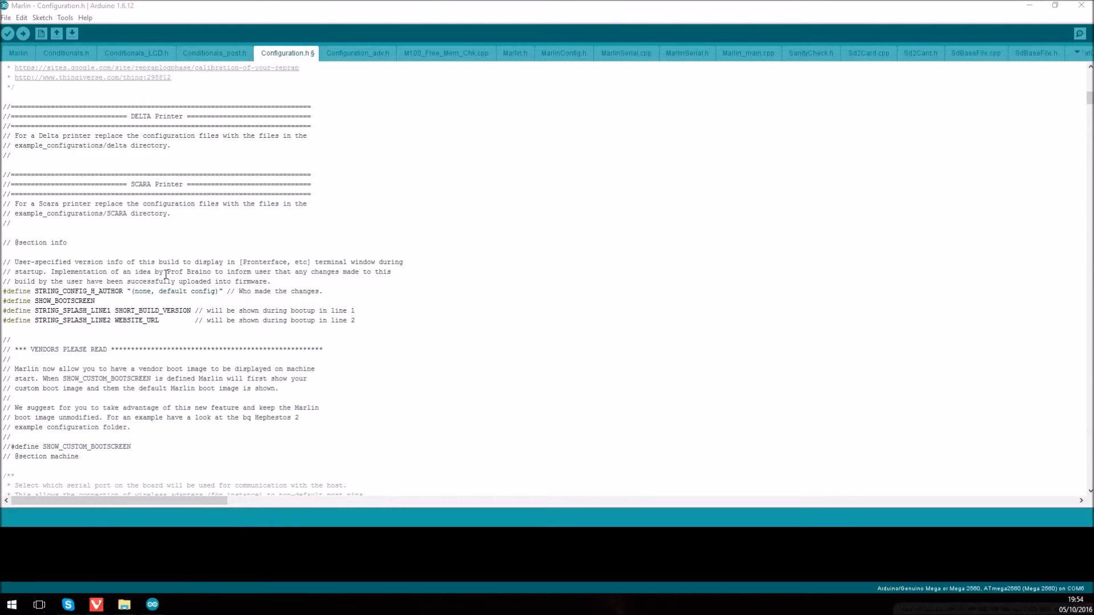
pyautogui.scroll(-3)
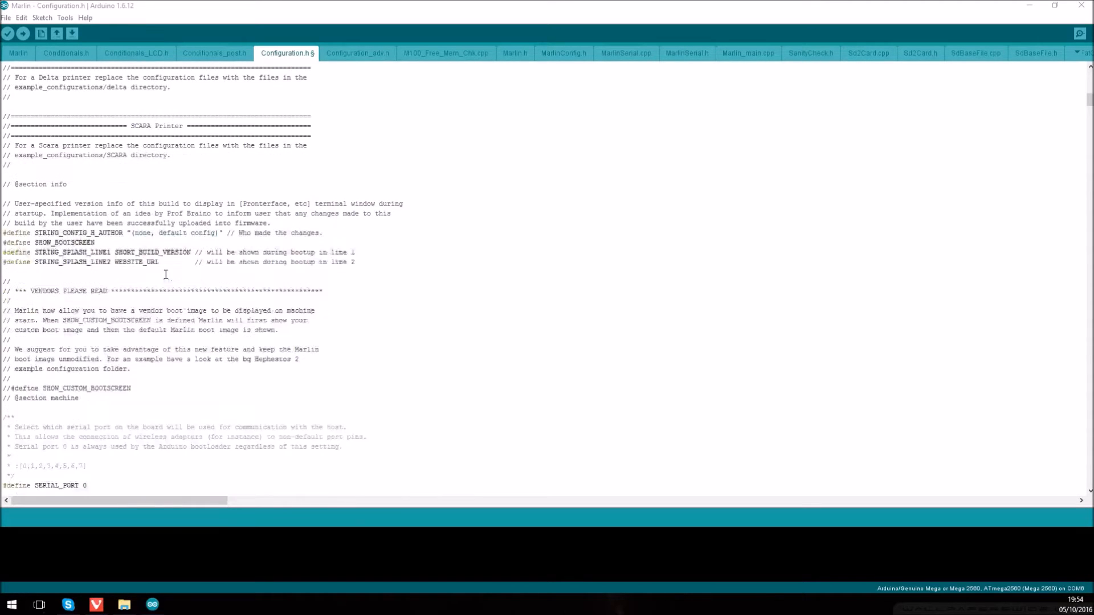
pyautogui.scroll(-3)
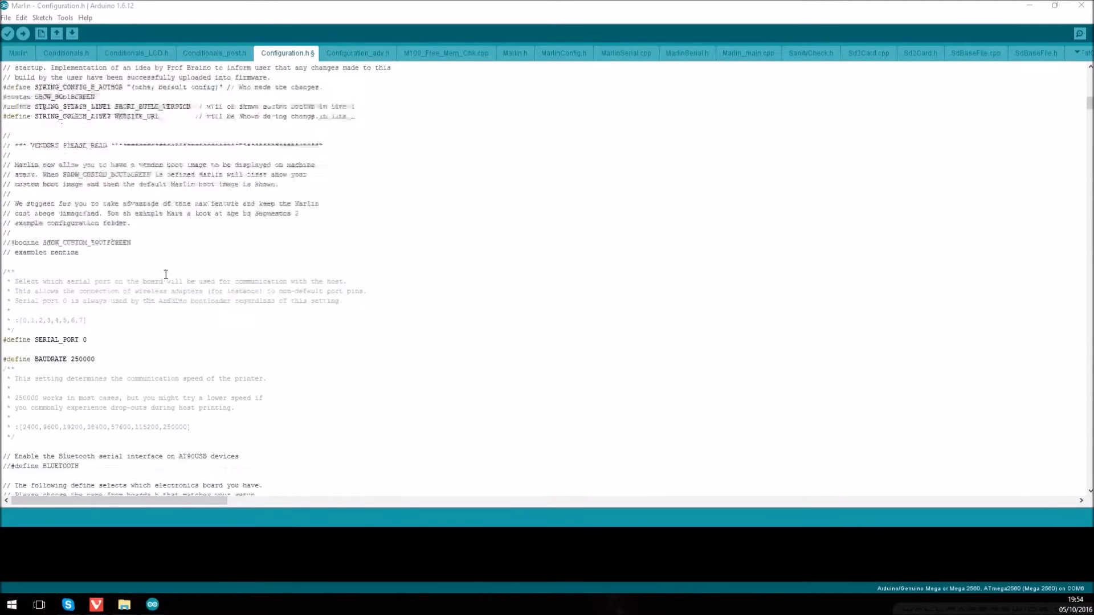
pyautogui.scroll(-3)
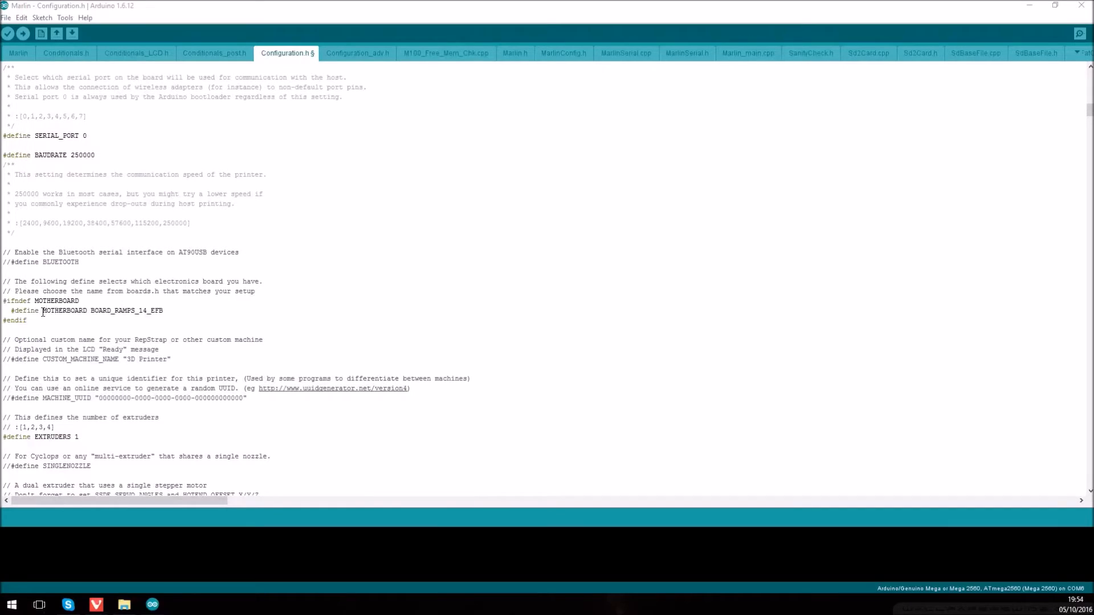
# Step: Replace the MOTHERBOARD define BOARD_RAMPS_14_EFB with BOARD_SAINSMART_2IN1
pyautogui.doubleClick(101, 310)
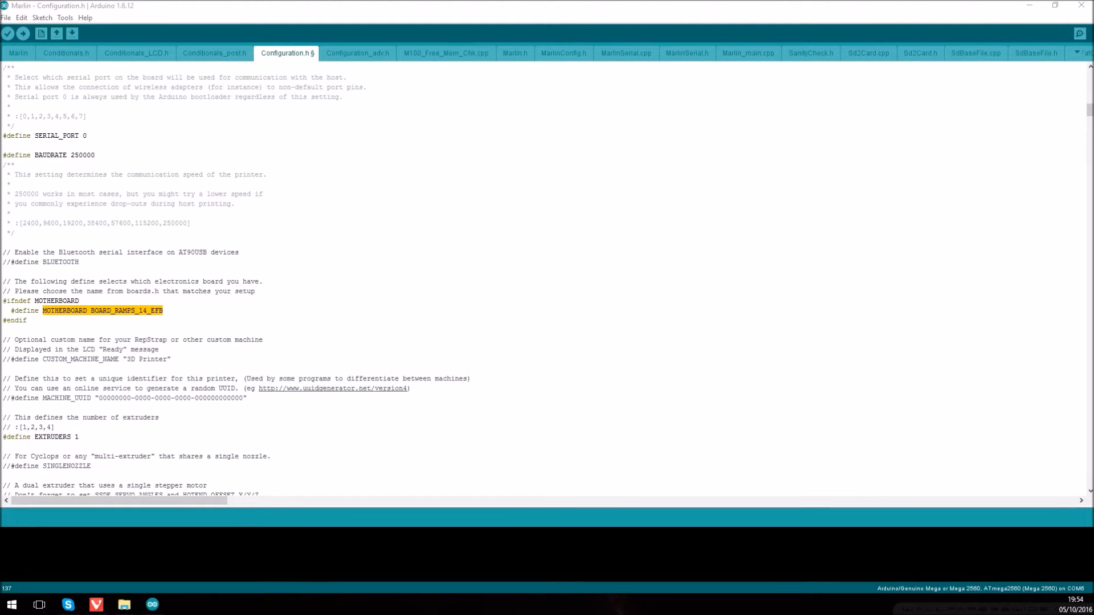
pyautogui.click(165, 310)
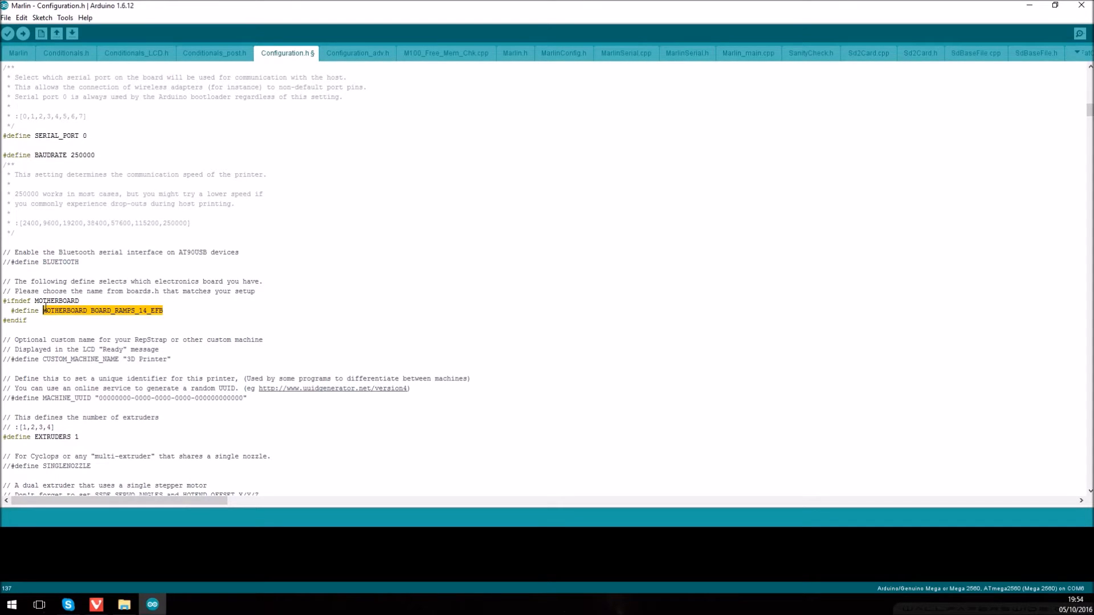
pyautogui.write('BOARD_SAINSMART_2IN1')
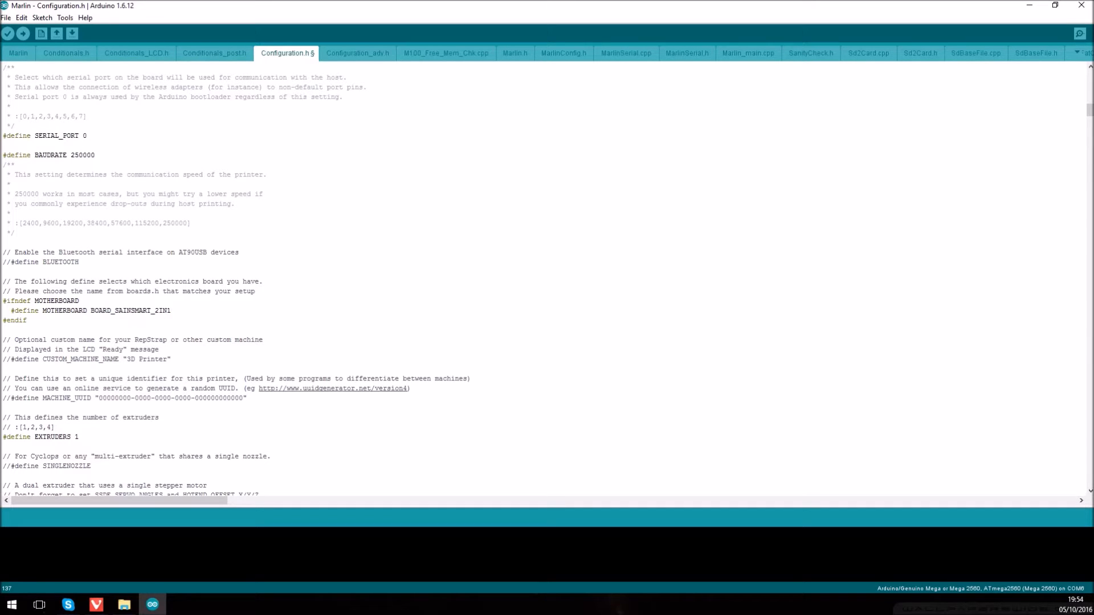
# Step: In the thermal settings, change TEMP_SENSOR_BED from 0 to 1
pyautogui.scroll(-3)
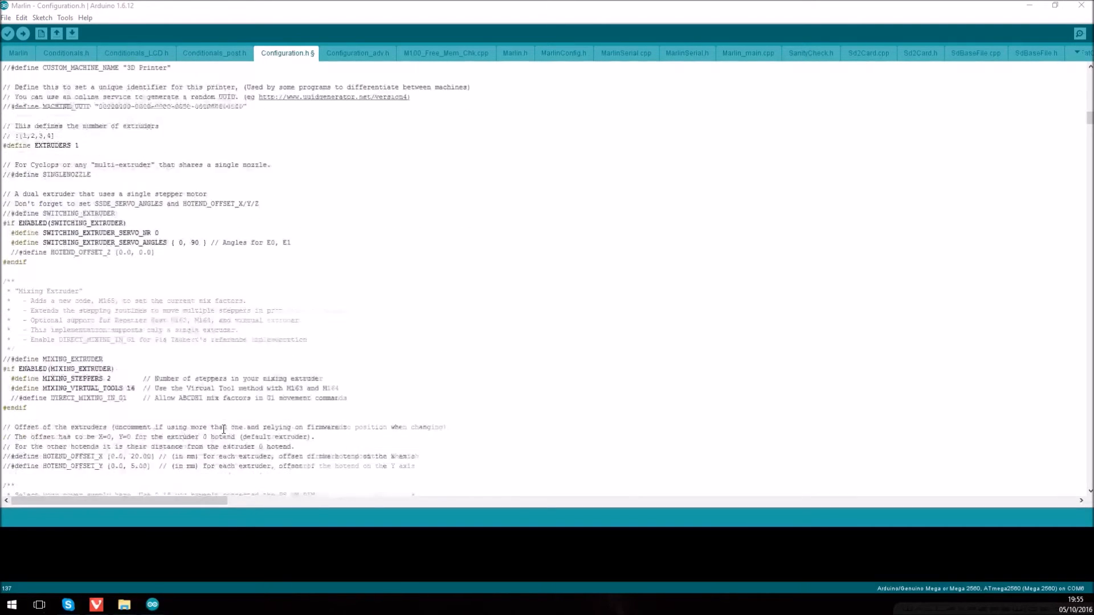
pyautogui.scroll(-3)
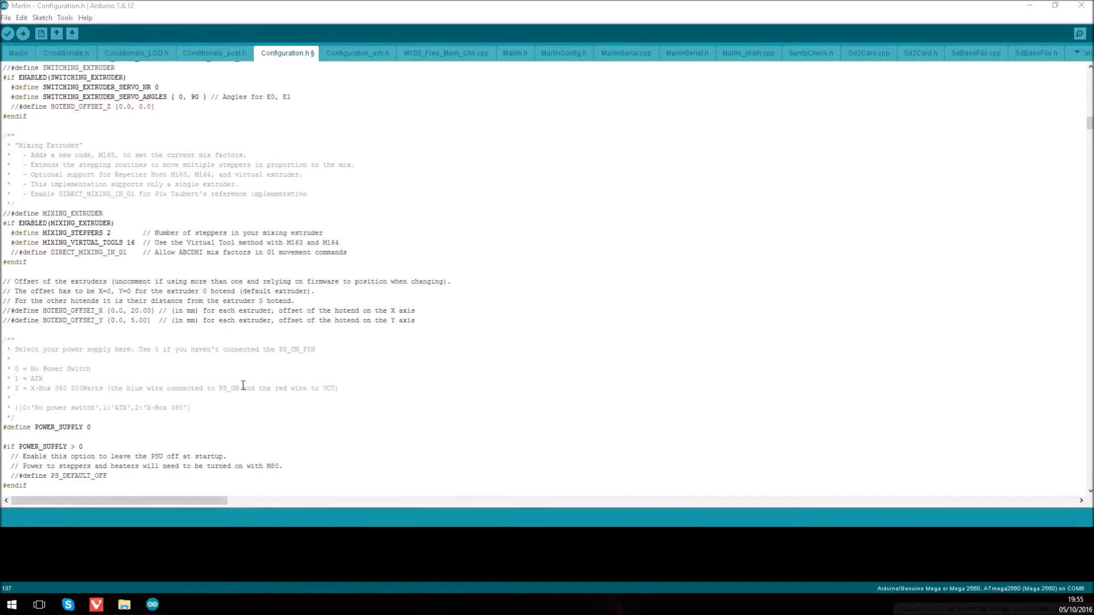
pyautogui.scroll(-3)
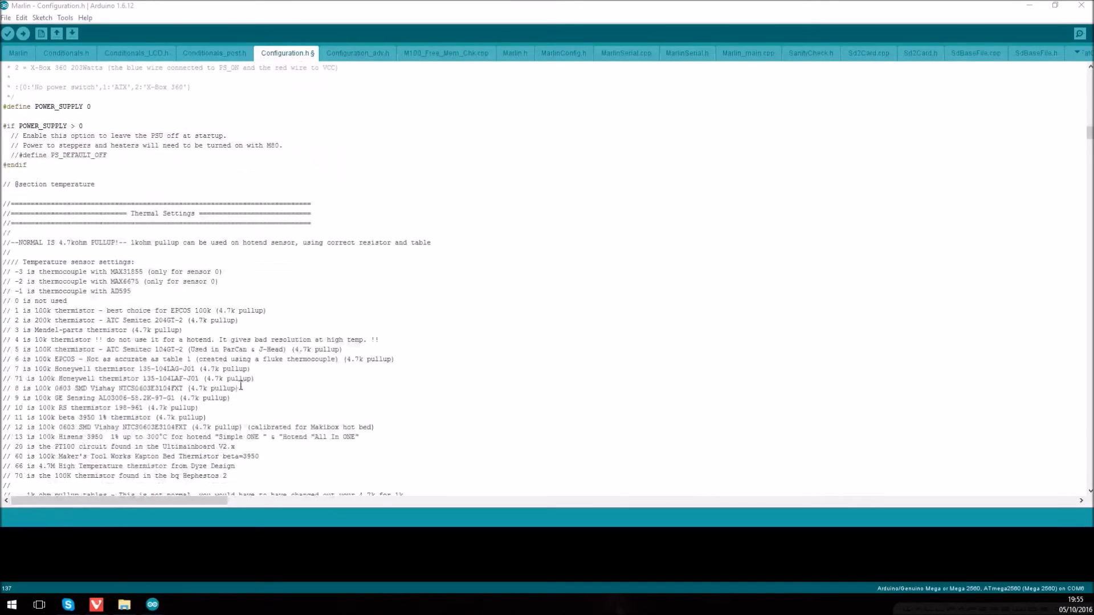
pyautogui.scroll(-3)
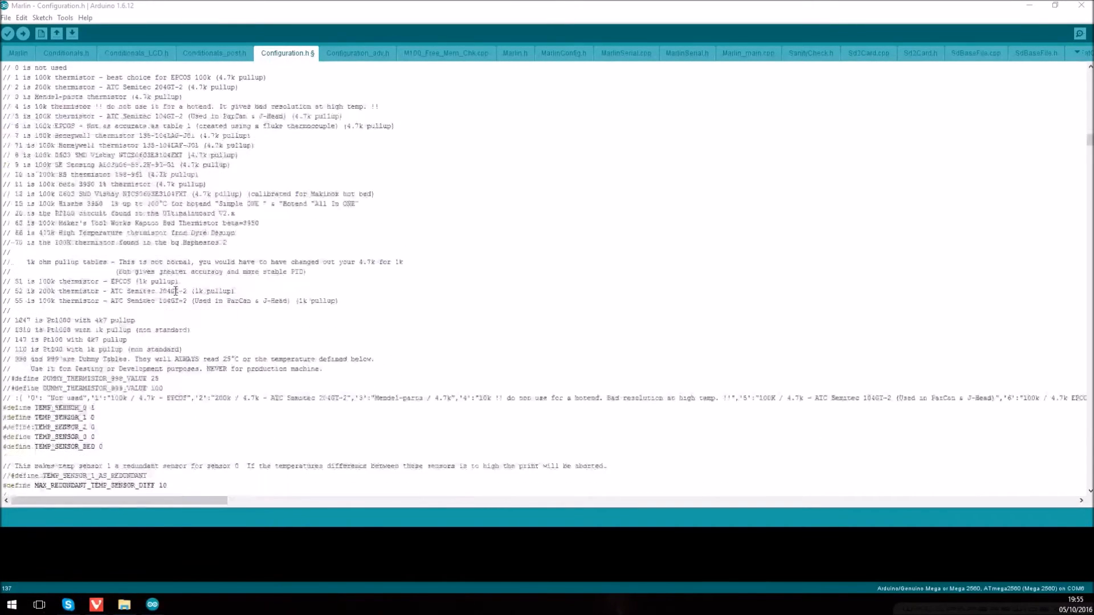
pyautogui.scroll(-3)
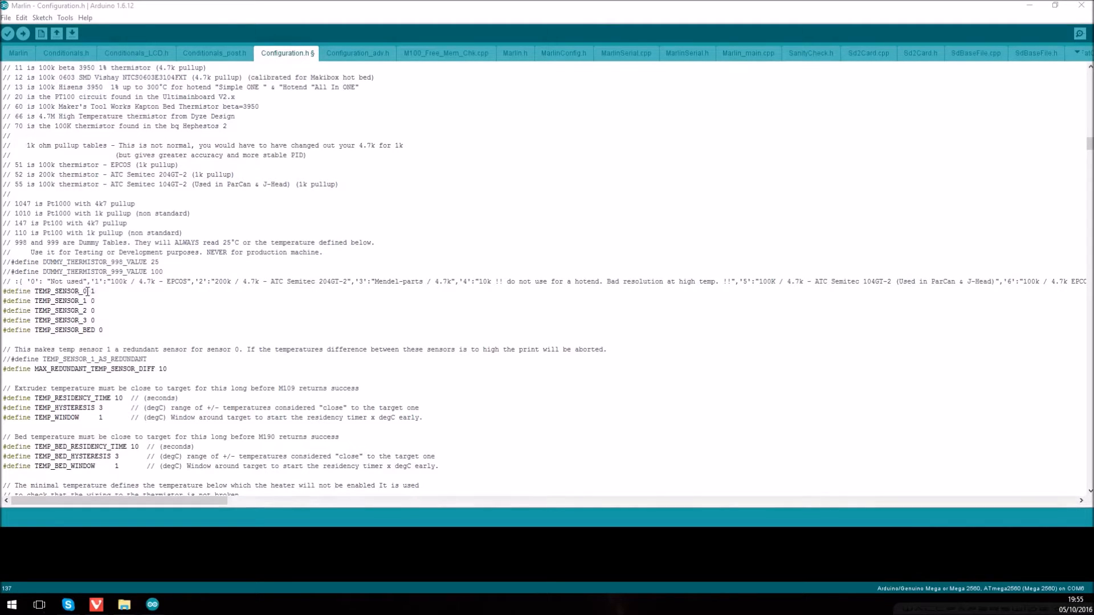
pyautogui.click(101, 329)
pyautogui.write('1')
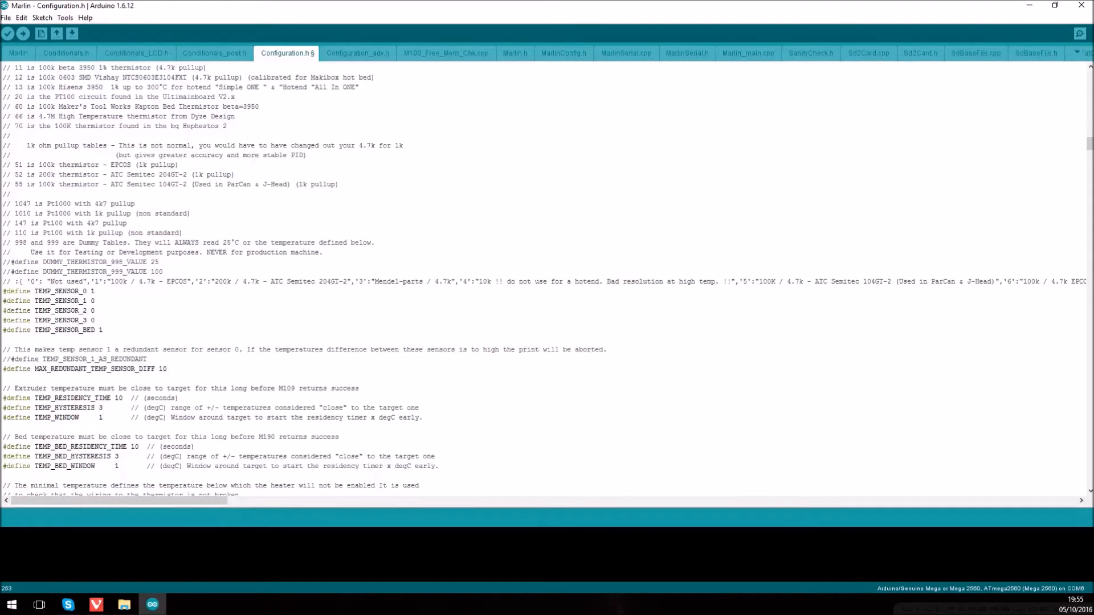
# Step: Set X_MIN_ENDSTOP_INVERTING and Y_MIN_ENDSTOP_INVERTING from false to true
pyautogui.scroll(-3)
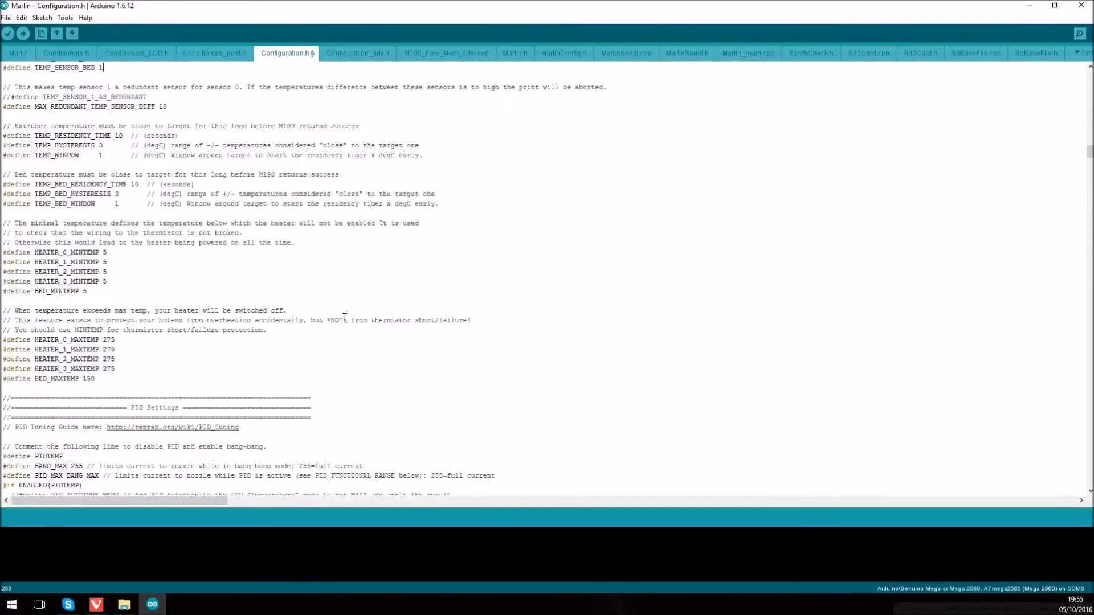
pyautogui.scroll(-3)
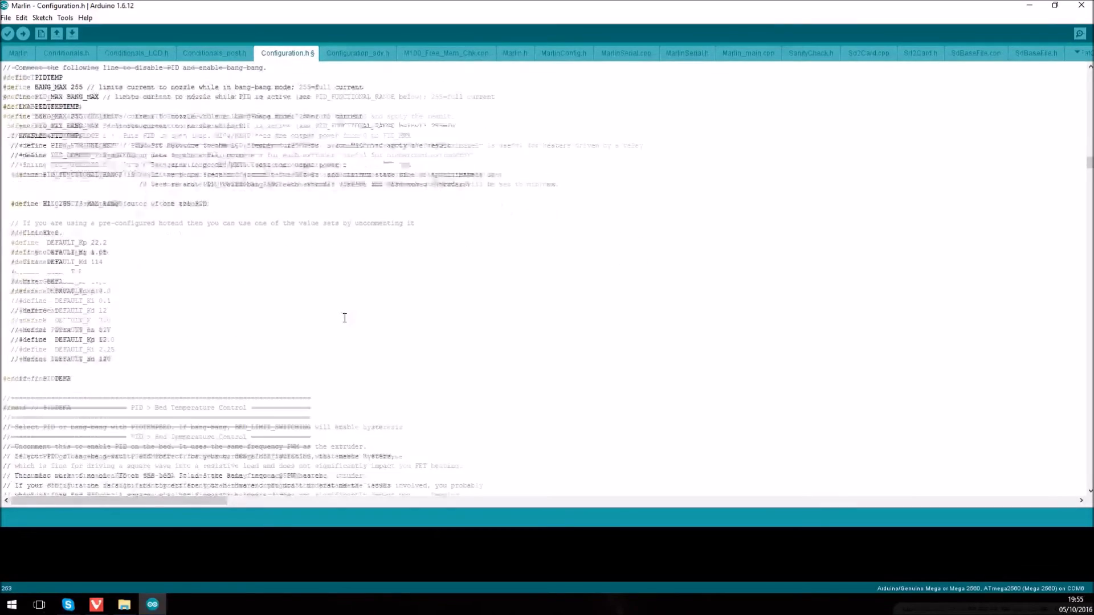
pyautogui.scroll(-3)
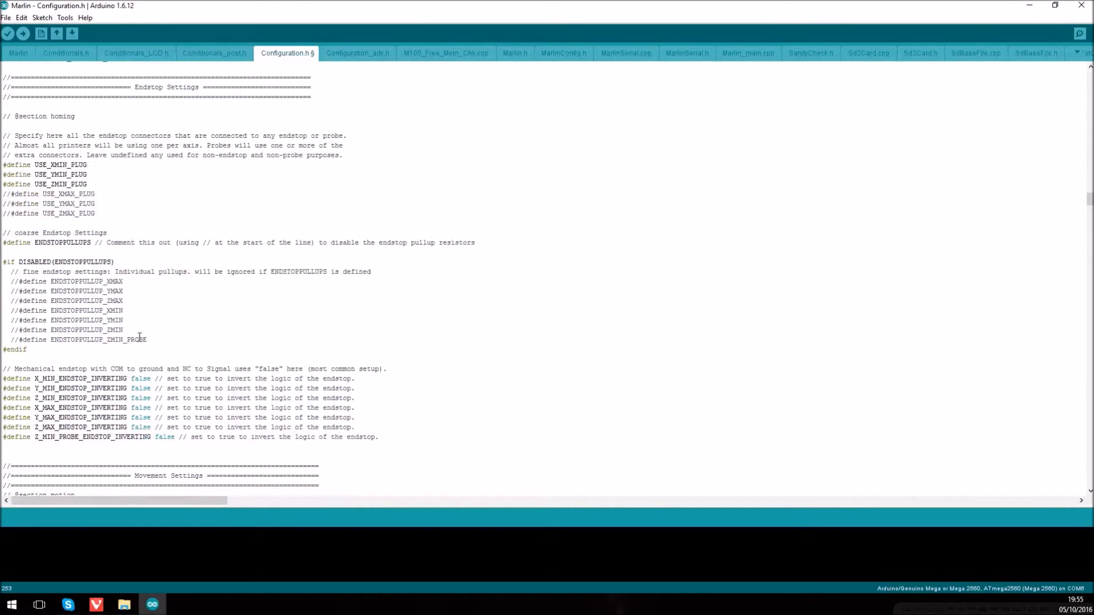
pyautogui.moveTo(130, 353)
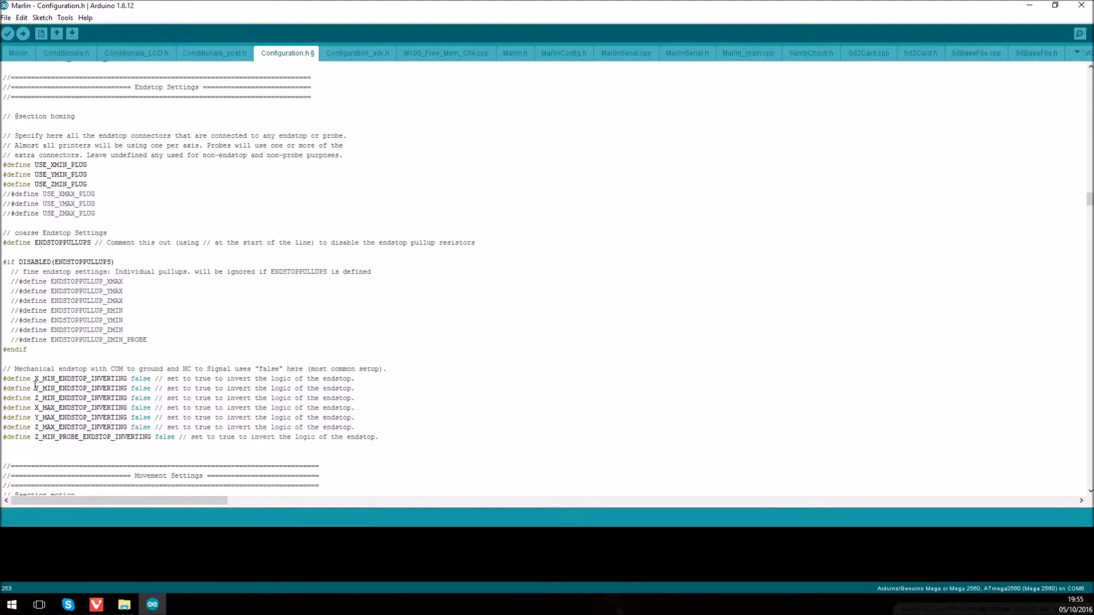
pyautogui.doubleClick(140, 378)
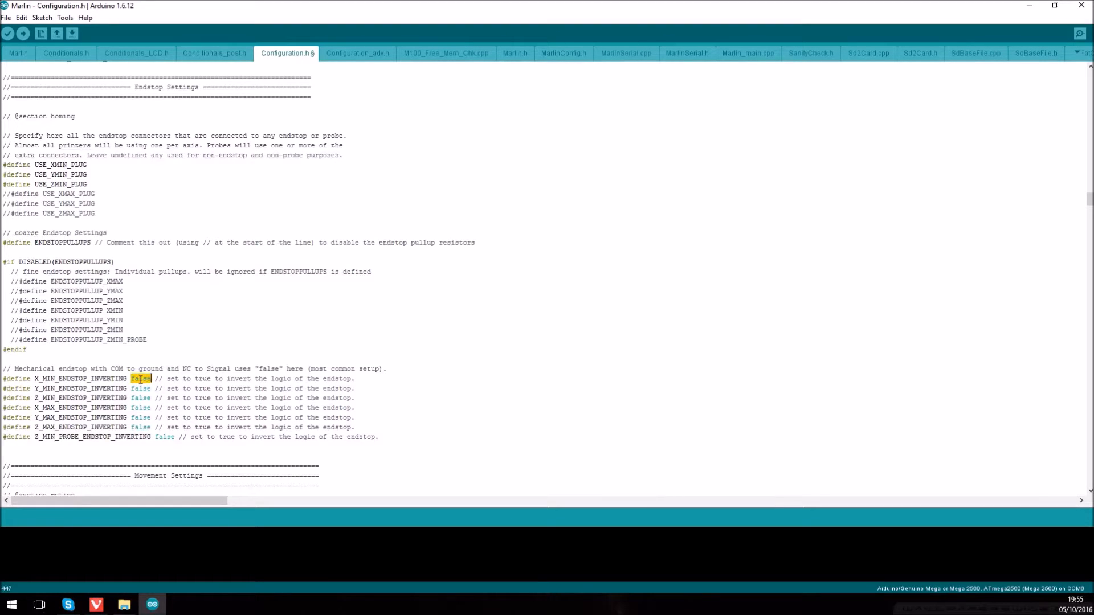
pyautogui.write('true')
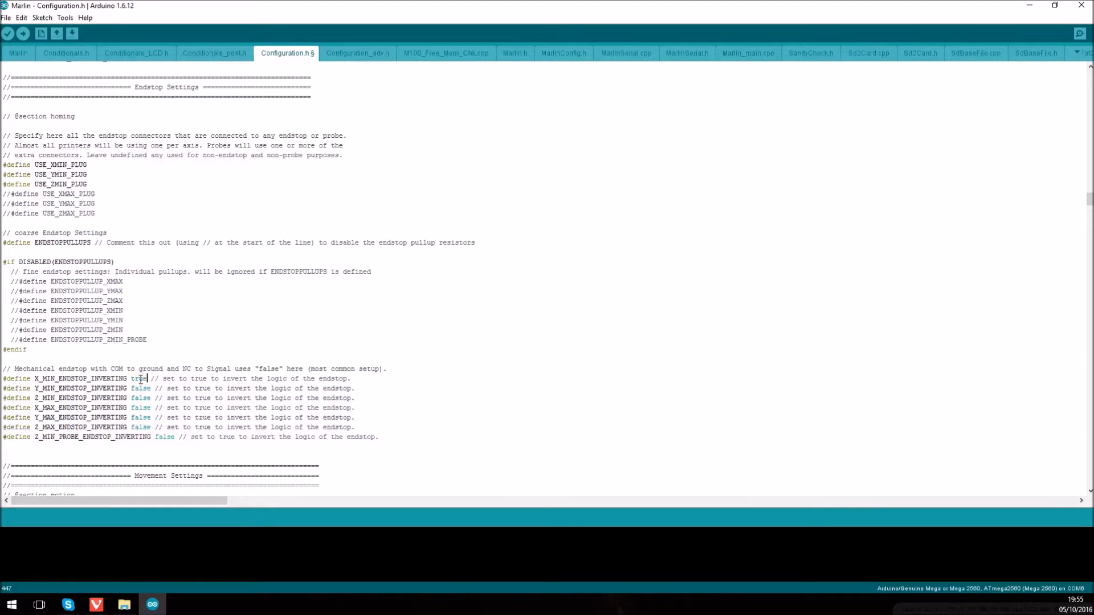
pyautogui.doubleClick(140, 387)
pyautogui.write('tru')
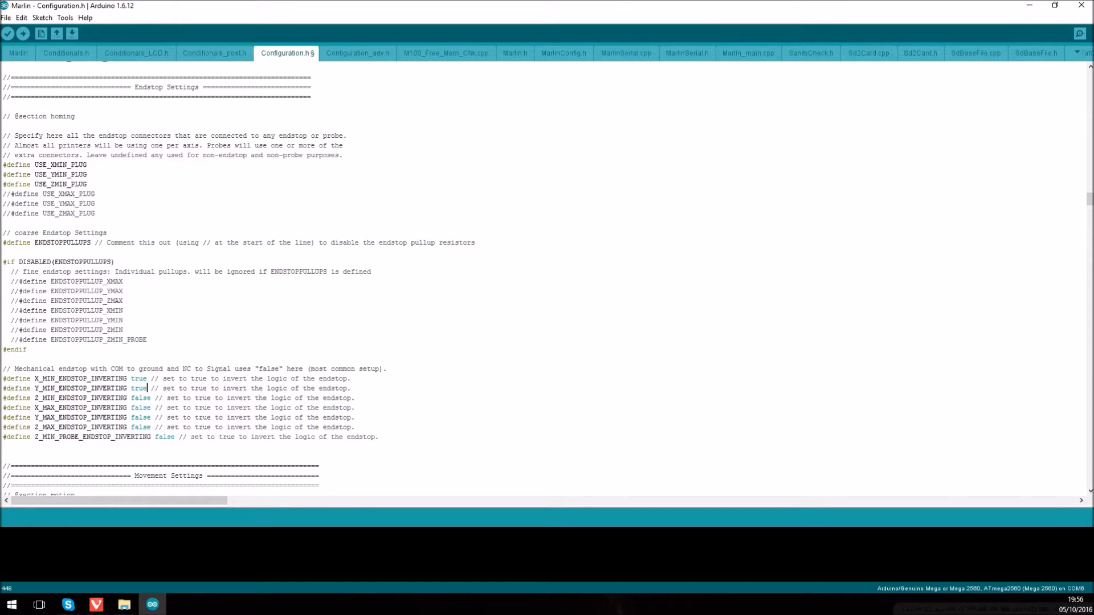
# Step: Edit DEFAULT_AXIS_STEPS_PER_UNIT so Z reads 400 instead of 4000 and E 98 instead of 500
pyautogui.scroll(-3)
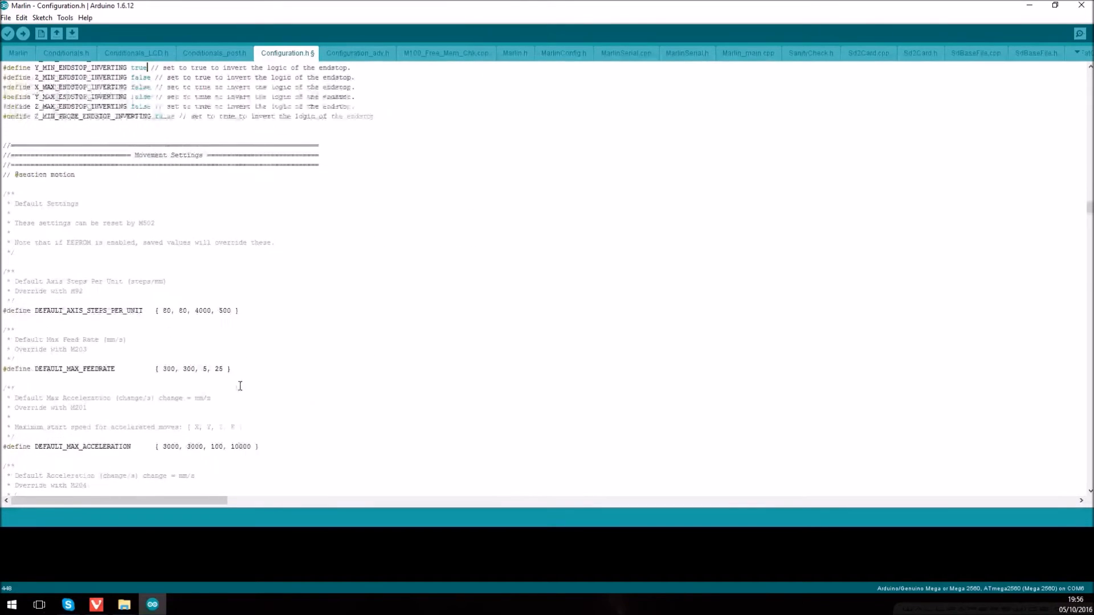
pyautogui.scroll(-3)
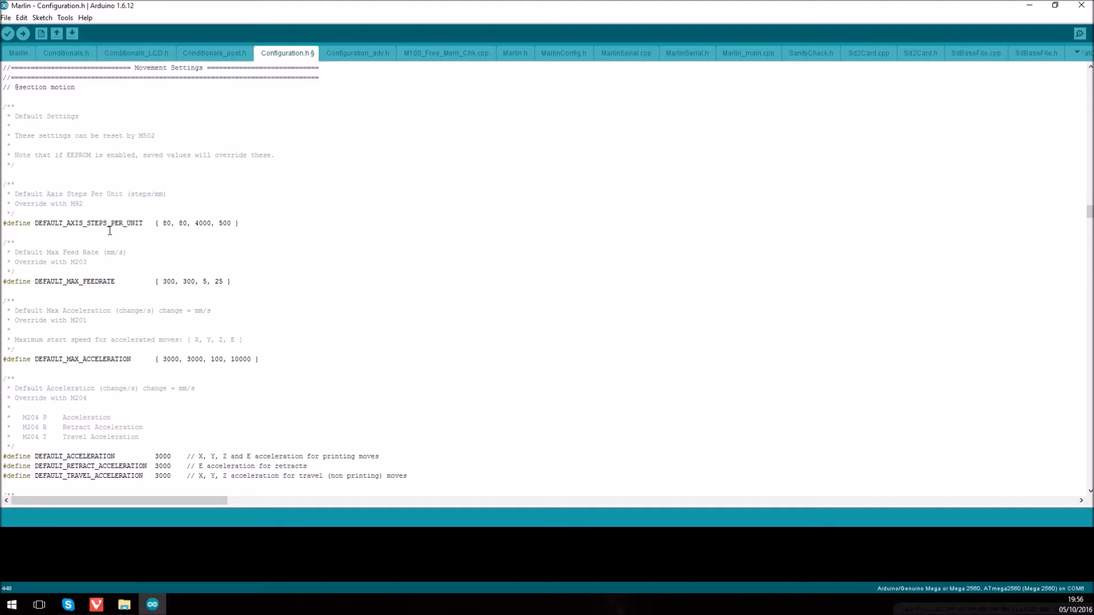
pyautogui.moveTo(83, 228)
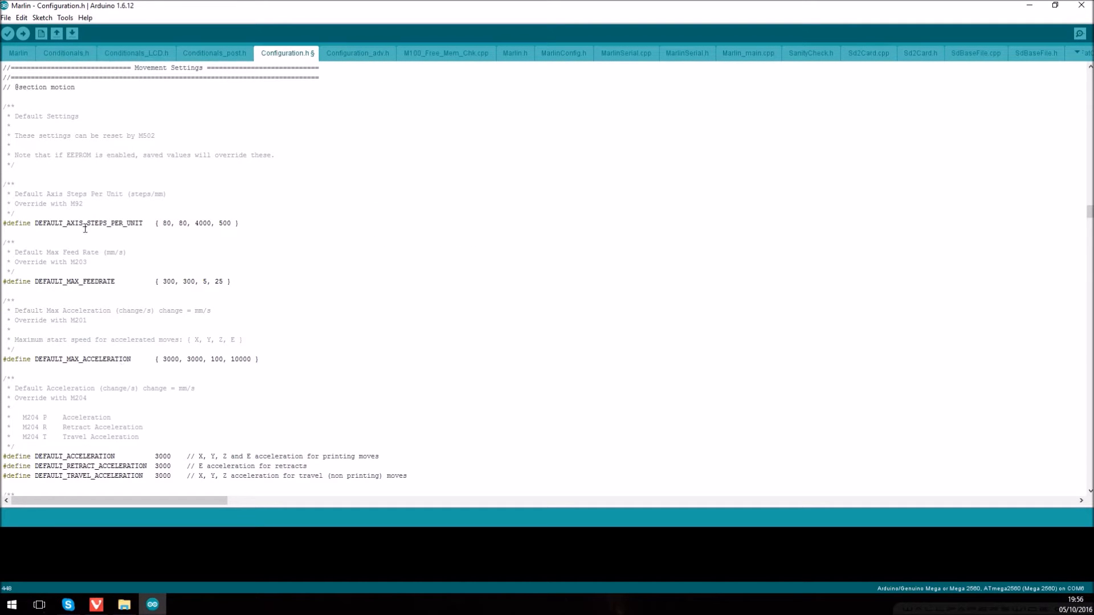
pyautogui.moveTo(134, 233)
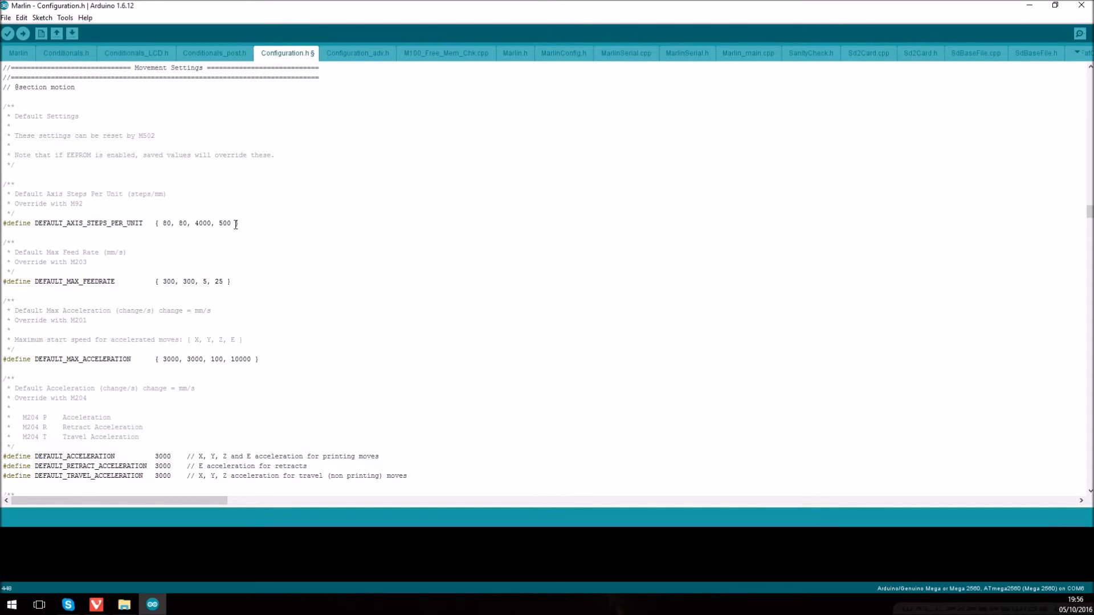
pyautogui.click(164, 224)
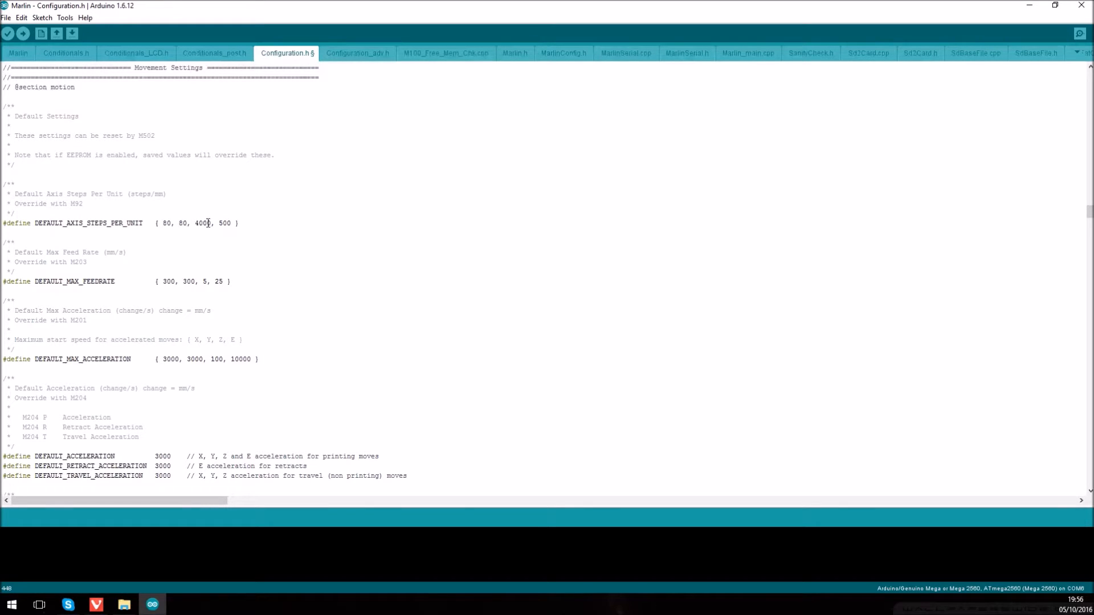
pyautogui.doubleClick(201, 222)
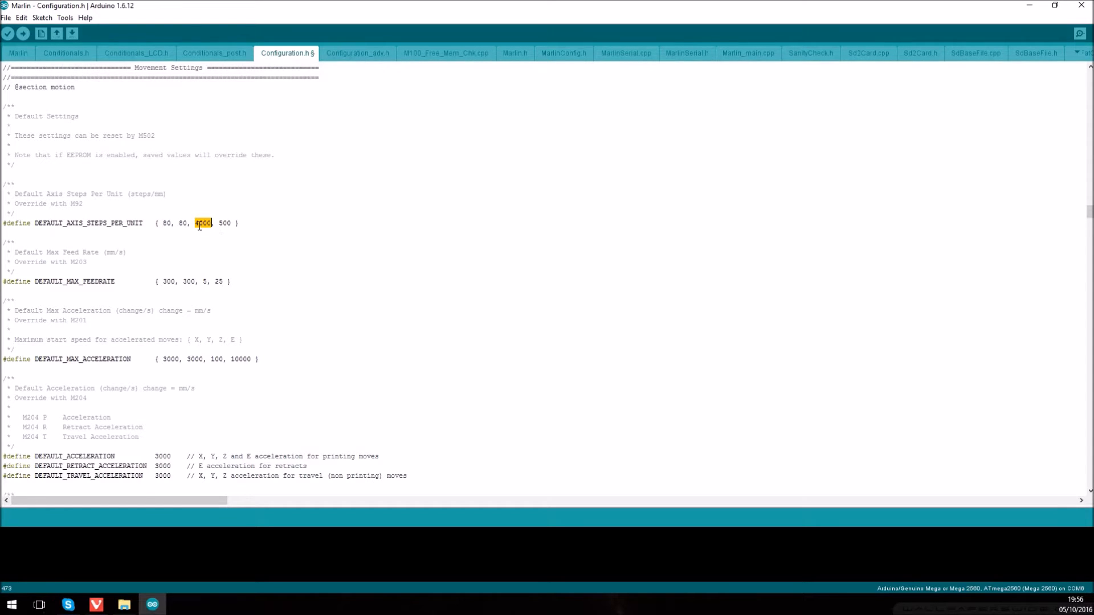
pyautogui.write('4000')
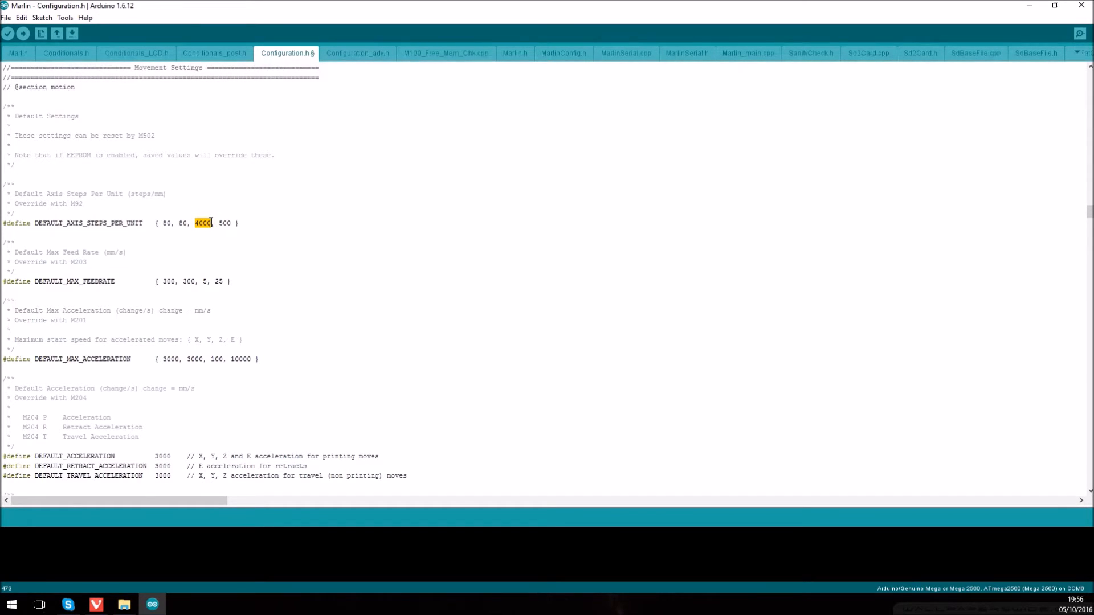
pyautogui.click(221, 223)
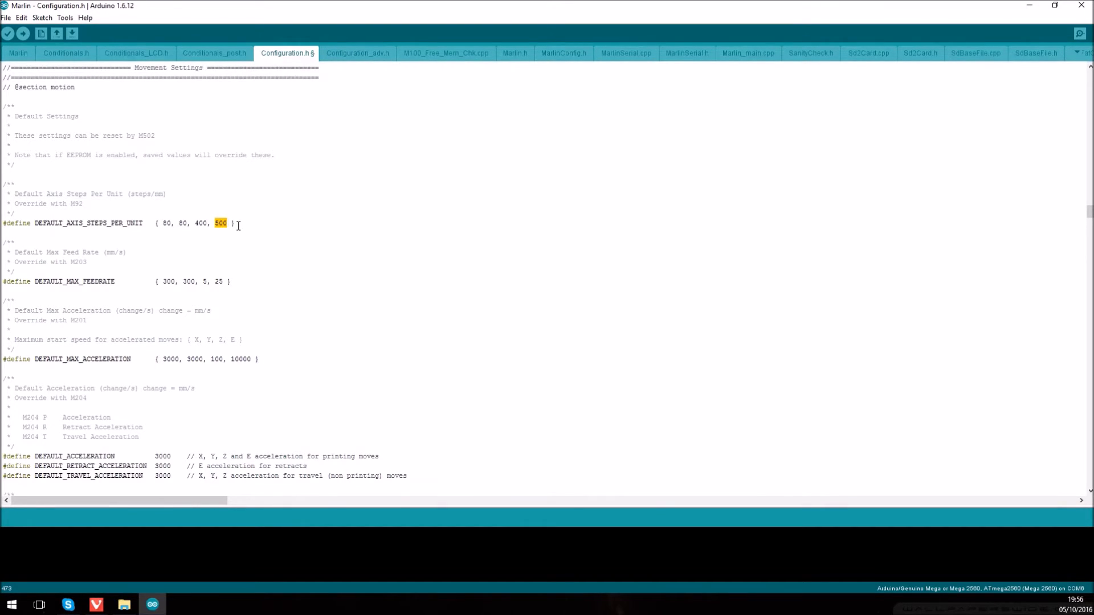
pyautogui.moveTo(246, 218)
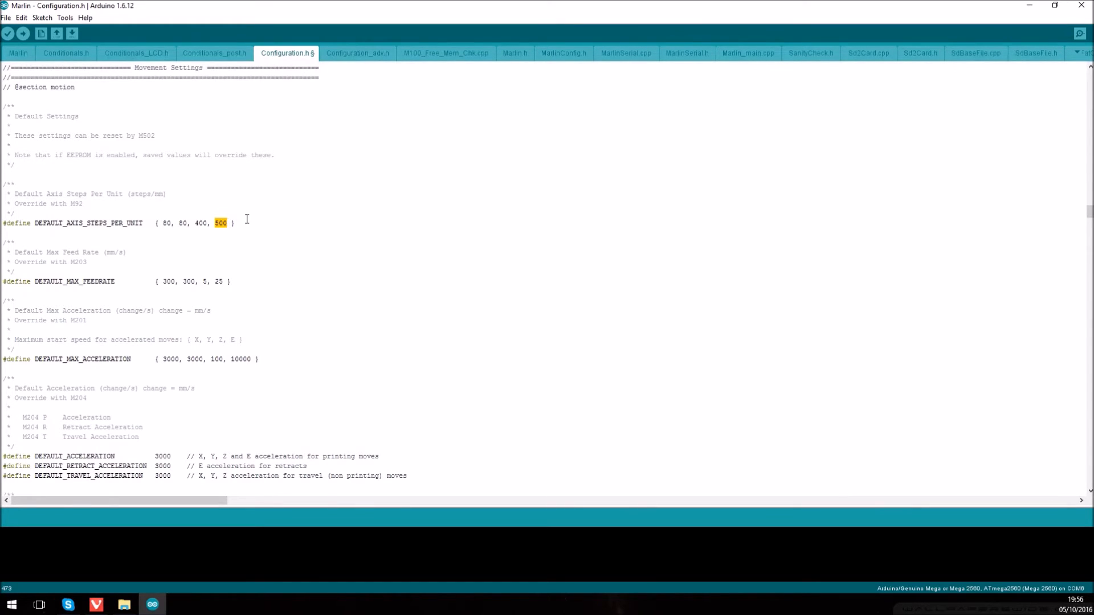
pyautogui.write('96')
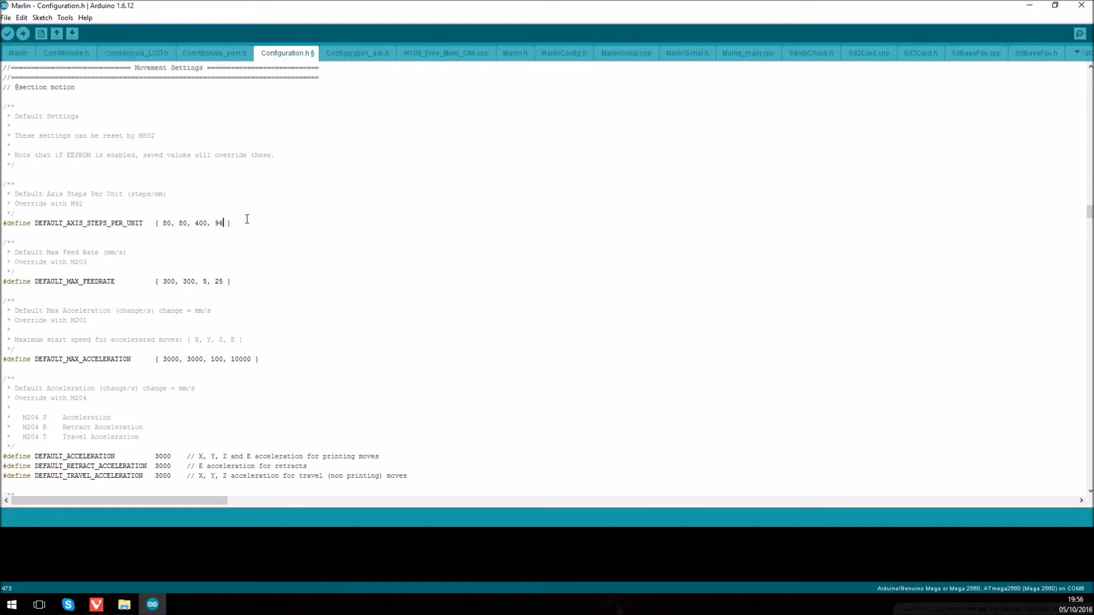
pyautogui.write('8')
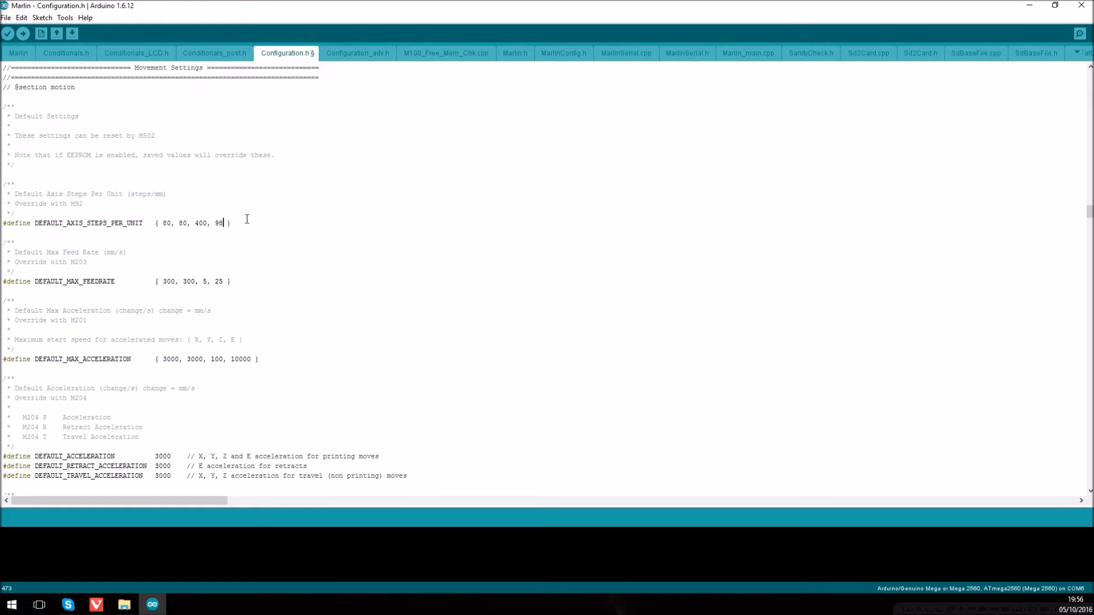
pyautogui.moveTo(210, 247)
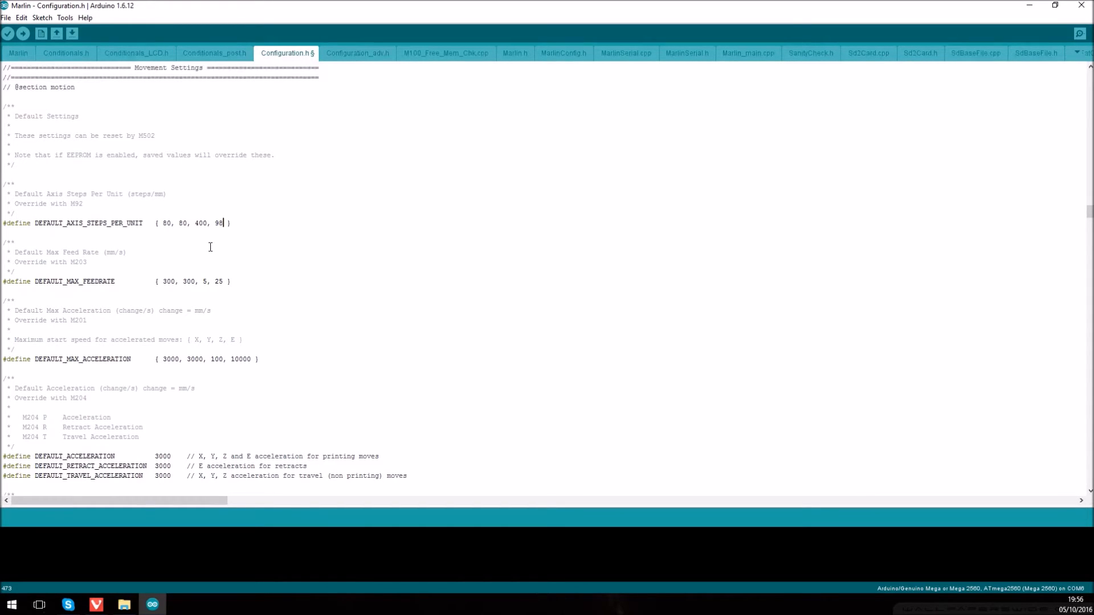
pyautogui.moveTo(86, 288)
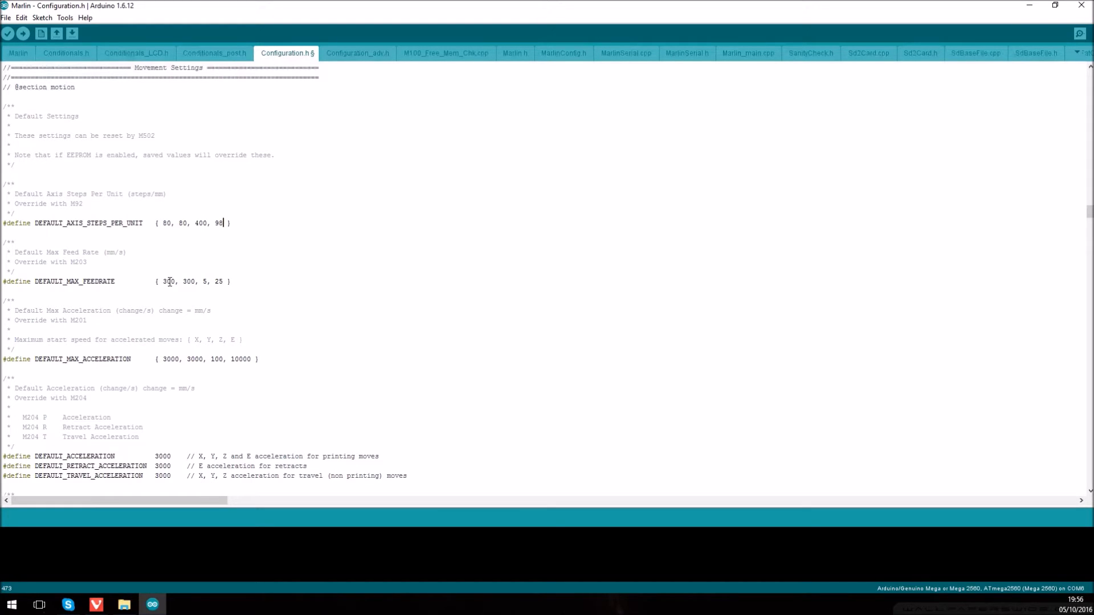
# Step: Set DEFAULT_MAX_FEEDRATE to { 500, 500, 20, 50 }
pyautogui.doubleClick(168, 282)
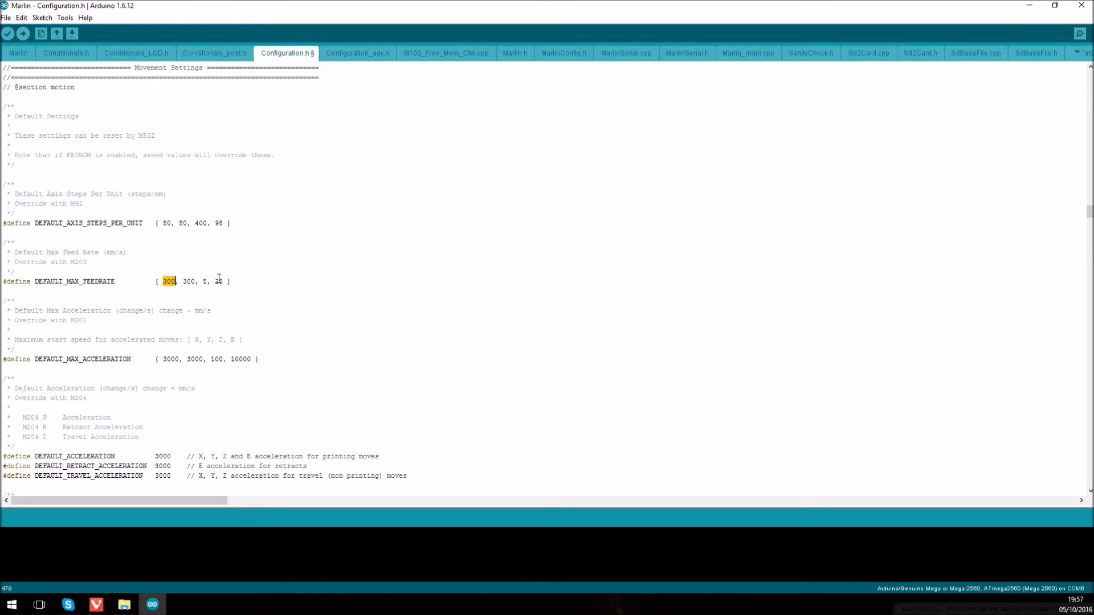
pyautogui.write('500')
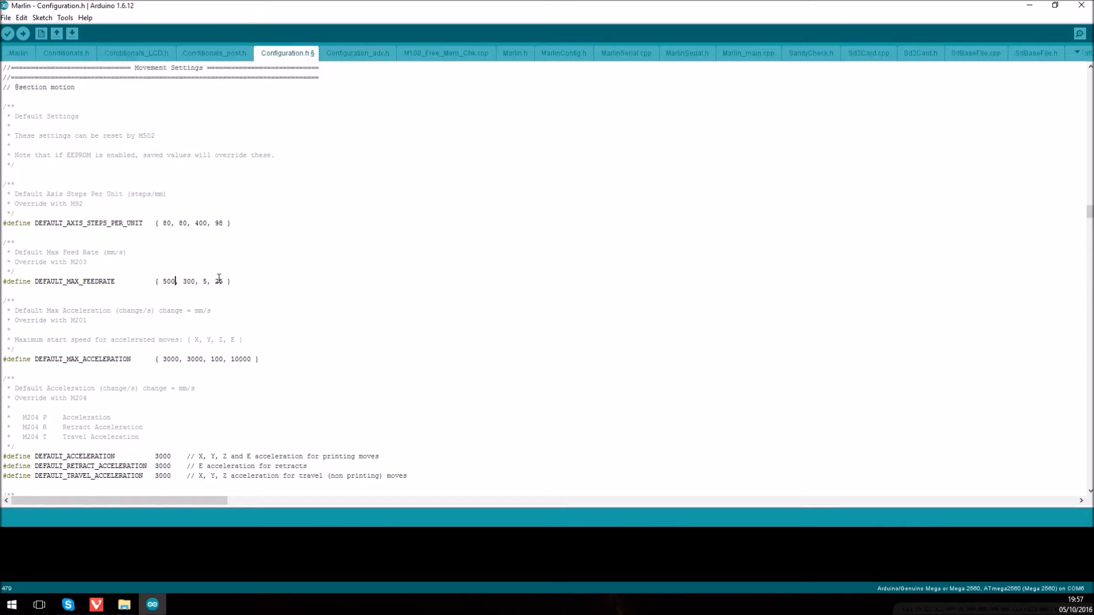
pyautogui.write('50')
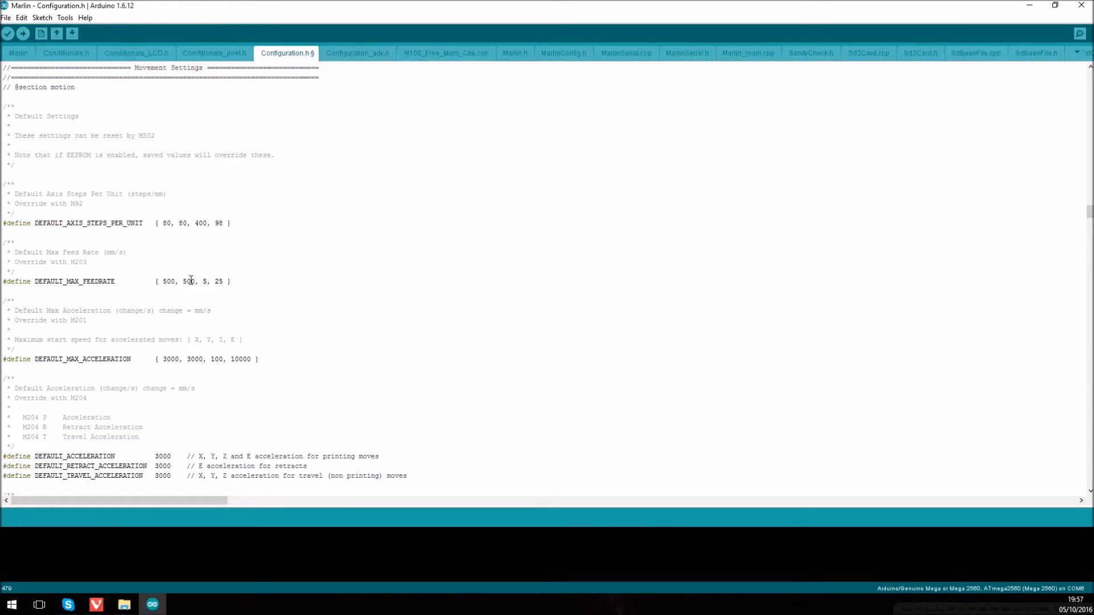
pyautogui.write('20')
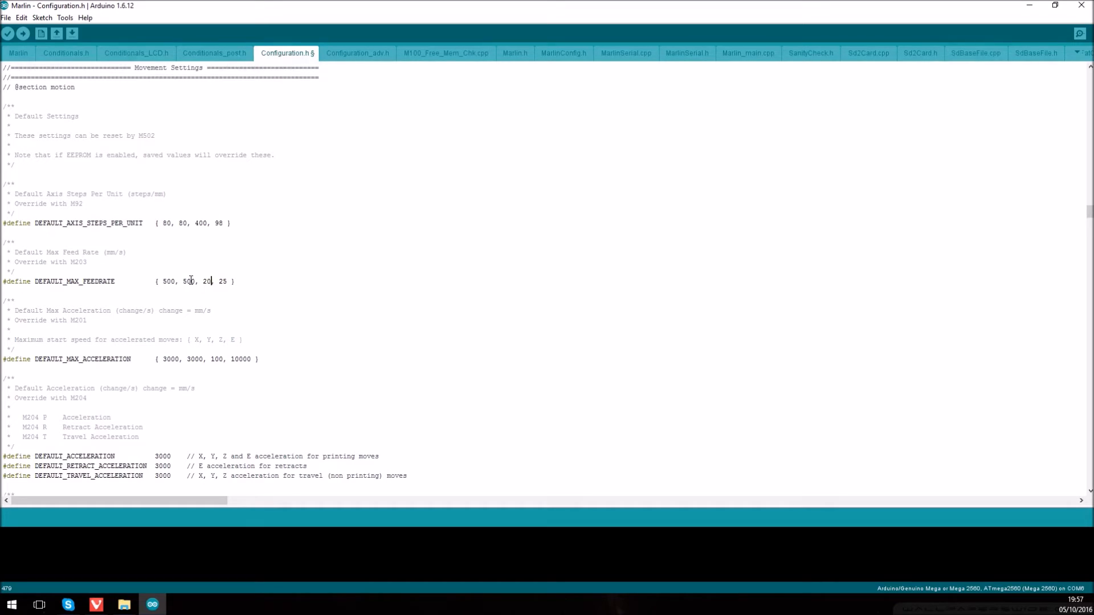
pyautogui.write('50')
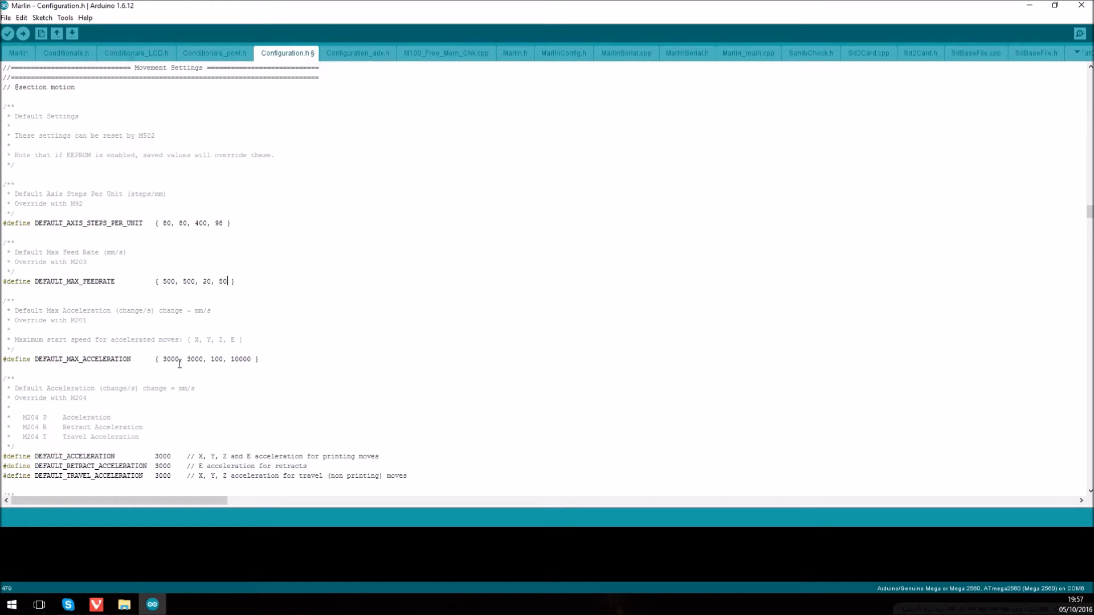
# Step: Set DEFAULT_MAX_ACCELERATION to { 1000, 800, 100, 10000 }
pyautogui.doubleClick(170, 358)
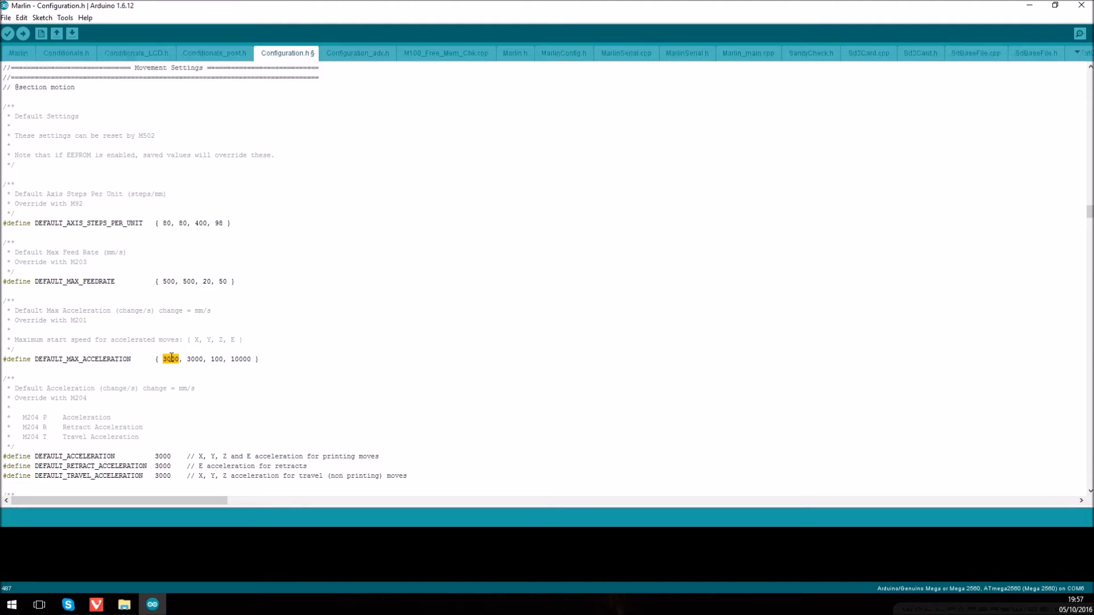
pyautogui.write('1000')
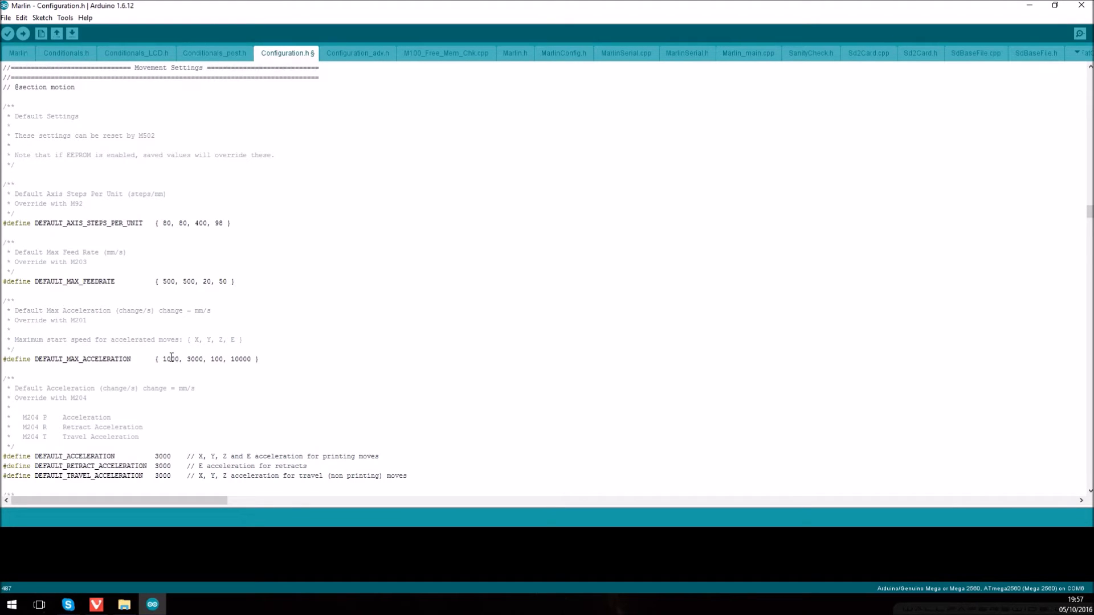
pyautogui.write('800')
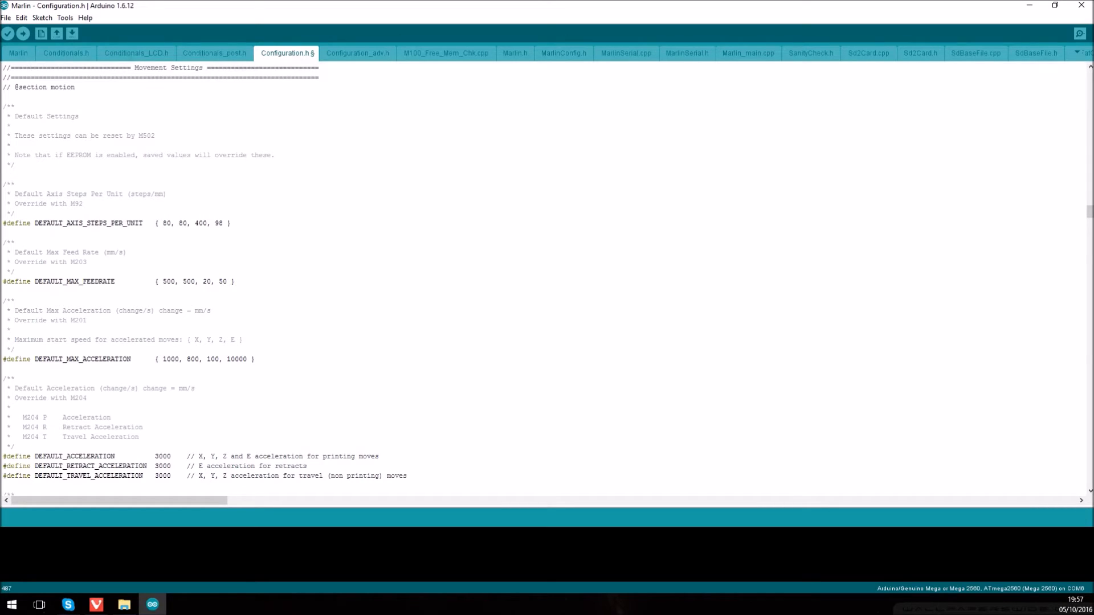
# Step: Set DEFAULT_XJERK and DEFAULT_YJERK to 10.0, leaving ZJERK 0.3 and EJERK 5.0
pyautogui.scroll(-3)
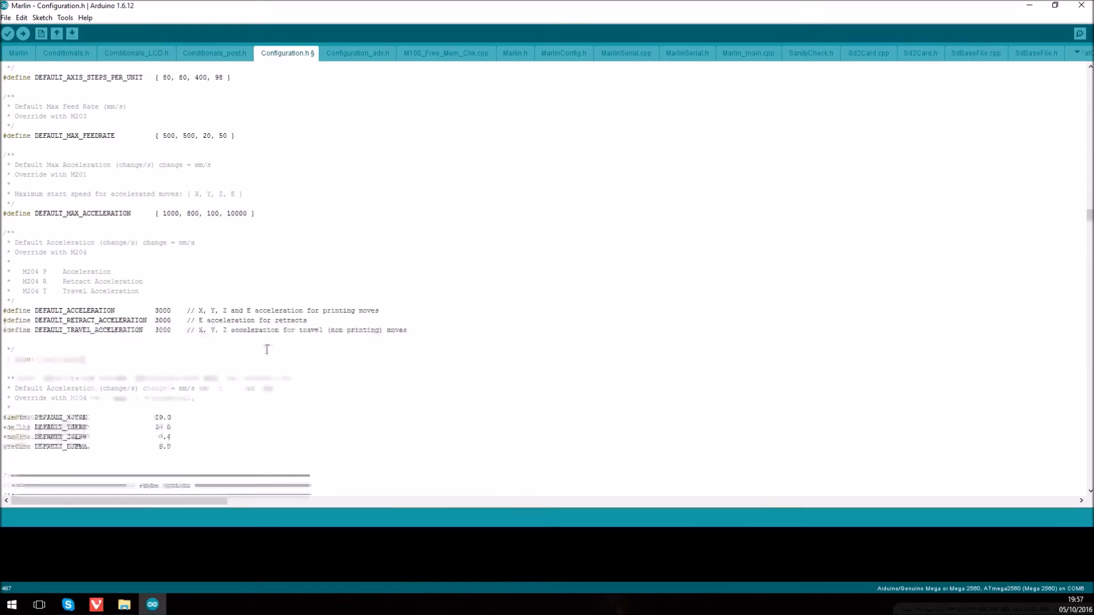
pyautogui.scroll(-3)
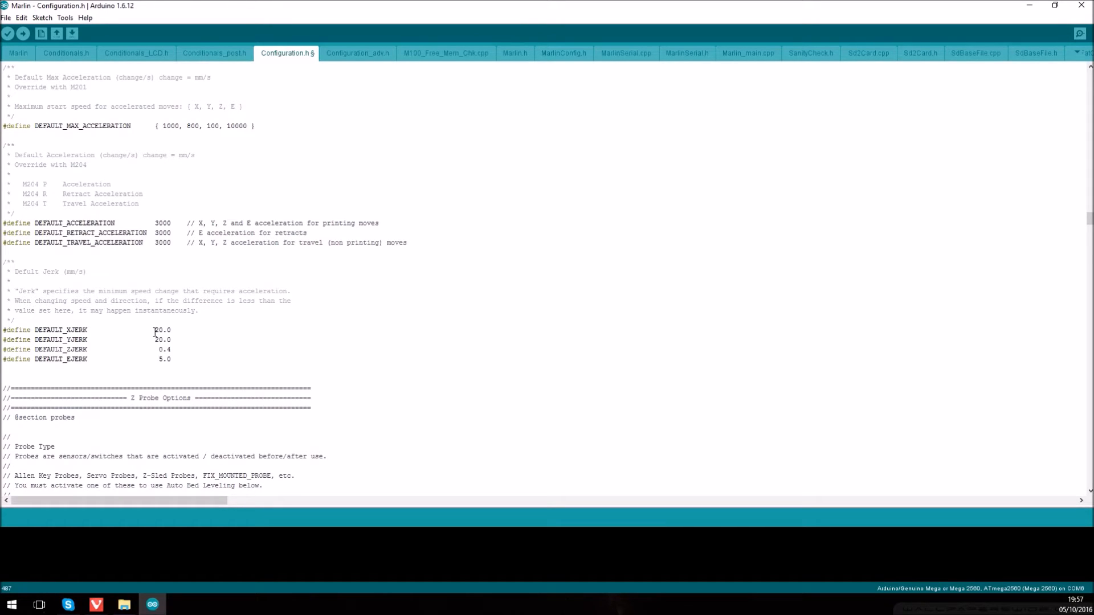
pyautogui.doubleClick(157, 329)
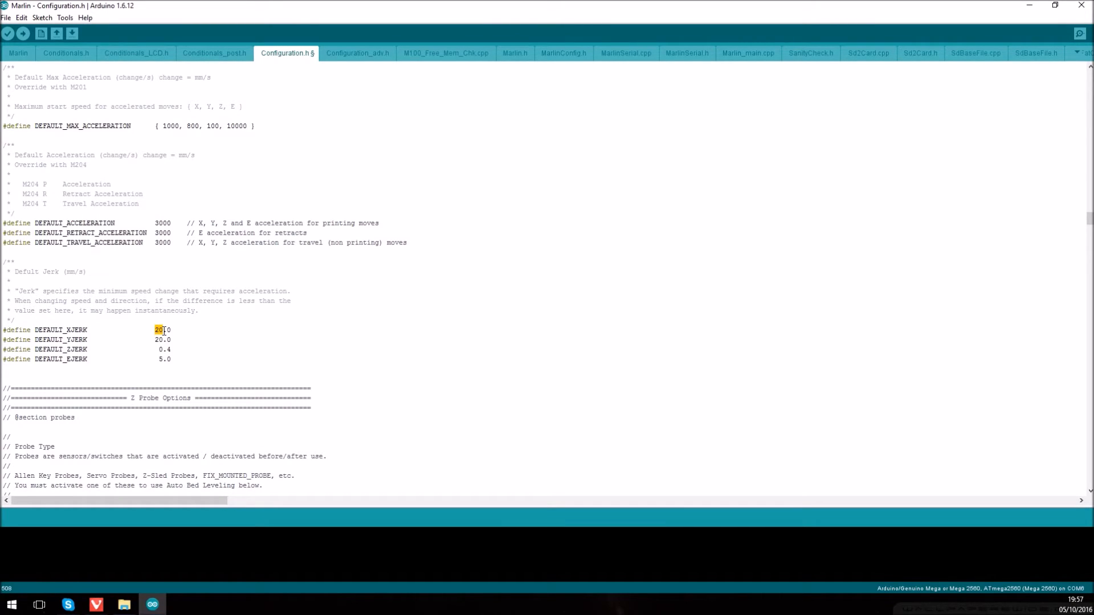
pyautogui.write('10')
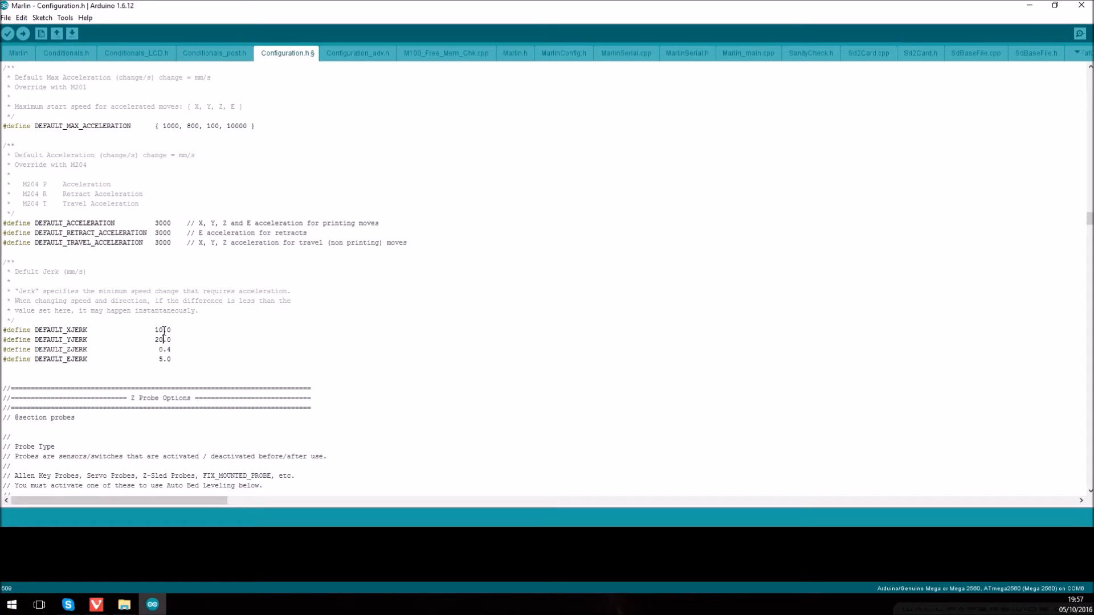
pyautogui.write('10.0')
pyautogui.write('3')
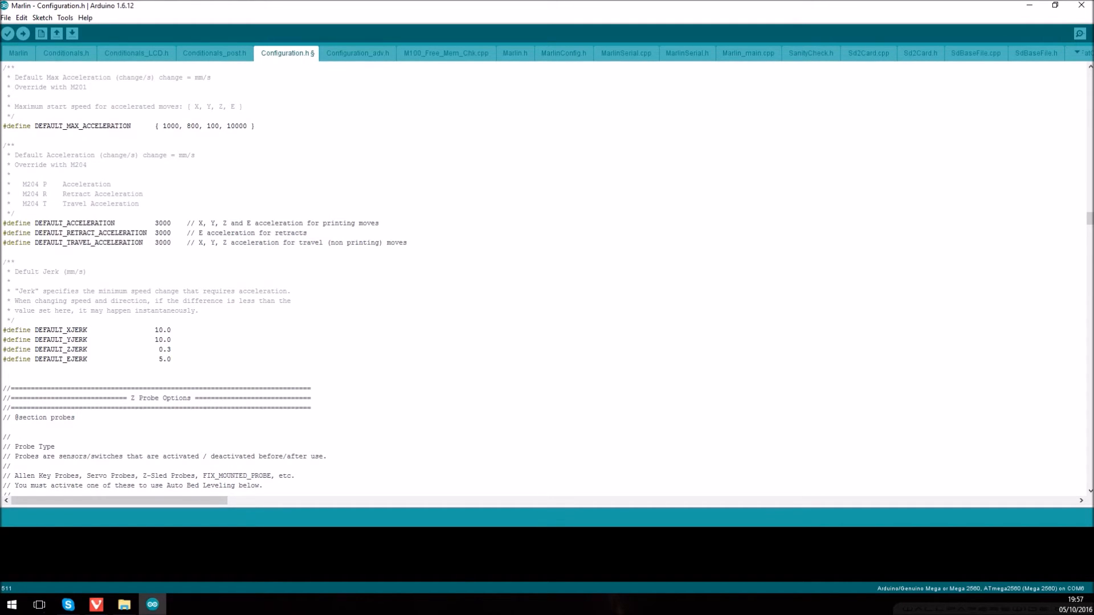
# Step: Uncomment the #define BLTOUCH line to enable the BLTouch probe
pyautogui.scroll(-3)
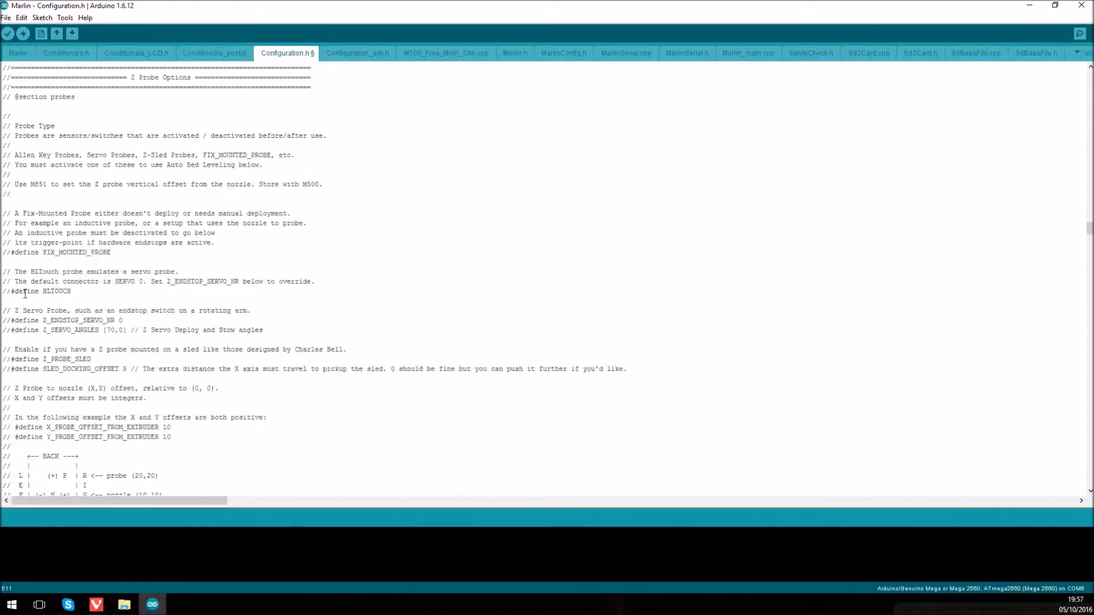
pyautogui.doubleClick(40, 290)
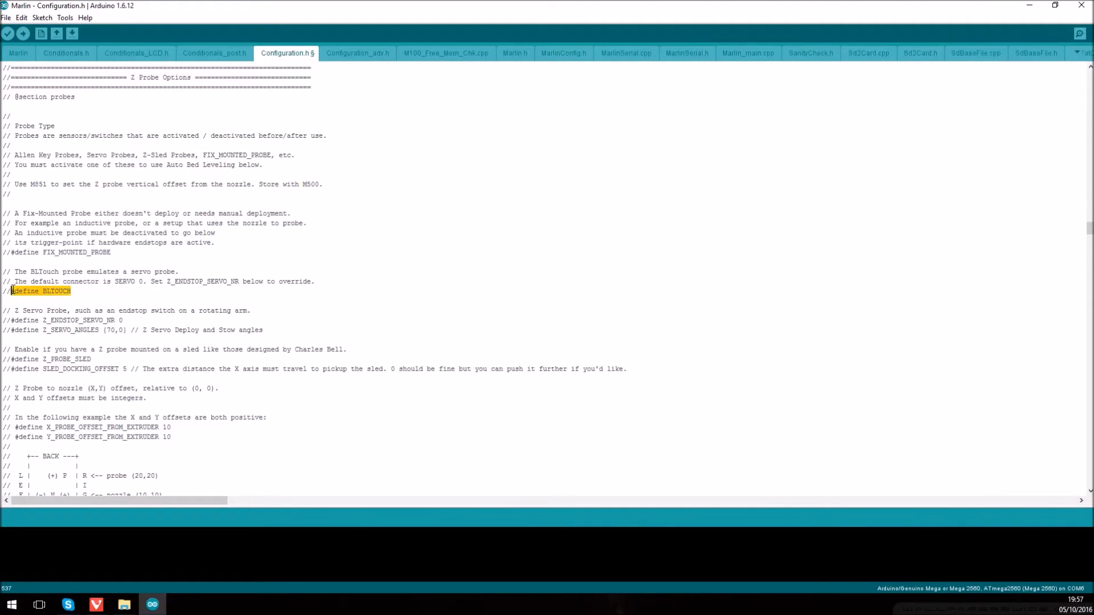
pyautogui.click(32, 290)
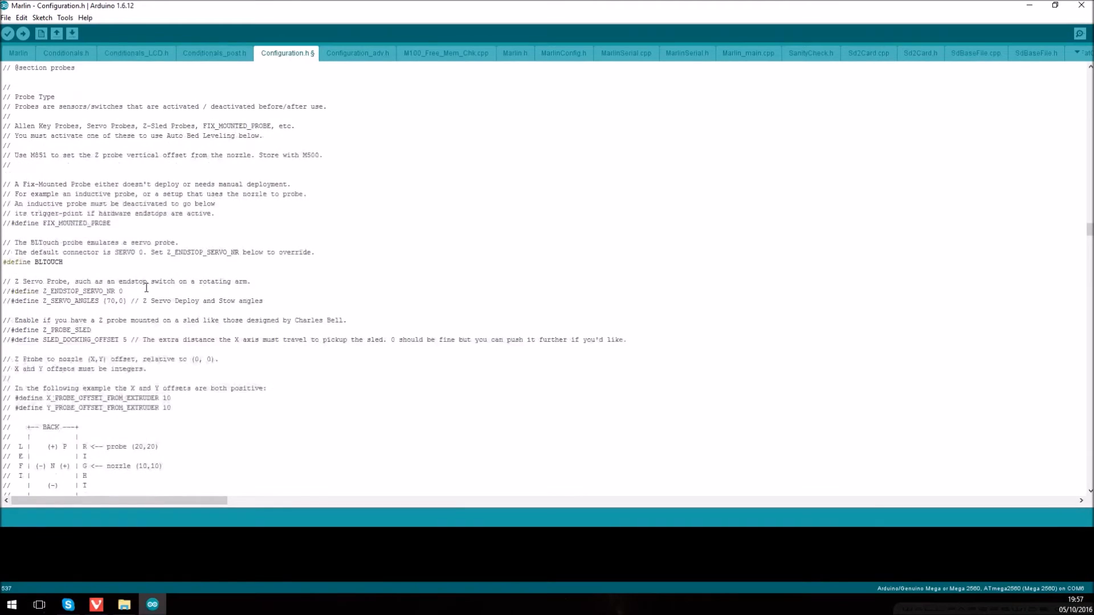
# Step: Set the Y probe offset to 20 and XY_PROBE_SPEED to 4000
pyautogui.scroll(-3)
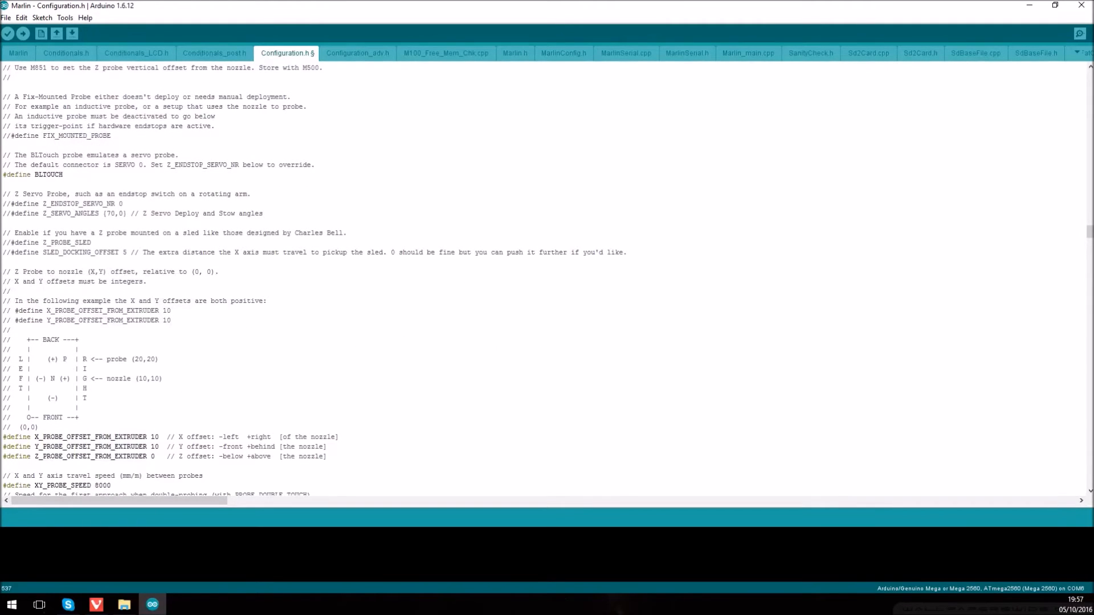
pyautogui.scroll(-3)
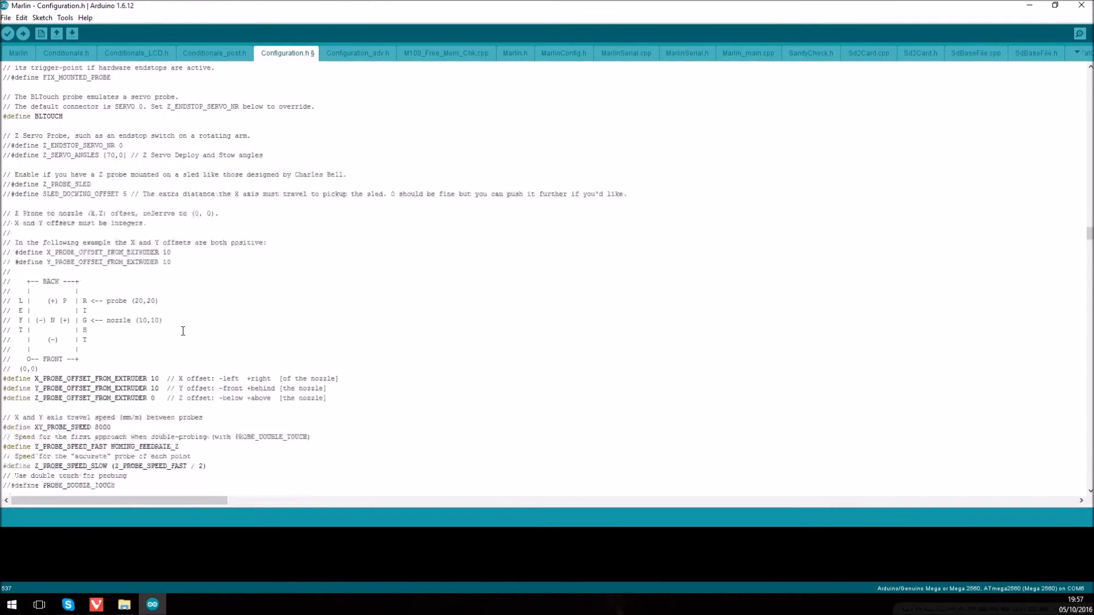
pyautogui.scroll(-3)
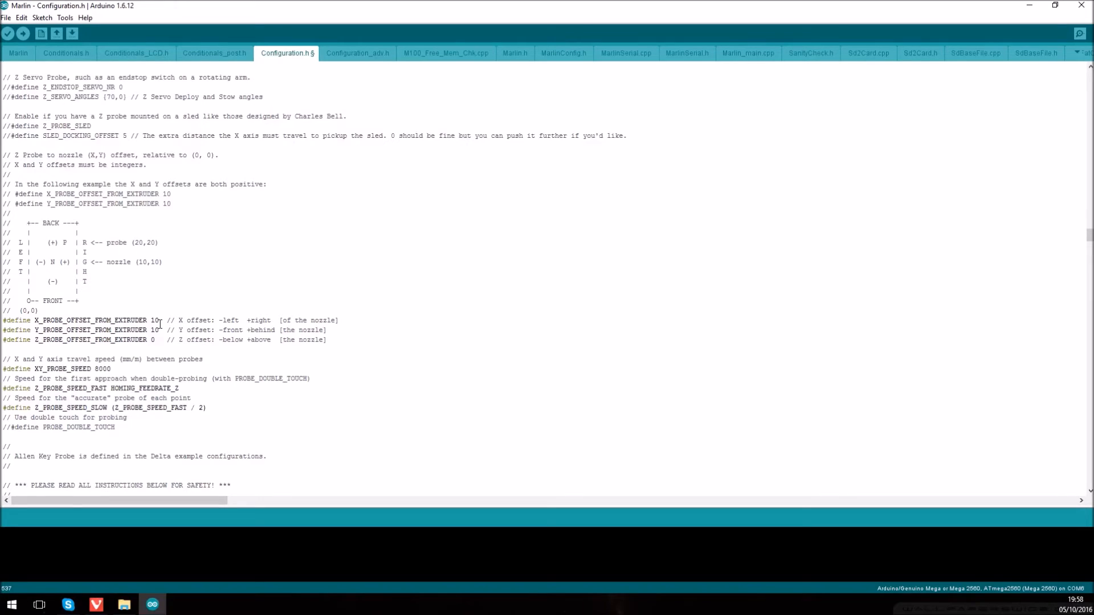
pyautogui.doubleClick(152, 329)
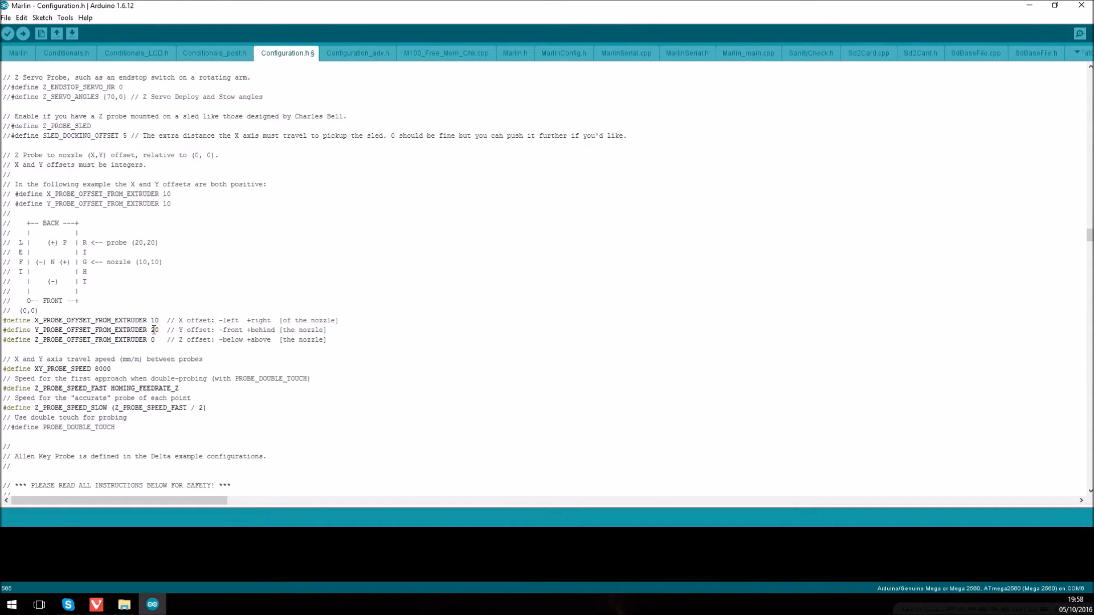
pyautogui.write('20')
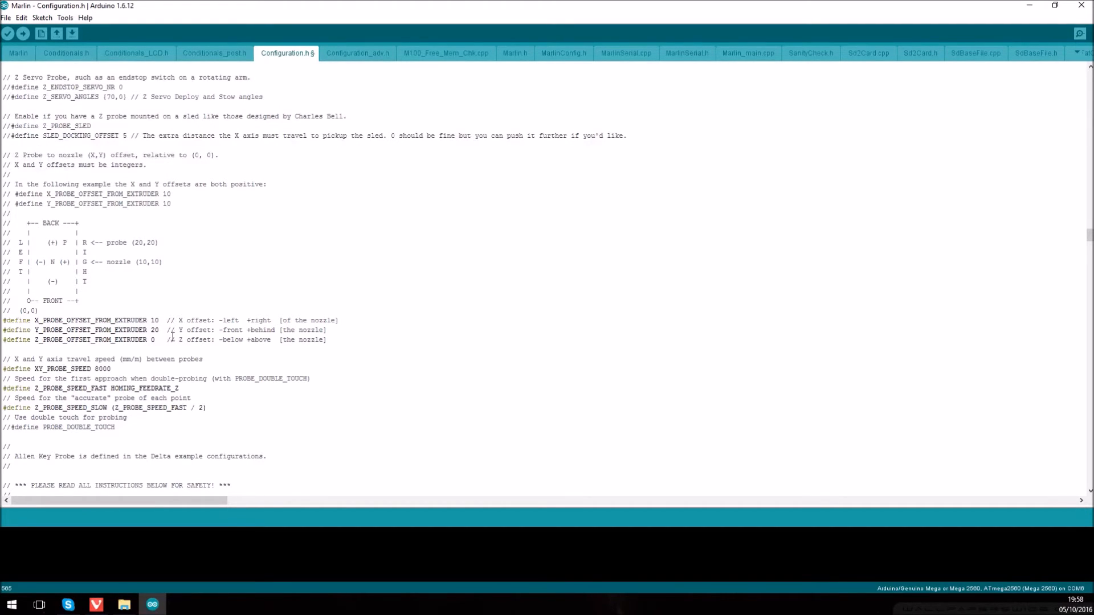
pyautogui.click(98, 368)
pyautogui.write('4')
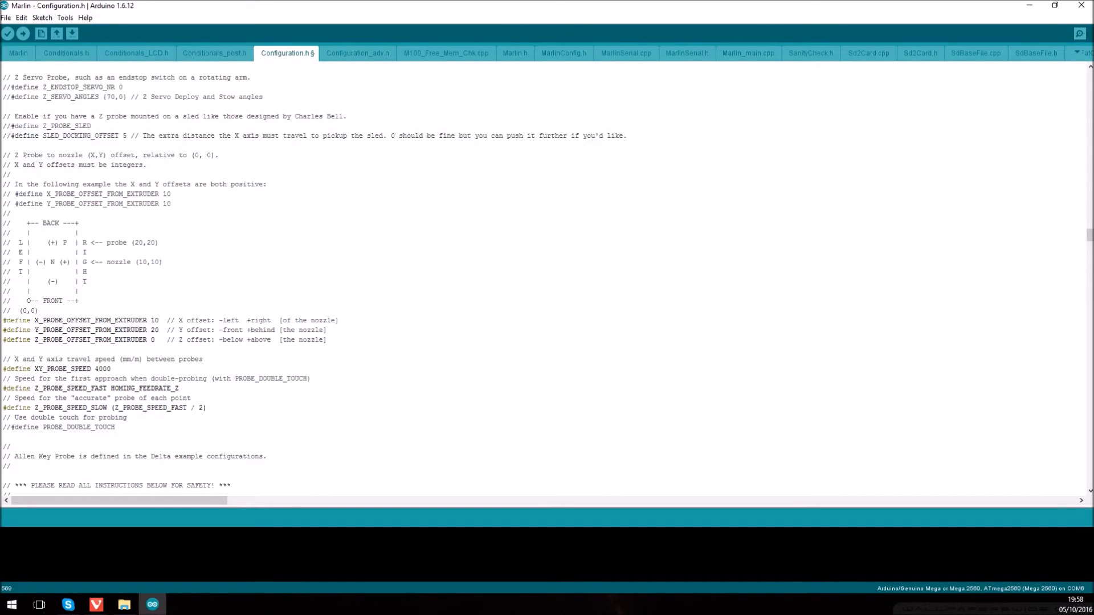
# Step: Set Z_CLEARANCE_DEPLOY_PROBE to 15 and Z_CLEARANCE_BETWEEN_PROBES to 10
pyautogui.scroll(-3)
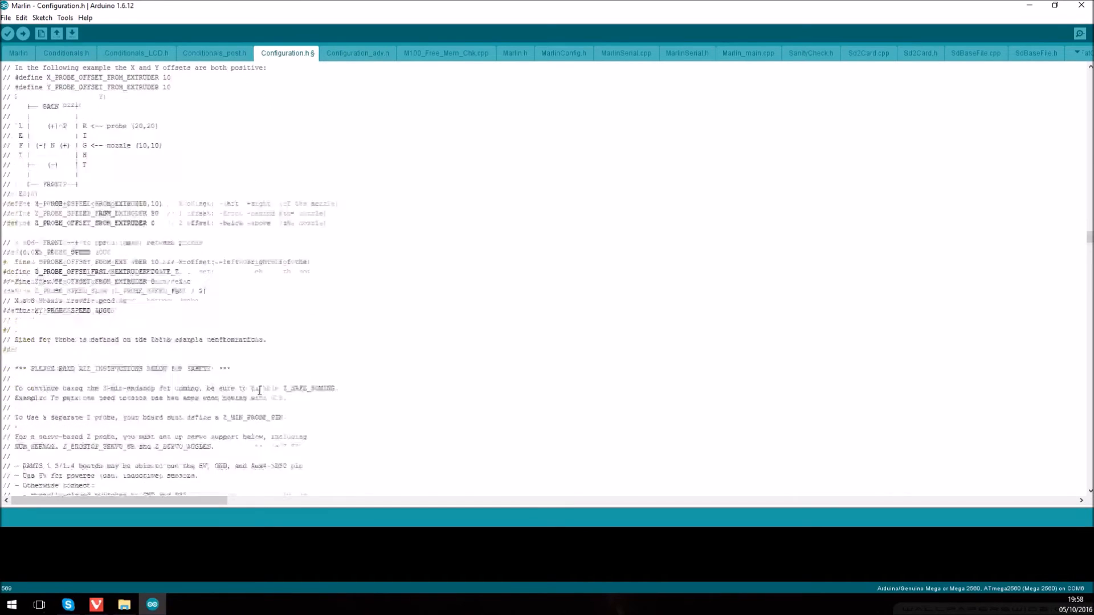
pyautogui.scroll(-3)
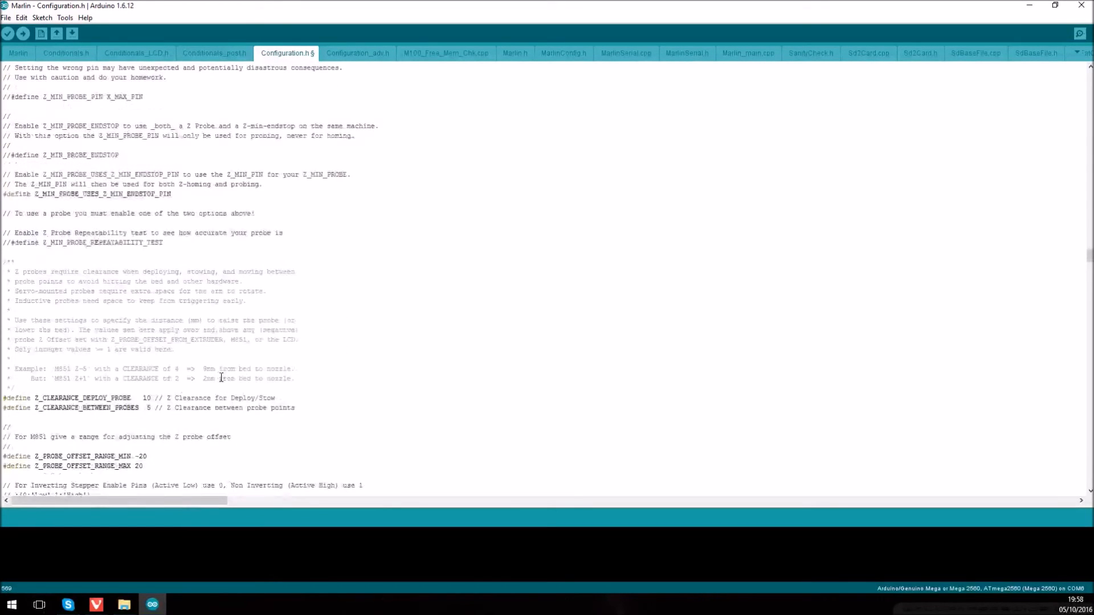
pyautogui.scroll(-3)
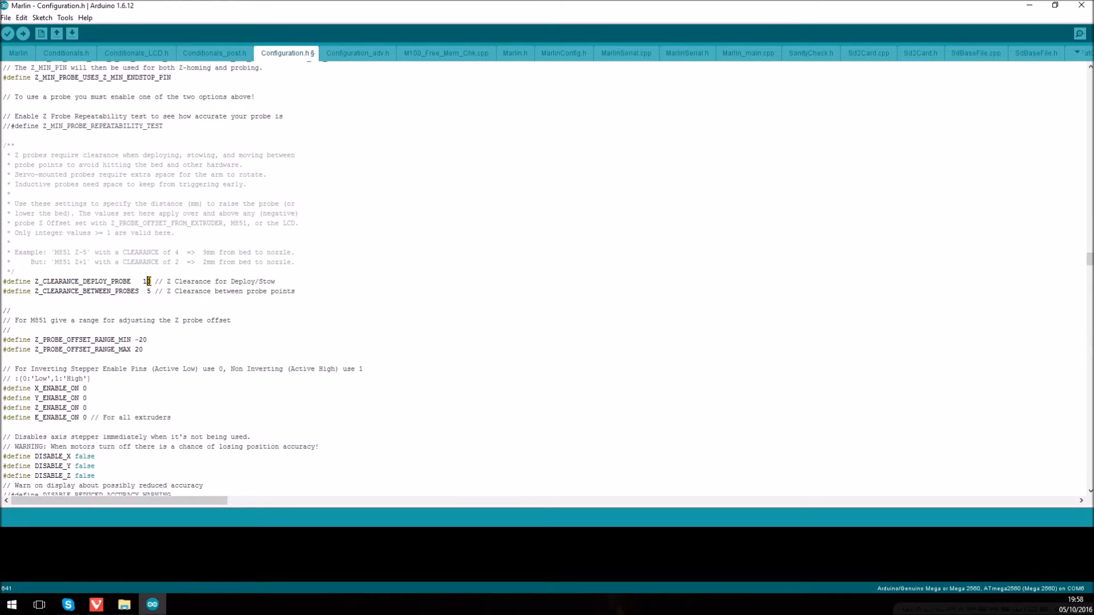
pyautogui.write('5')
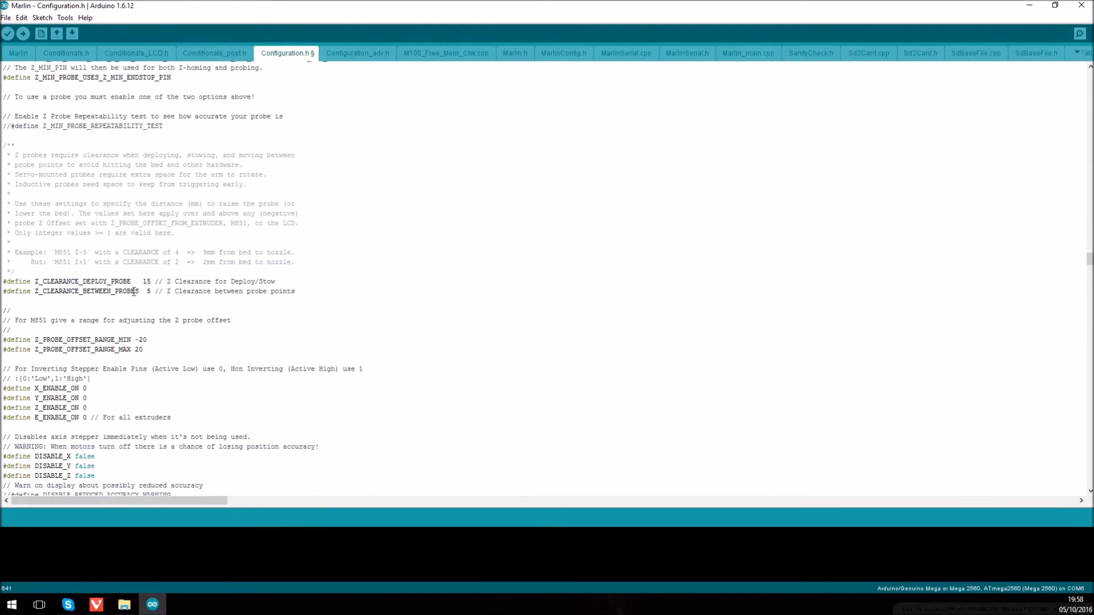
pyautogui.click(147, 291)
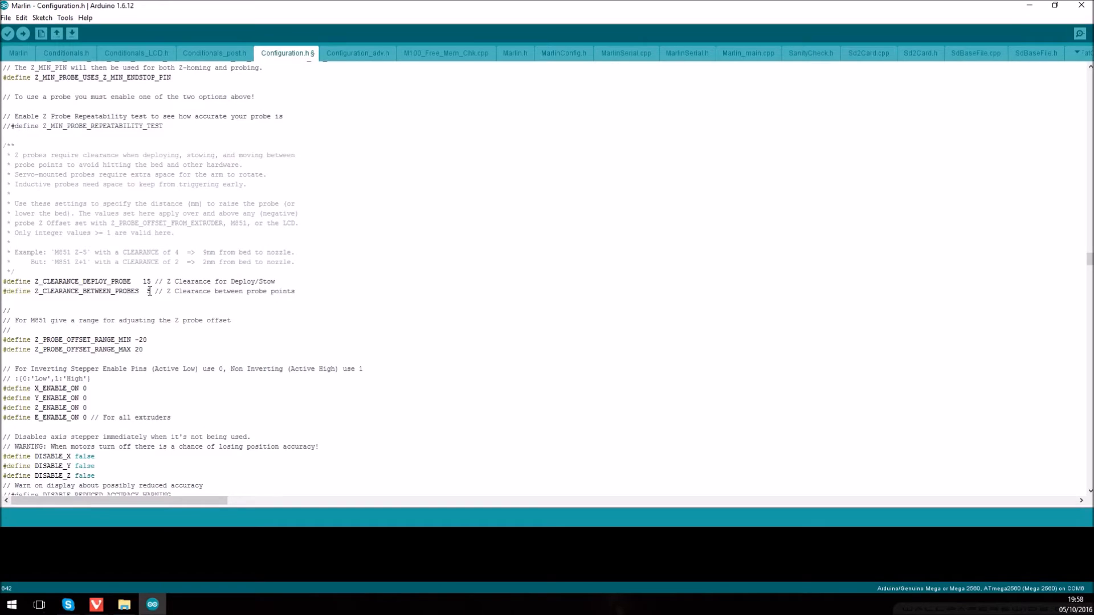
pyautogui.write('0')
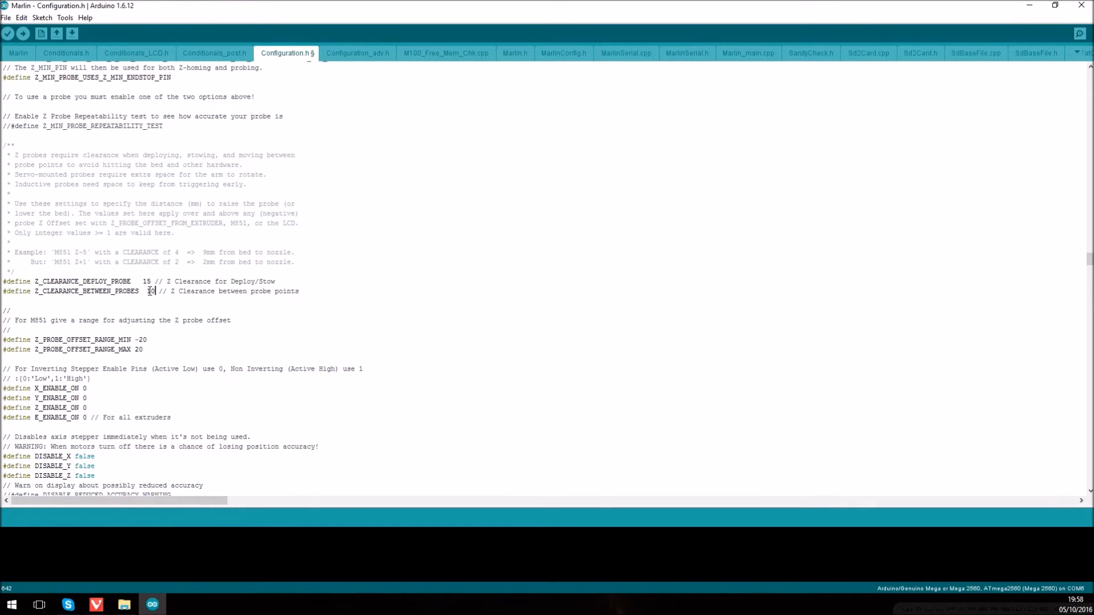
pyautogui.moveTo(193, 300)
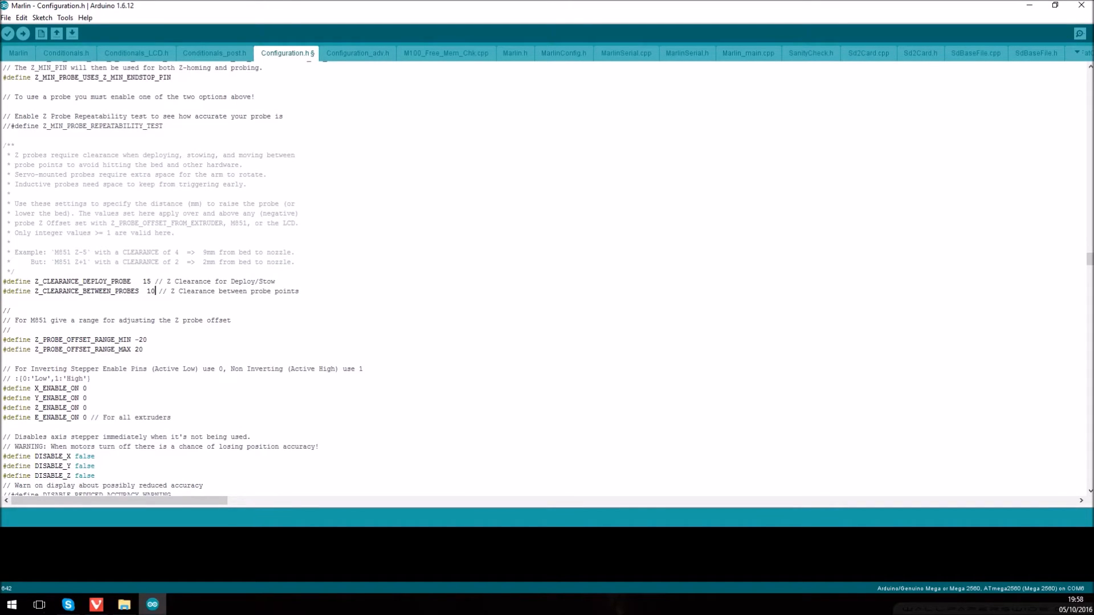
# Step: Scroll to the Auto Bed Leveling section where AUTO_BED_LEVELING_LINEAR is enabled
pyautogui.scroll(-3)
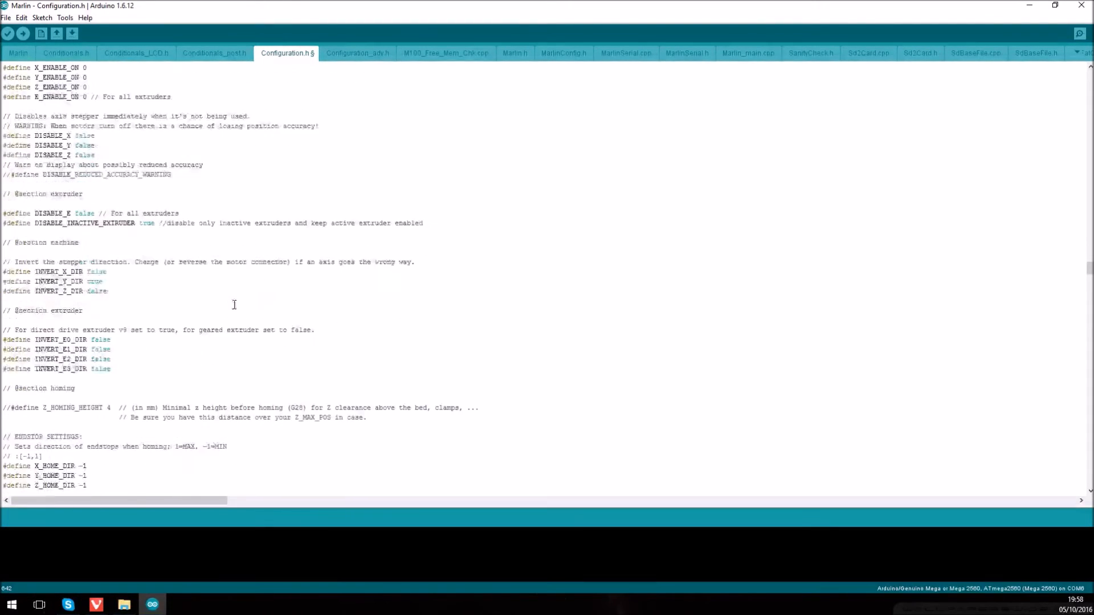
pyautogui.scroll(-3)
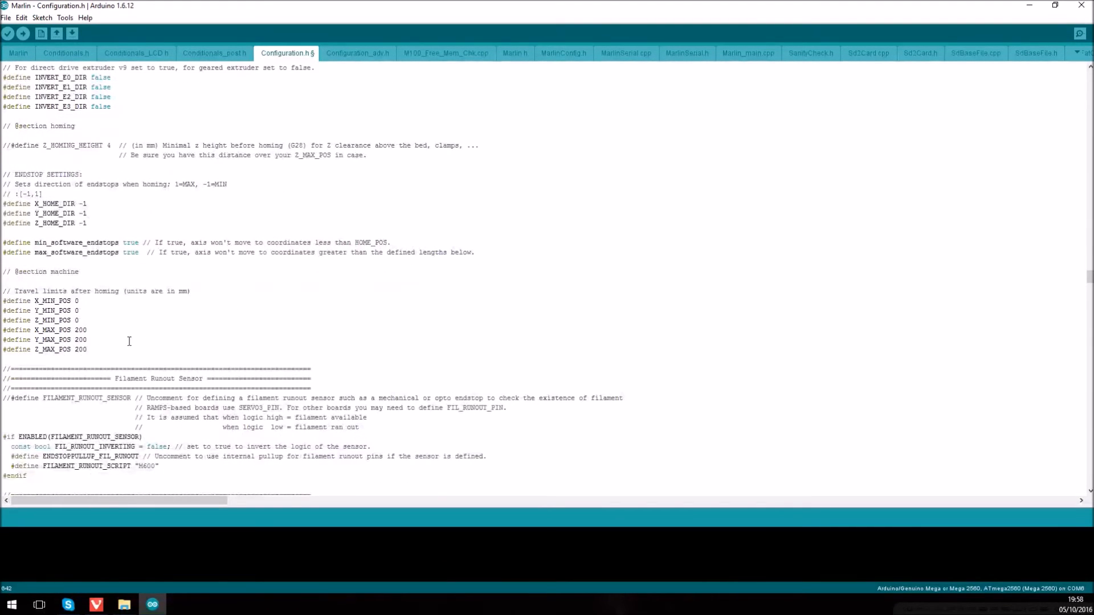
pyautogui.scroll(-3)
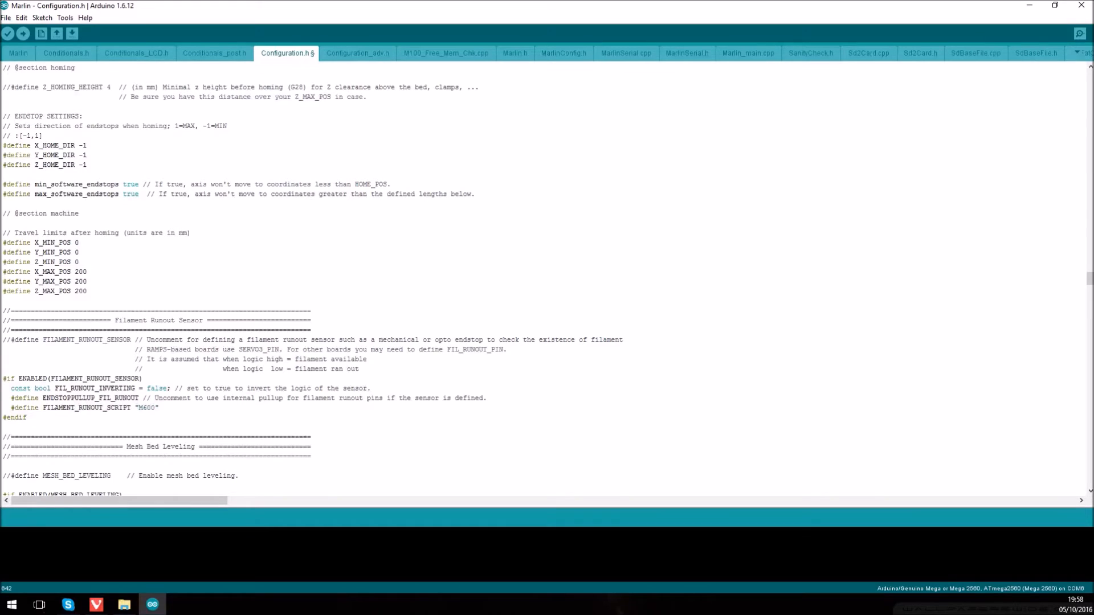
pyautogui.scroll(-3)
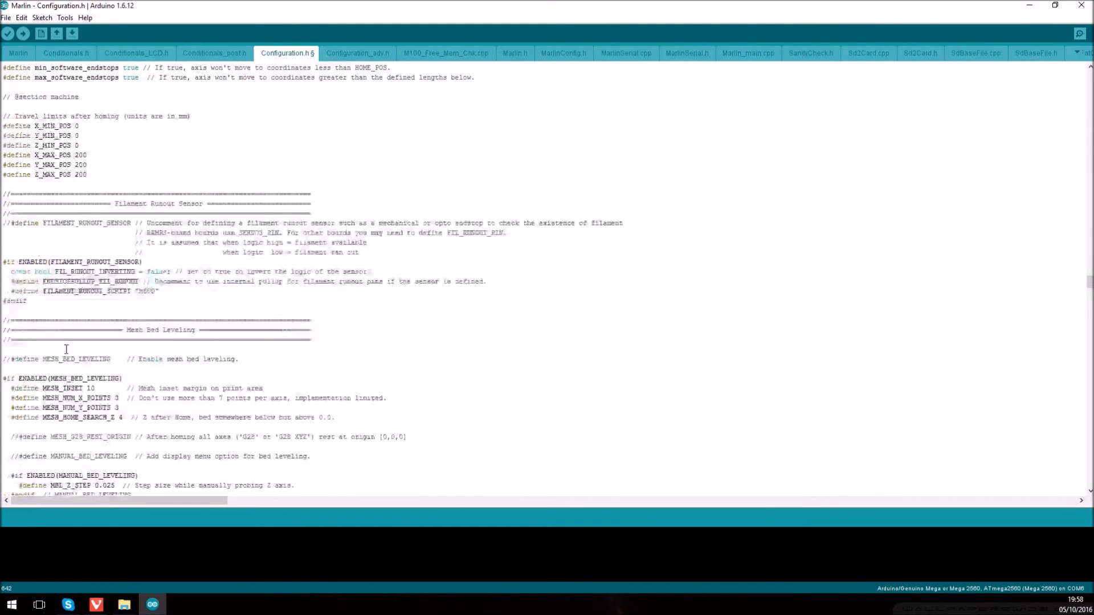
pyautogui.scroll(-3)
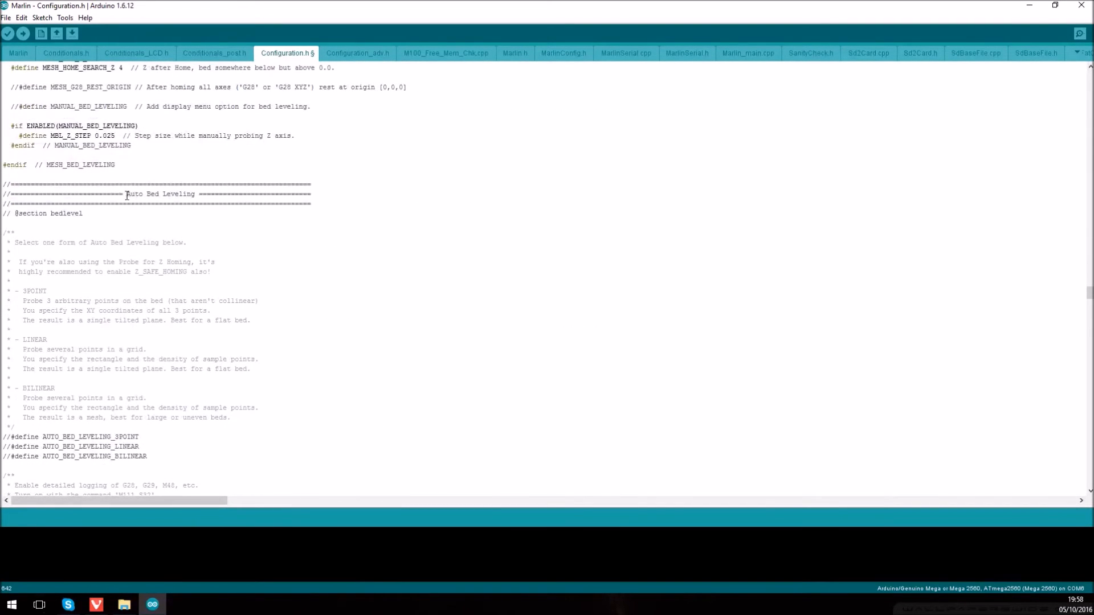
pyautogui.scroll(-3)
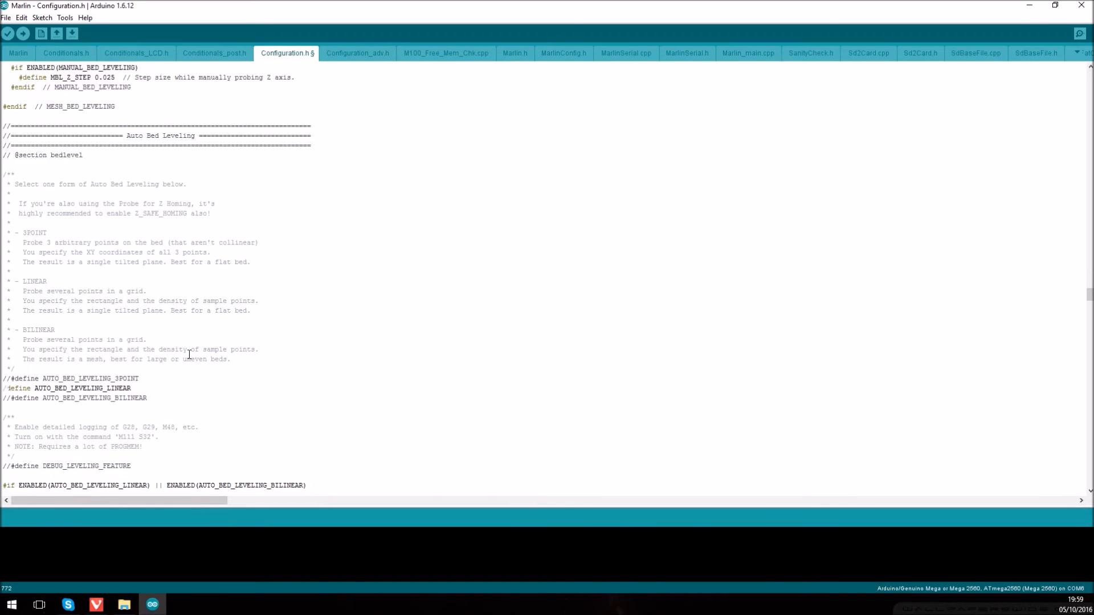
# Step: Set RIGHT_PROBE_BED_POSITION to 185 and BACK_PROBE_BED_POSITION to 155
pyautogui.scroll(-3)
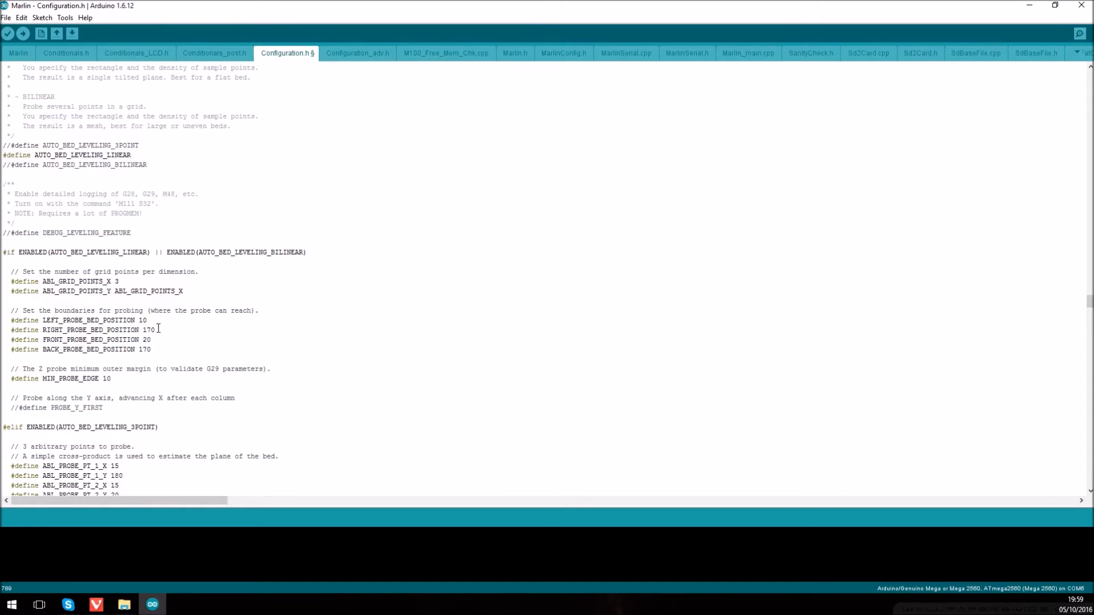
pyautogui.doubleClick(148, 329)
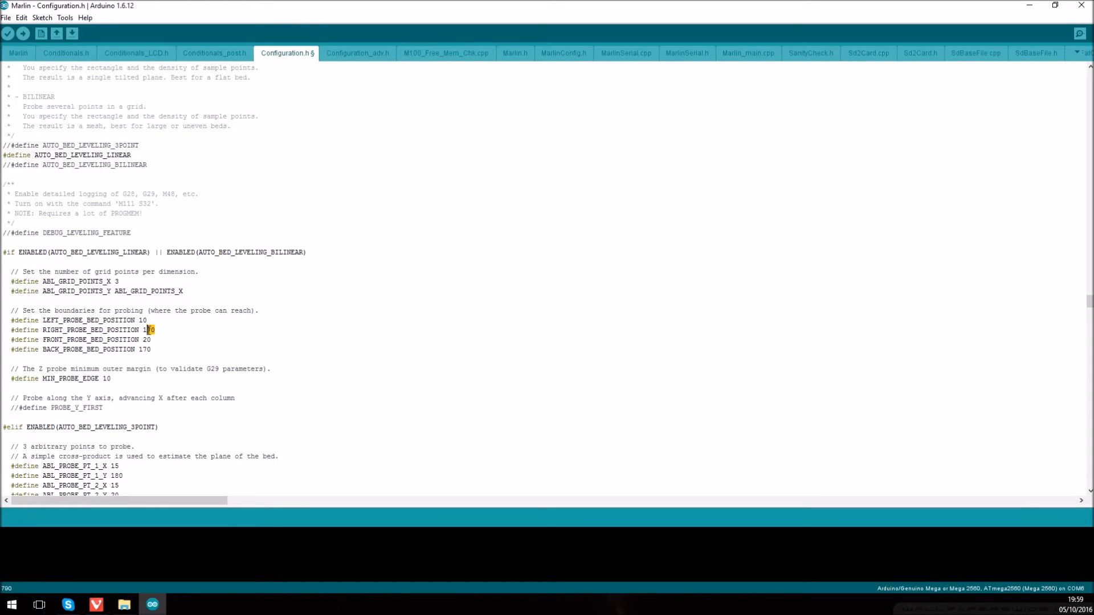
pyautogui.write('185')
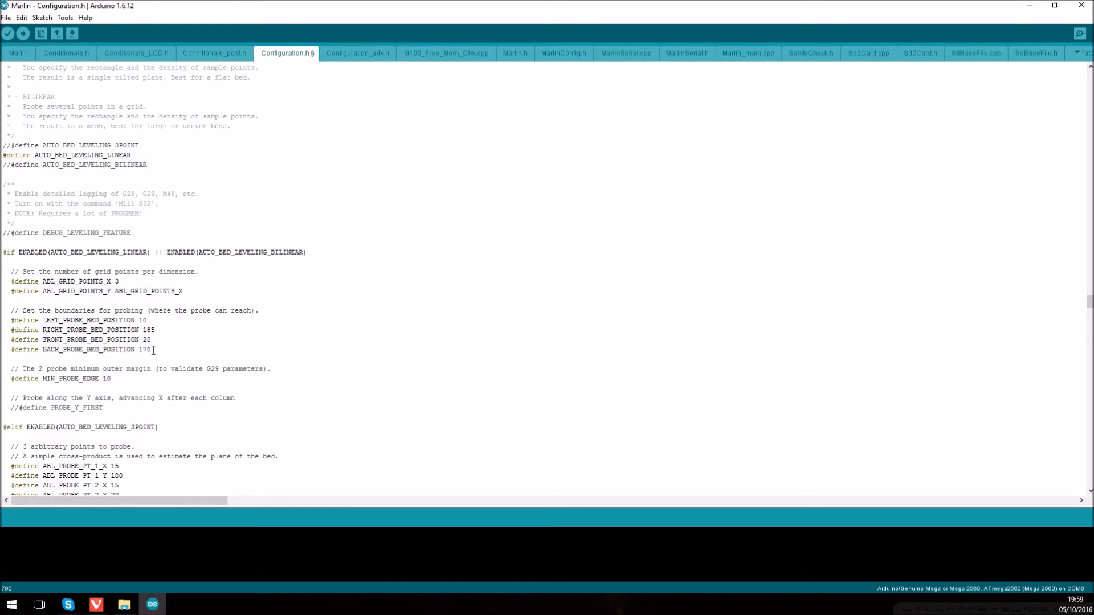
pyautogui.click(152, 350)
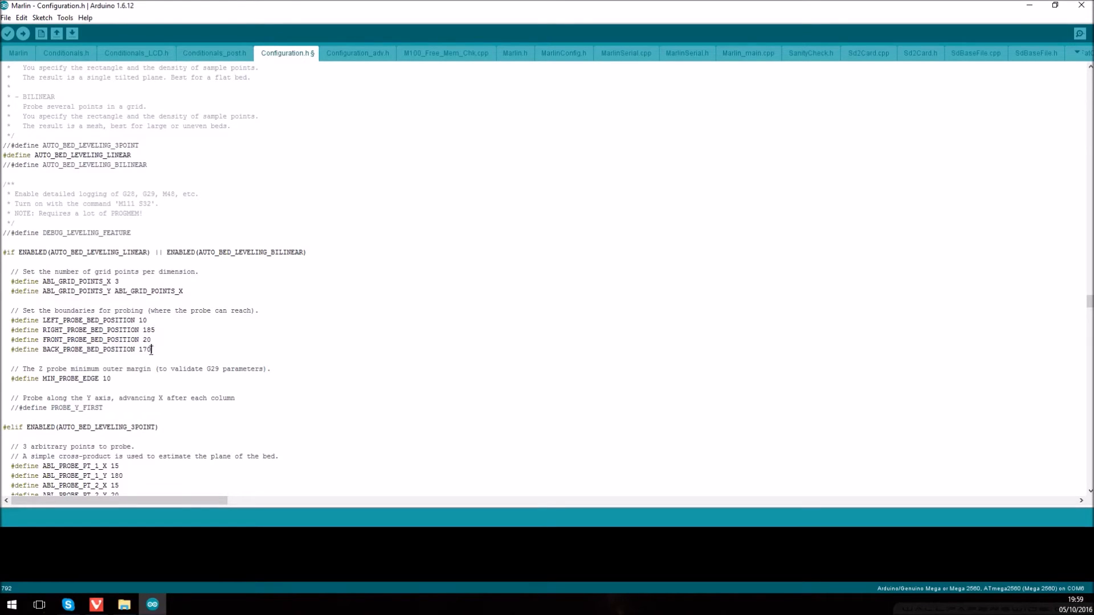
pyautogui.write('195')
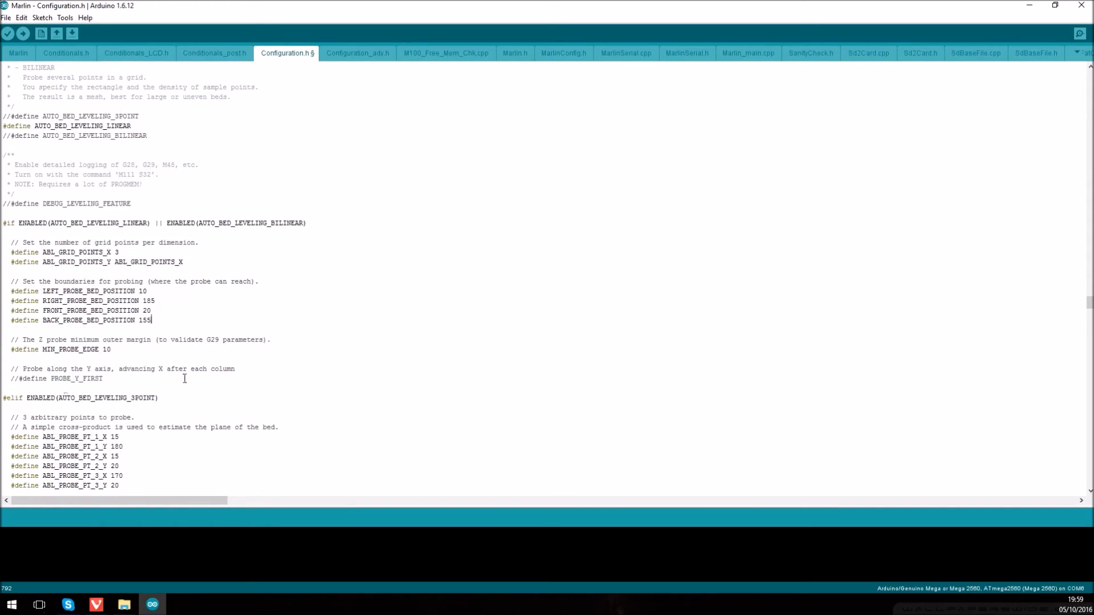
# Step: Set ABL_PROBE_PT_1_Y to 160
pyautogui.scroll(-3)
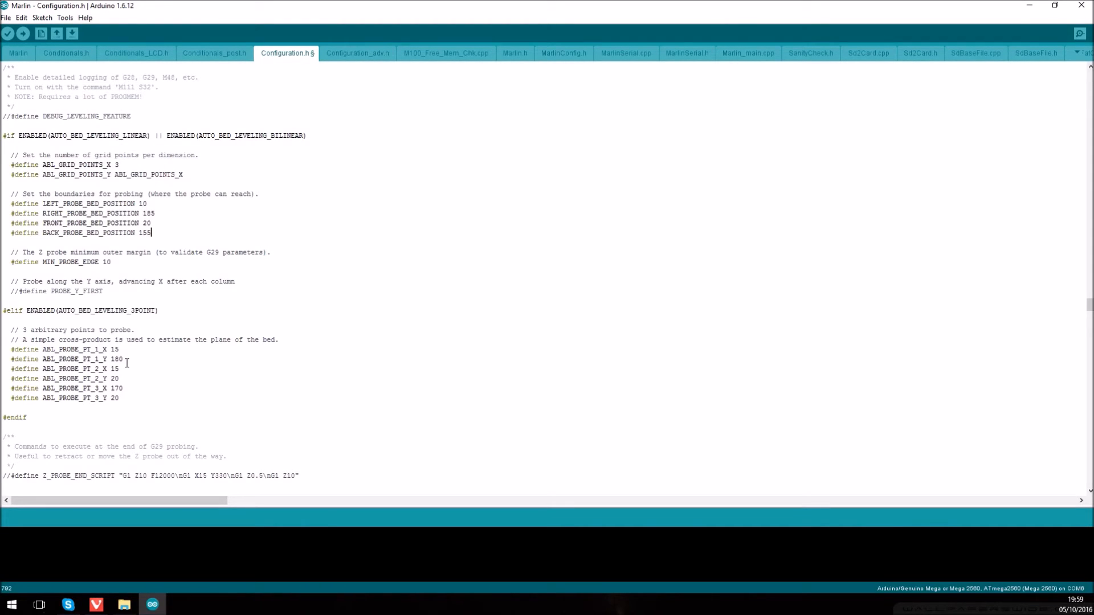
pyautogui.doubleClick(111, 359)
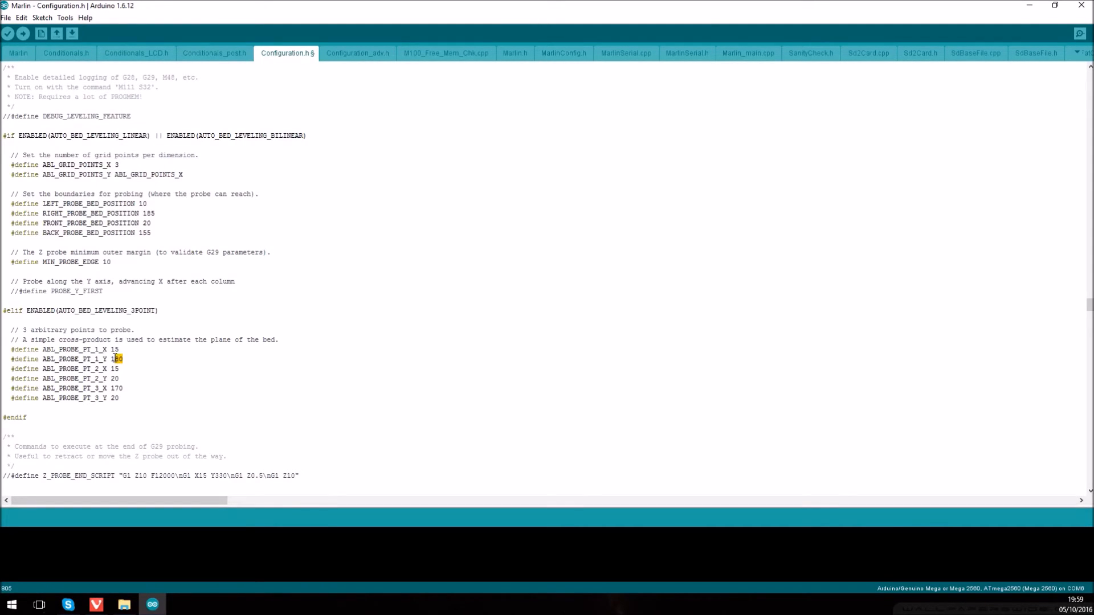
pyautogui.write('160')
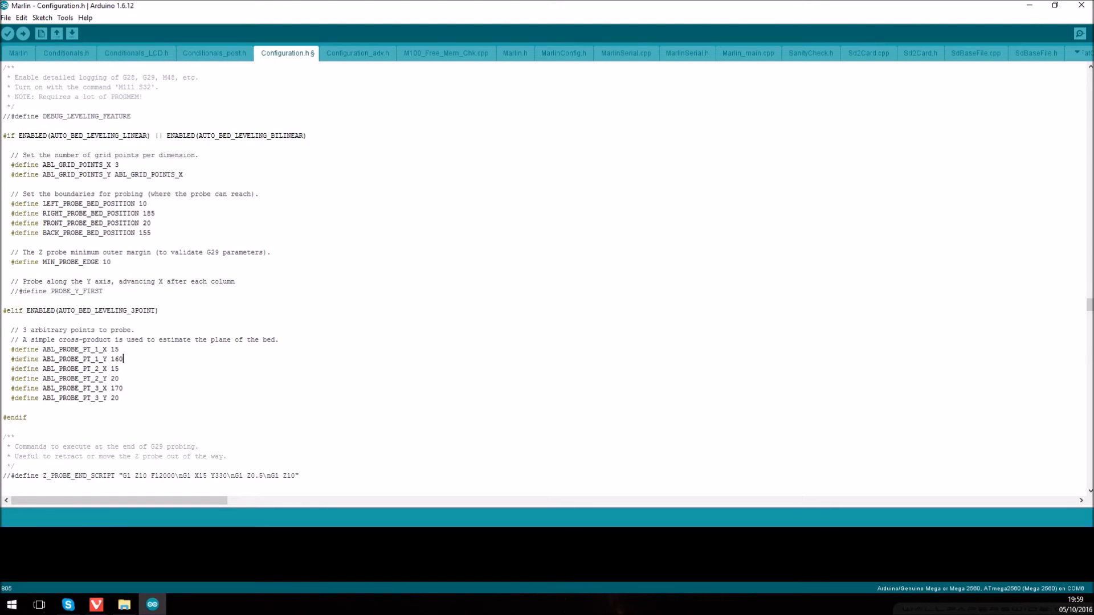
pyautogui.scroll(-3)
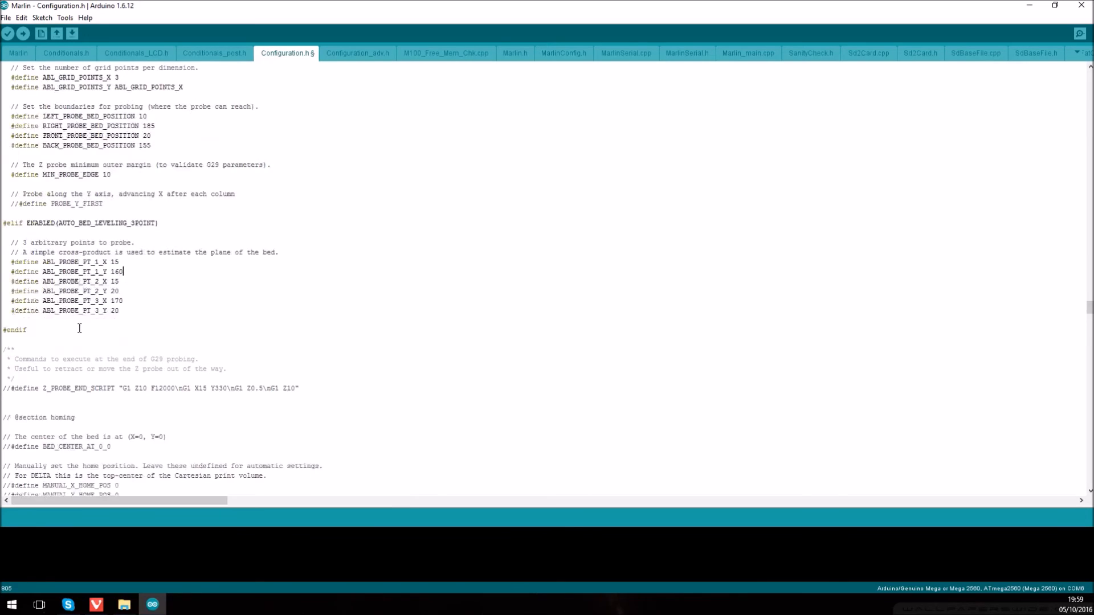
# Step: Uncomment #define EEPROM_SETTINGS in the Additional Features section
pyautogui.scroll(-3)
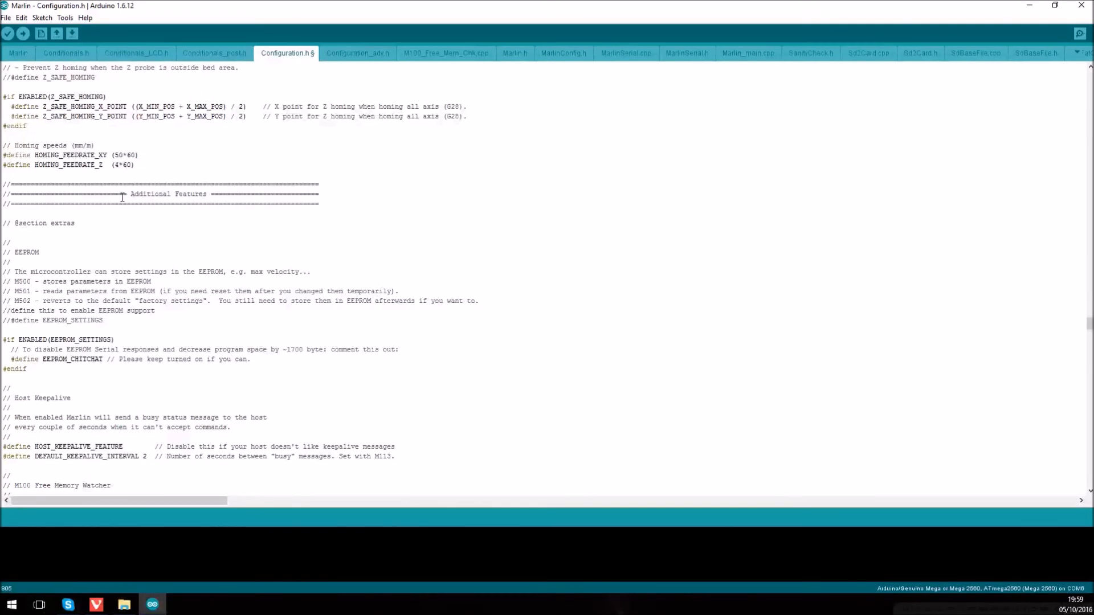
pyautogui.moveTo(31, 256)
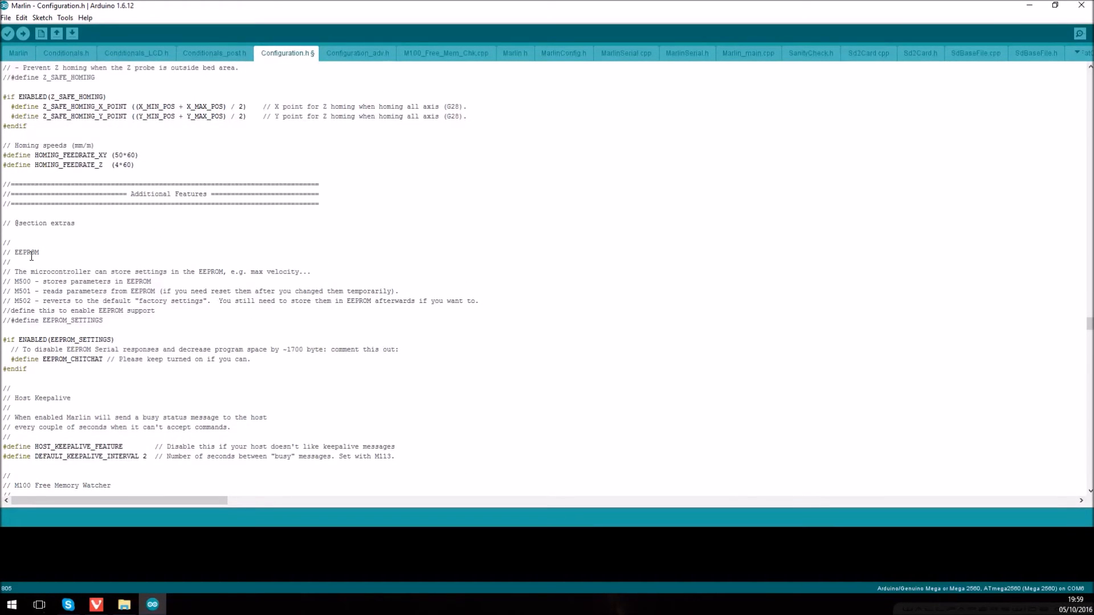
pyautogui.click(10, 320)
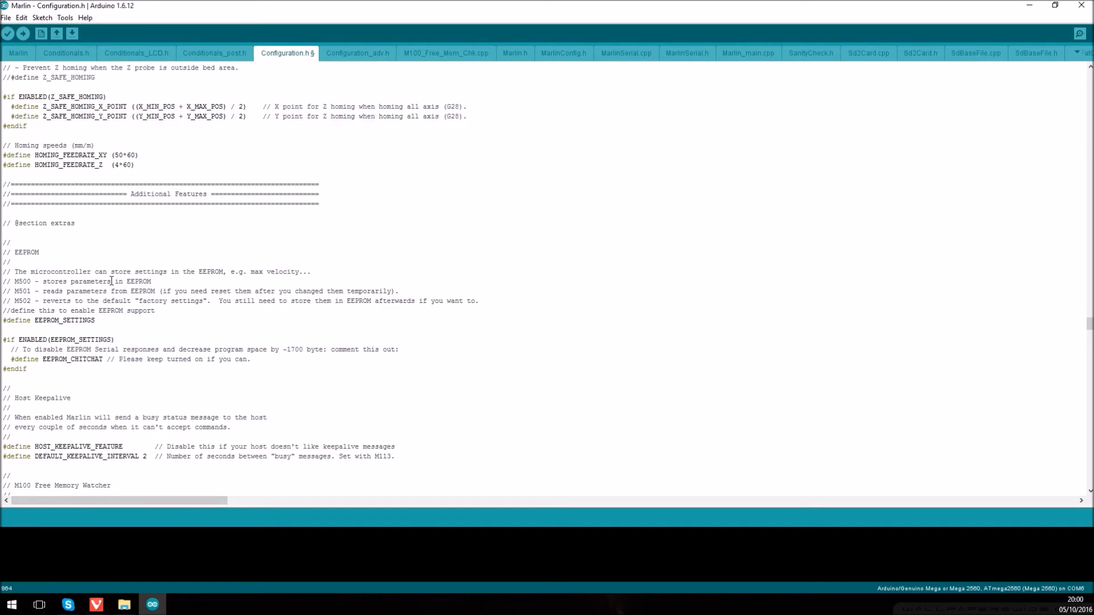
pyautogui.moveTo(110, 276)
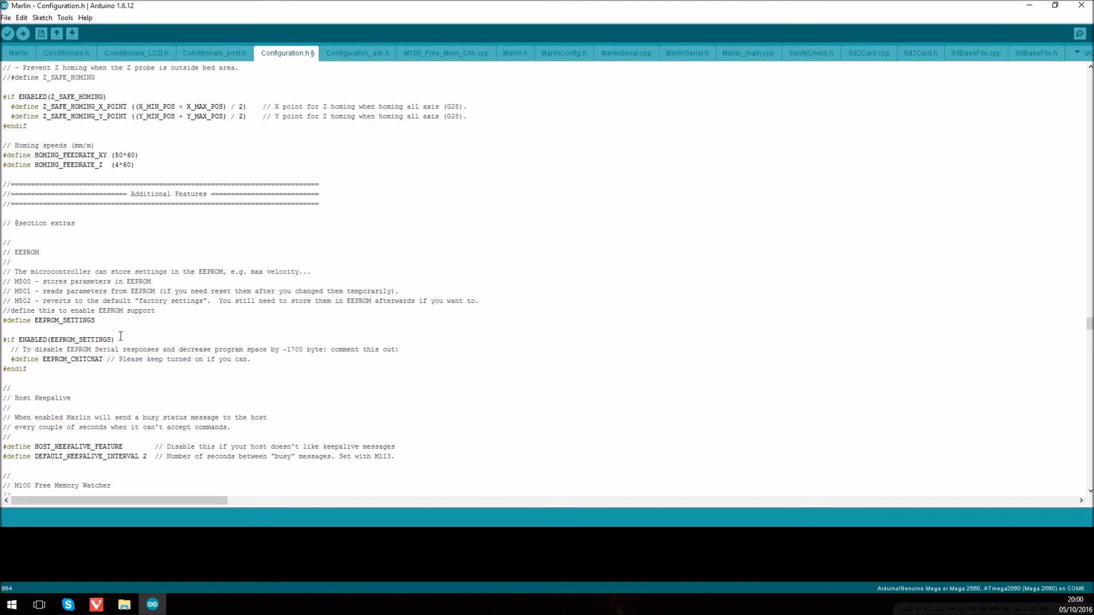
pyautogui.moveTo(134, 322)
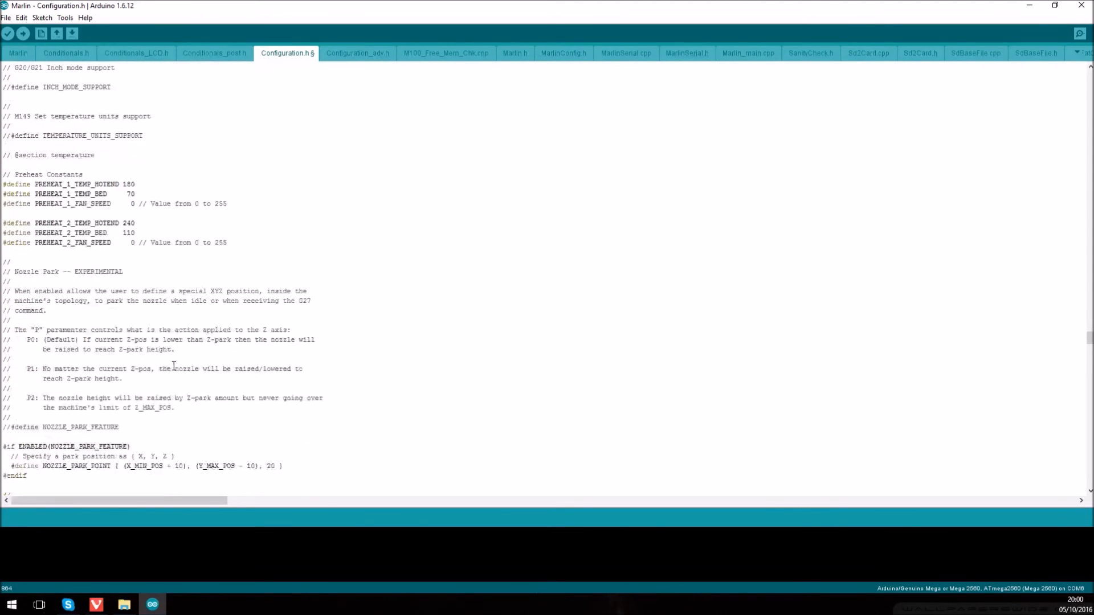
# Step: Review the LCD and SD card sections, confirming #define DOGLCD is enabled
pyautogui.scroll(-3)
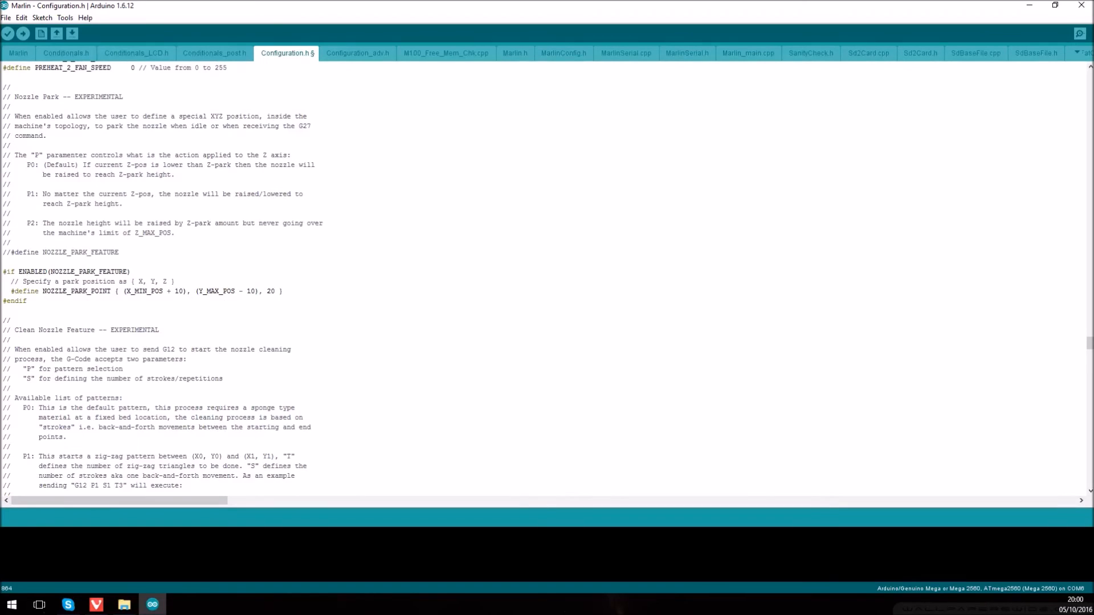
pyautogui.scroll(-3)
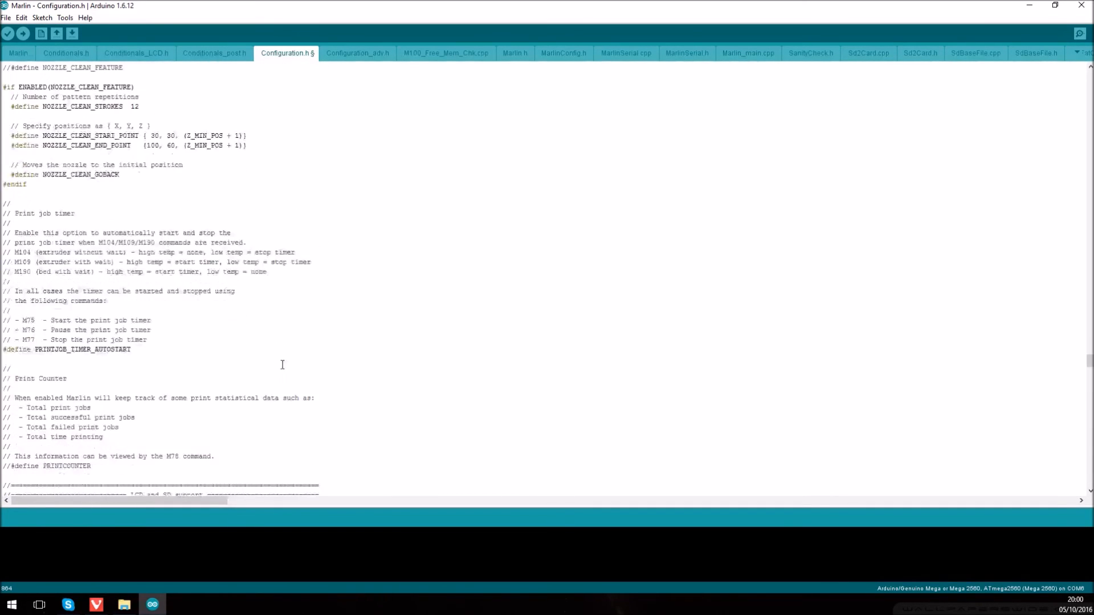
pyautogui.scroll(-3)
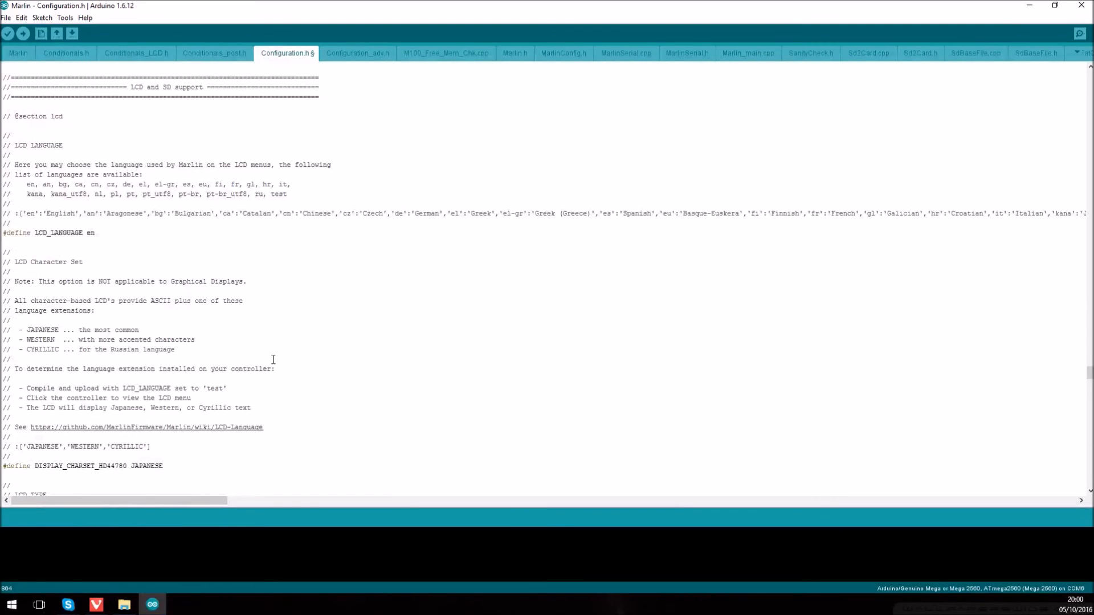
pyautogui.moveTo(136, 295)
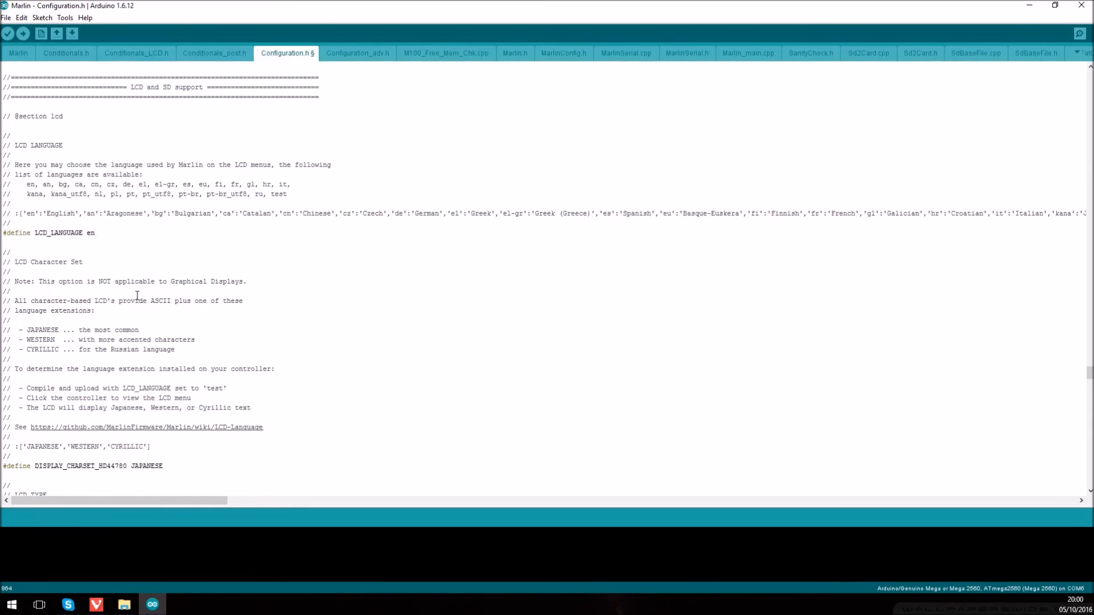
pyautogui.scroll(-3)
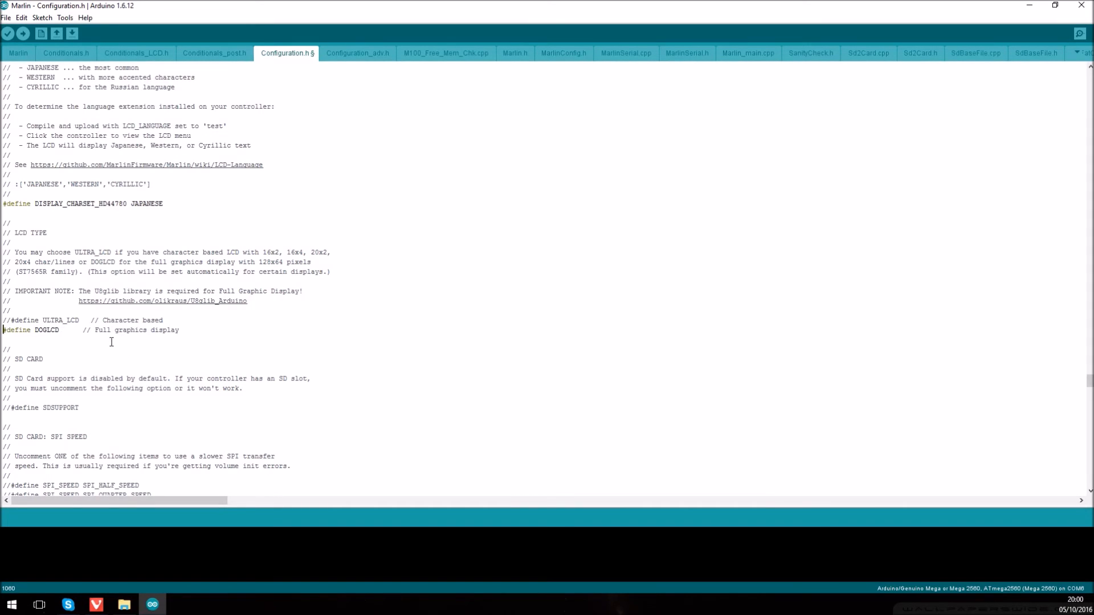
pyautogui.scroll(-3)
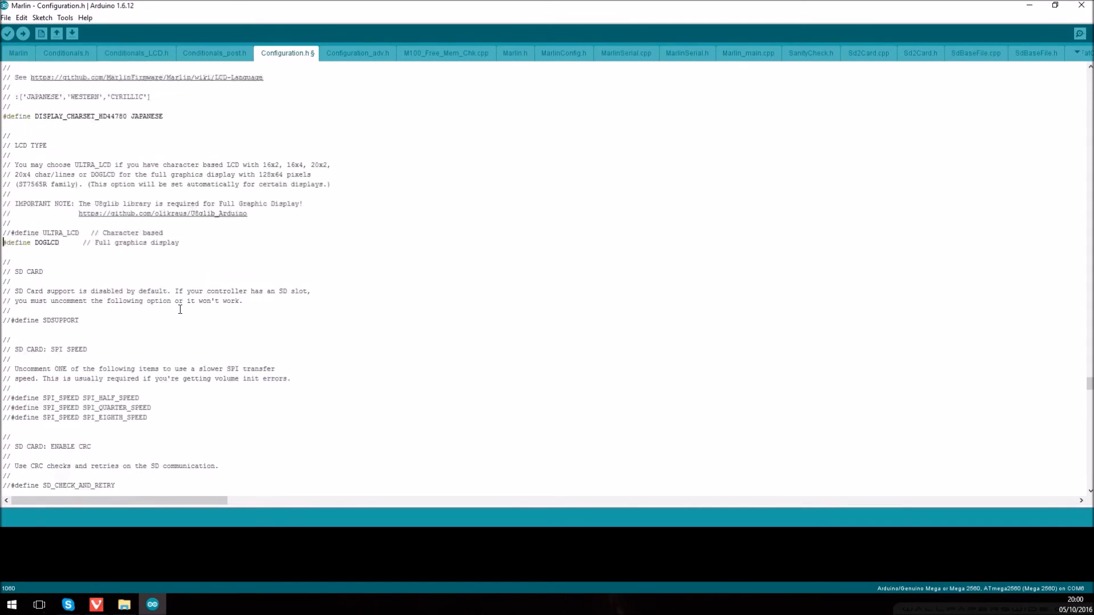
pyautogui.scroll(3)
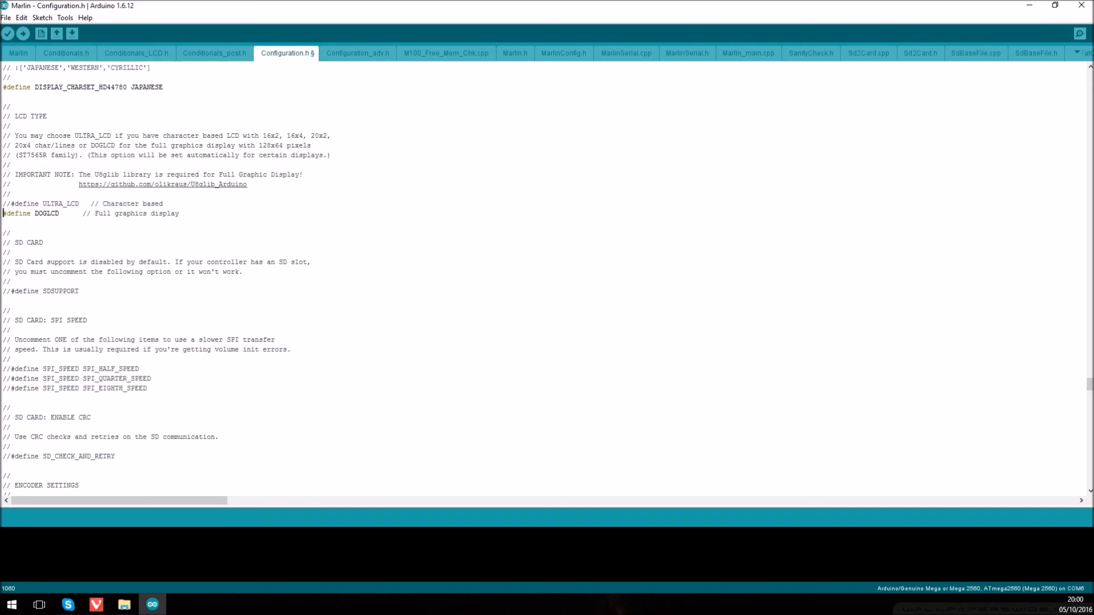
pyautogui.scroll(-3)
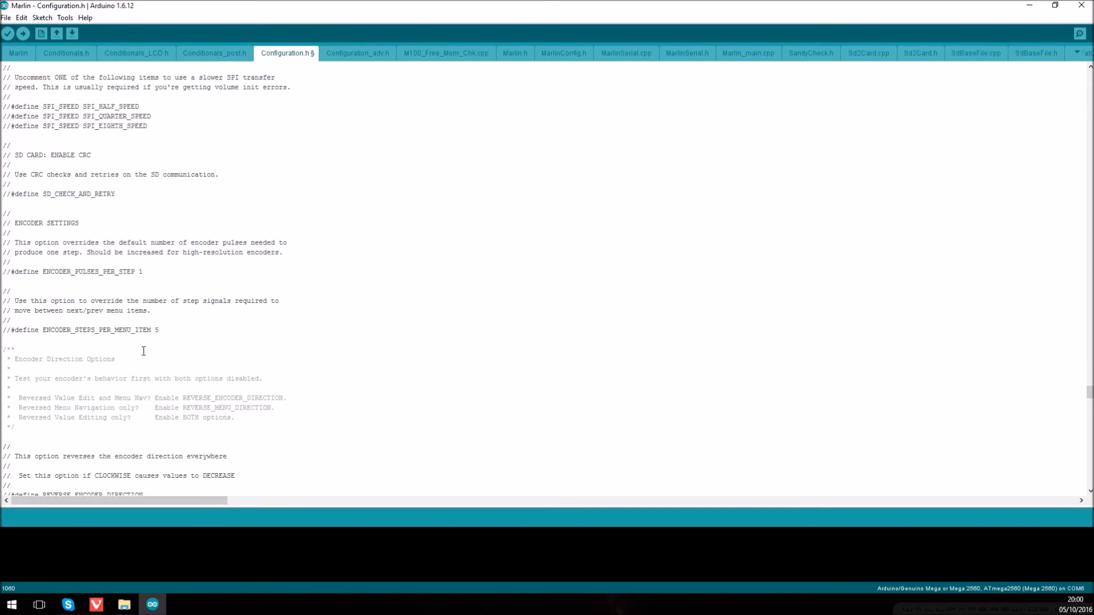
pyautogui.scroll(3)
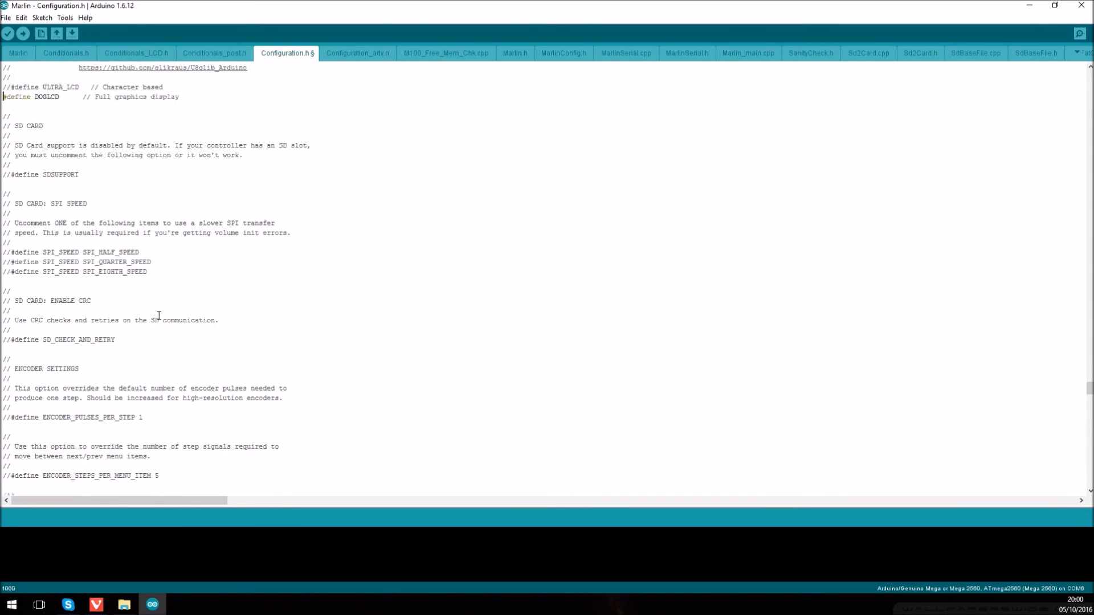
pyautogui.scroll(3)
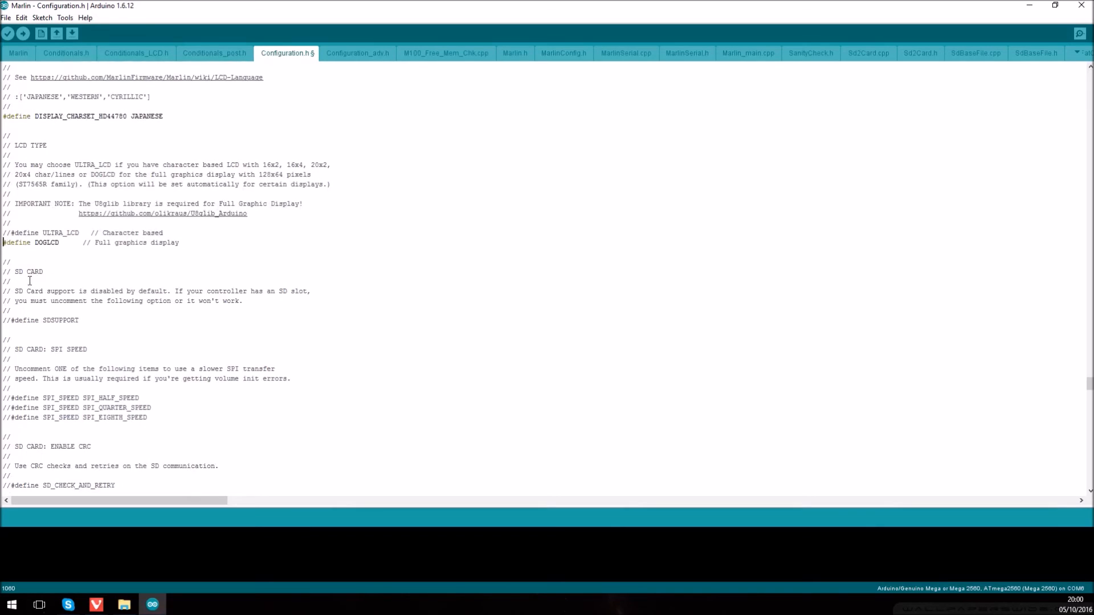
pyautogui.click(82, 349)
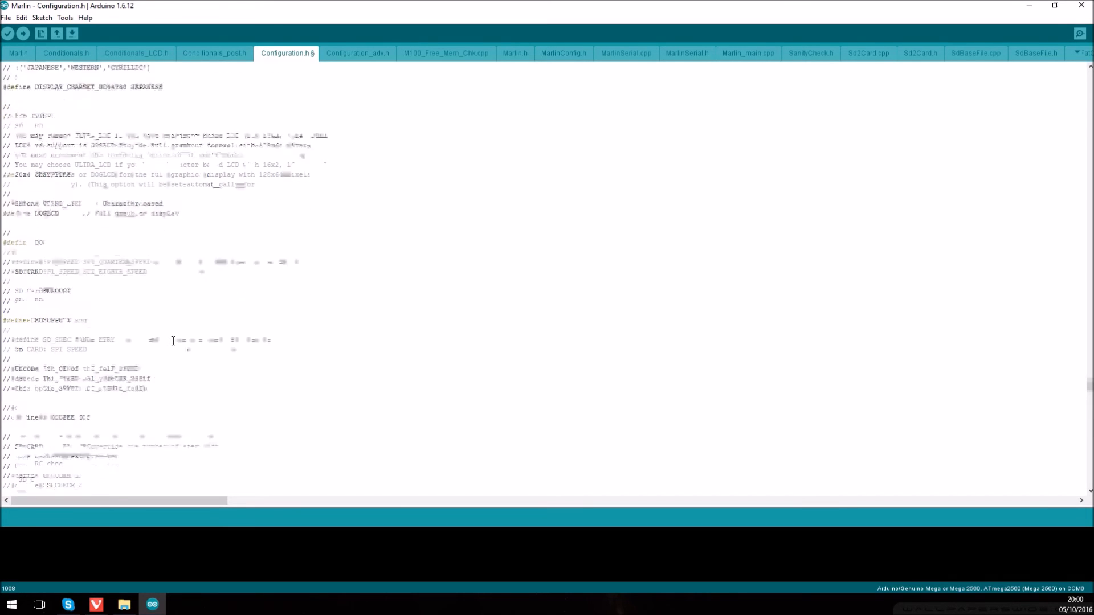
pyautogui.scroll(-3)
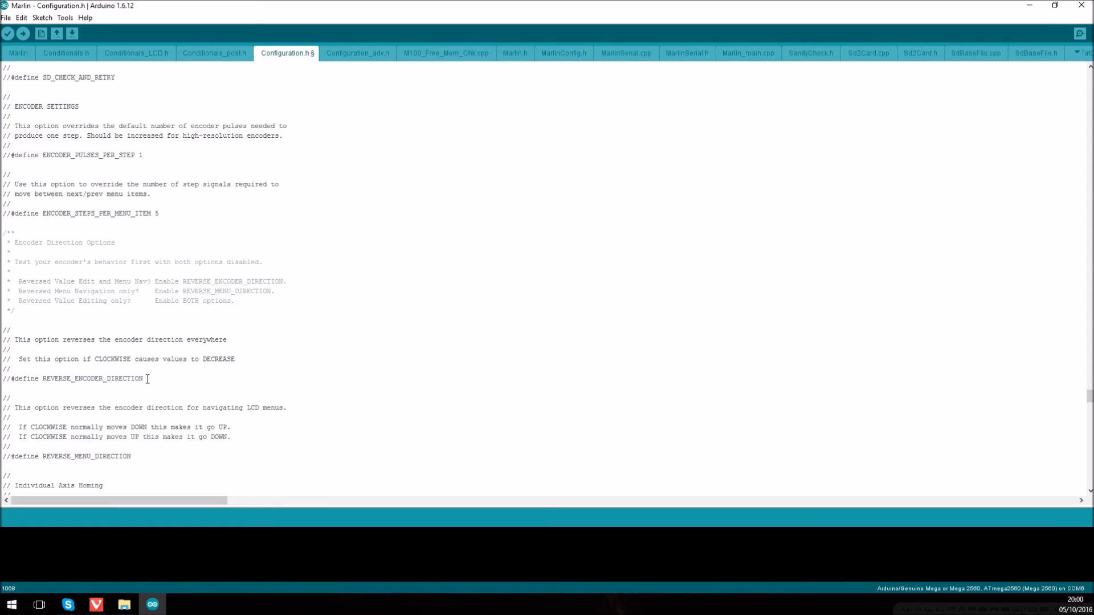
pyautogui.moveTo(29, 406)
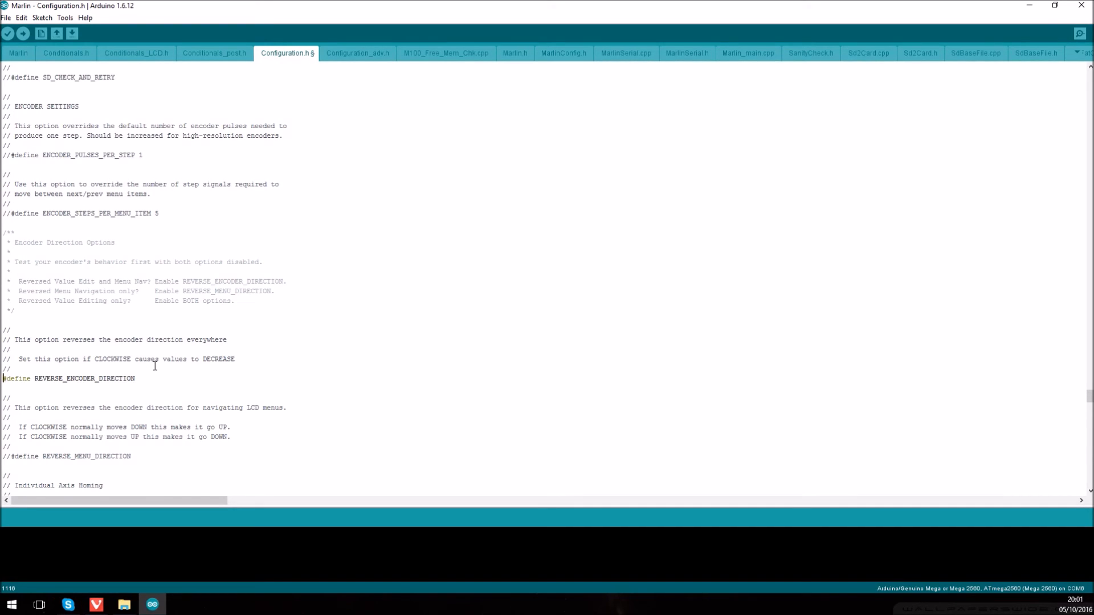
# Step: Scroll to the encoder settings where REVERSE_ENCODER_DIRECTION is enabled
pyautogui.scroll(-3)
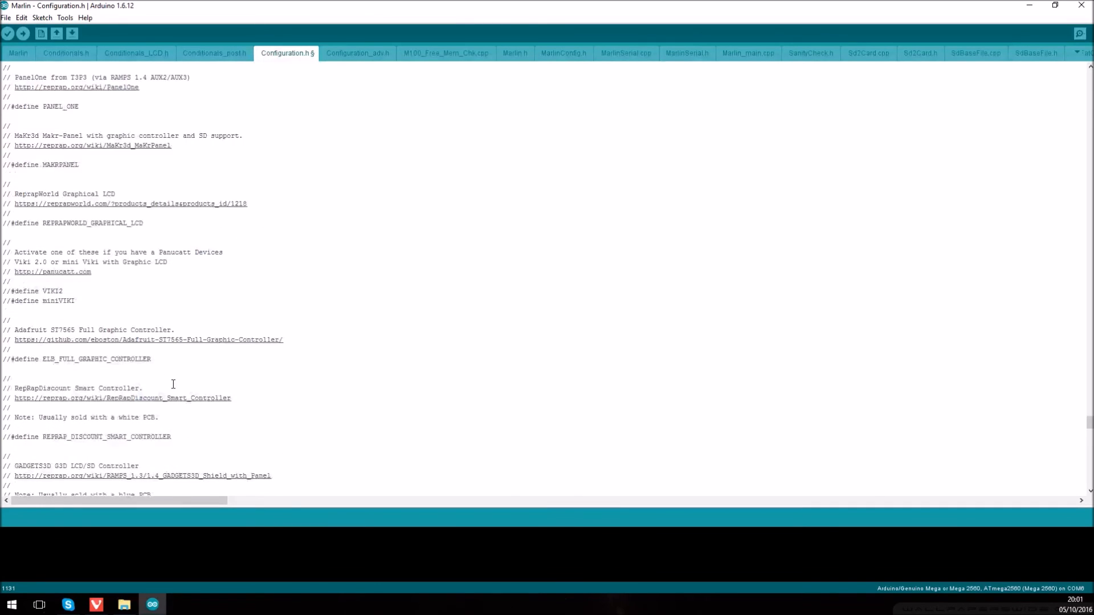
pyautogui.scroll(-3)
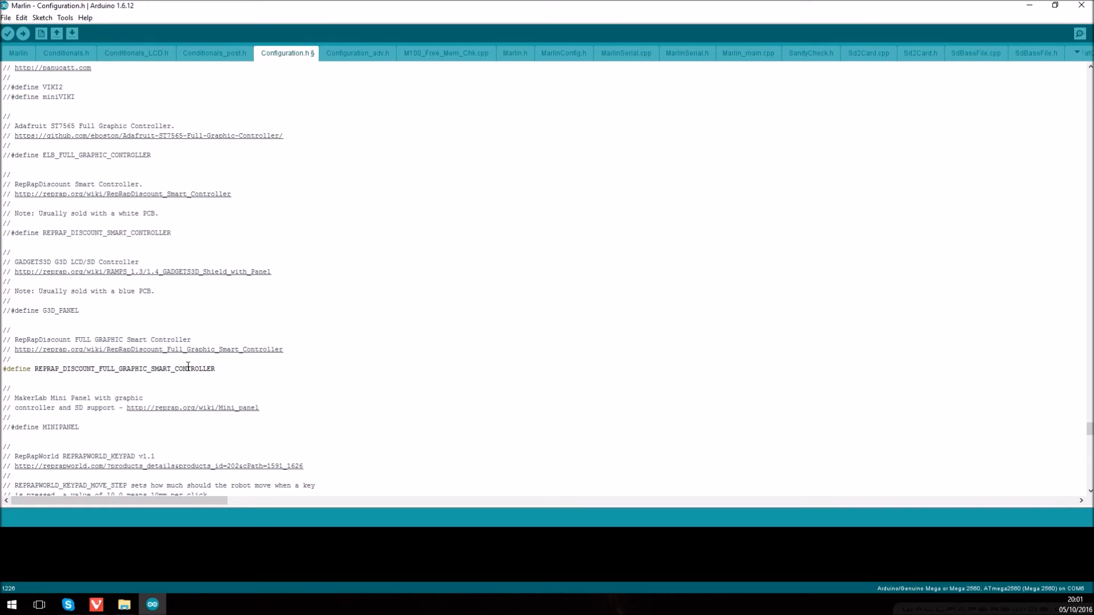
pyautogui.moveTo(143, 362)
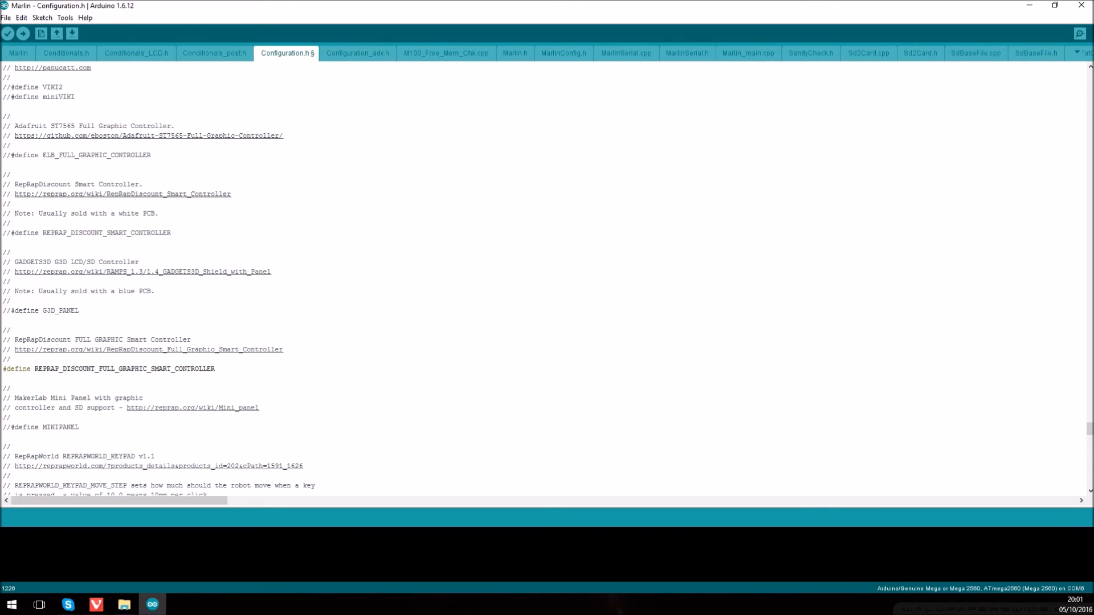
# Step: Scroll through the LCD controller list past REPRAP_DISCOUNT_FULL_GRAPHIC_SMART_CONTROLLER
pyautogui.scroll(-3)
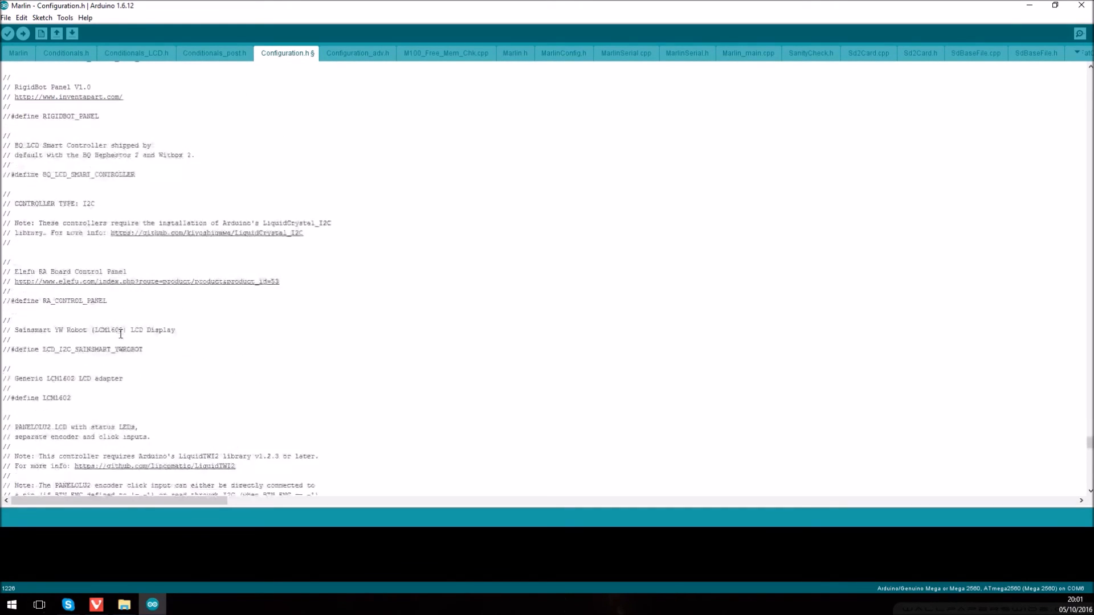
# Step: Scroll to the R/C servo section and enable NUM_SERVOS 3 with SERVO_DELAY 300
pyautogui.scroll(-3)
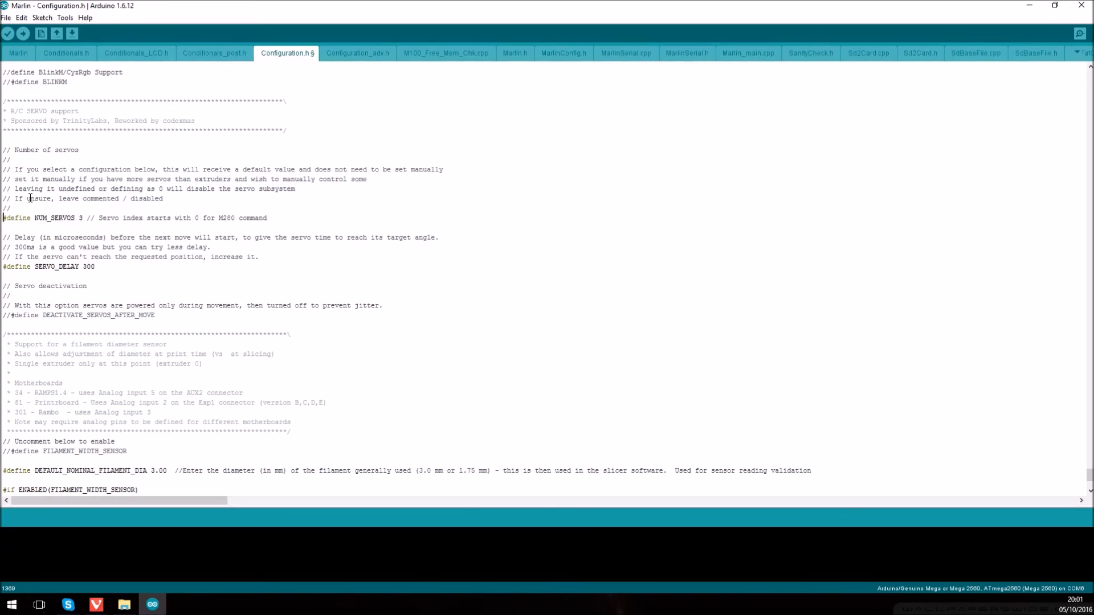
pyautogui.moveTo(39, 178)
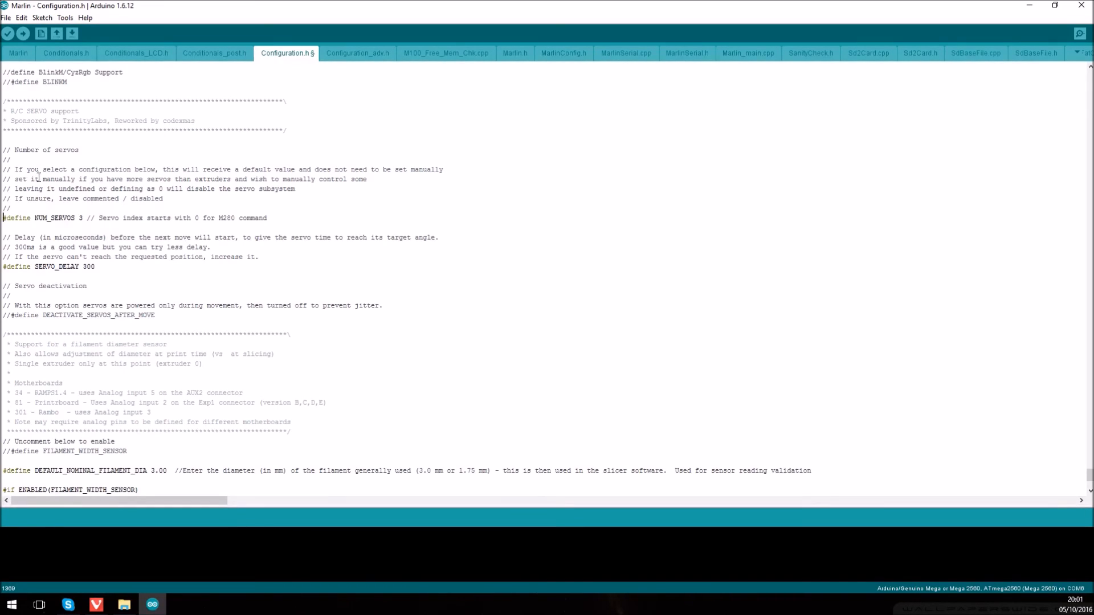
pyautogui.moveTo(8, 34)
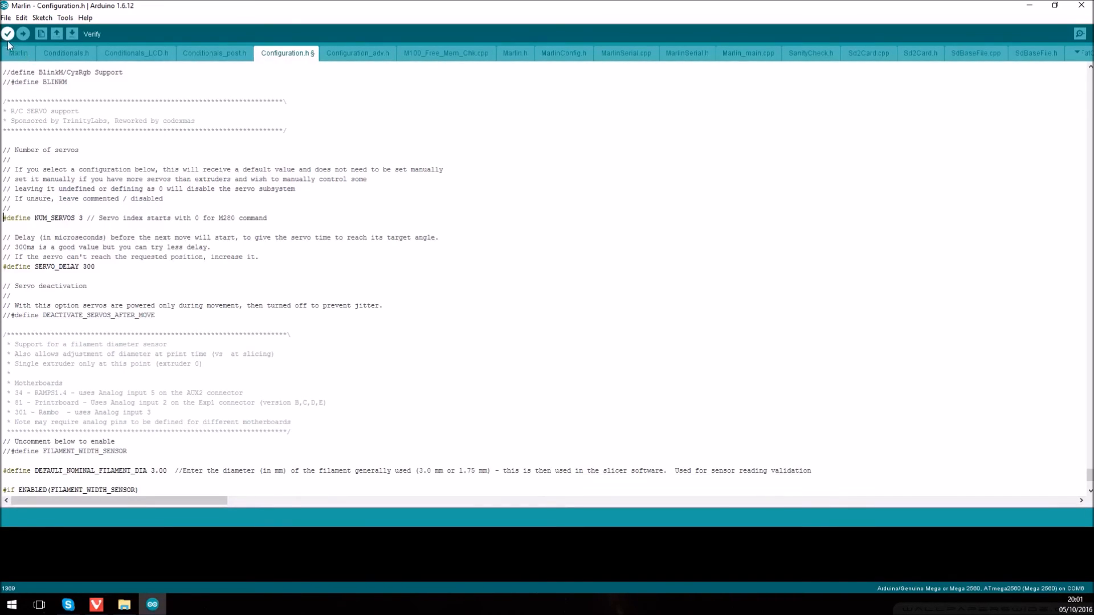
# Step: Verify the Marlin sketch, compiling to 129,598 bytes (51%) of program storage
pyautogui.click(7, 33)
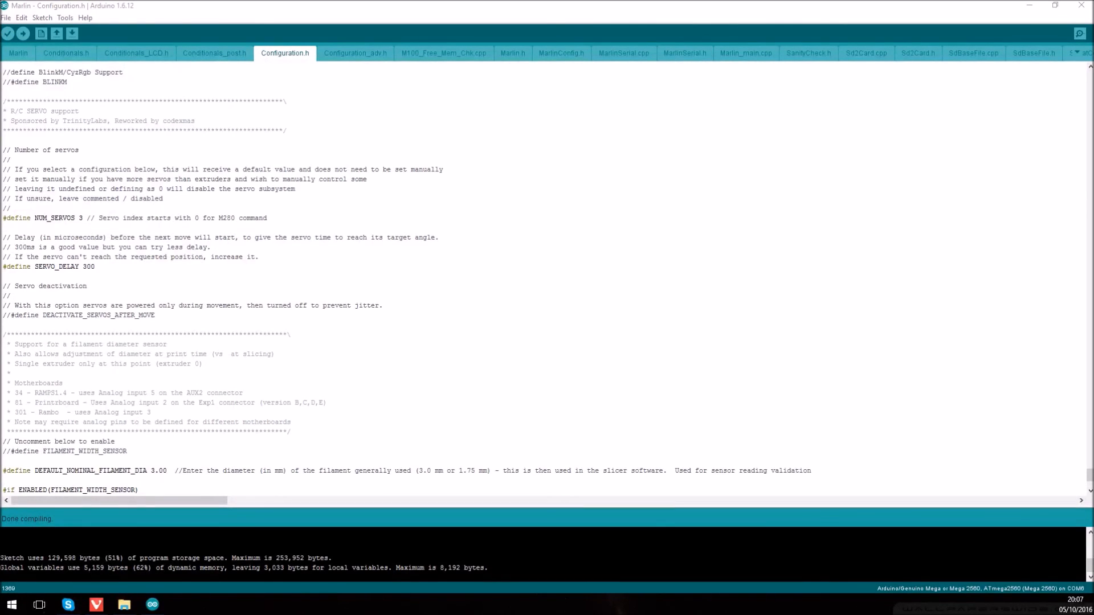
pyautogui.moveTo(24, 536)
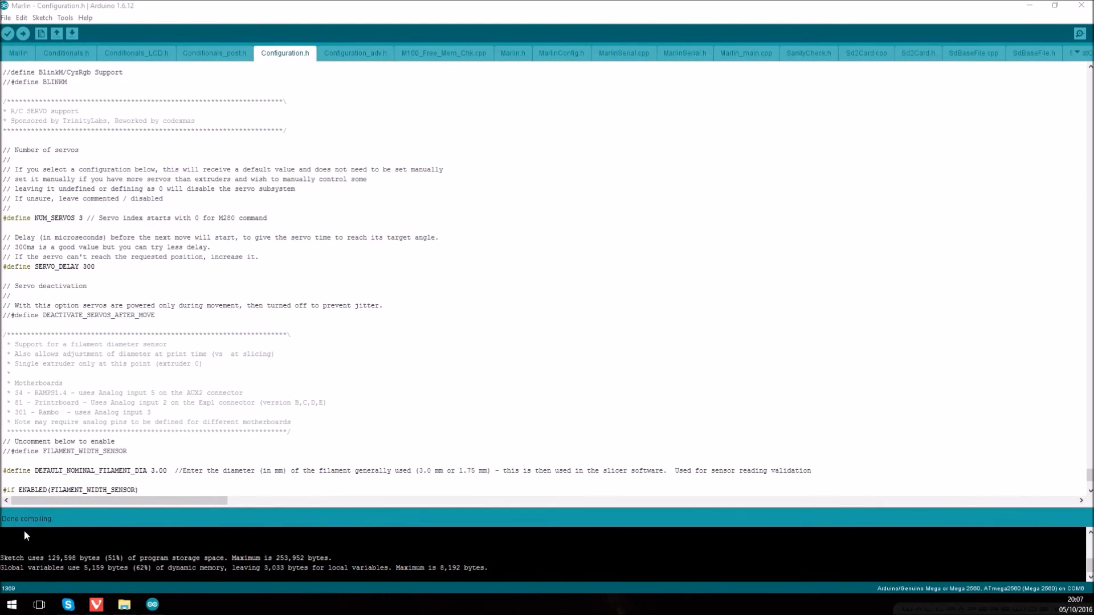
pyautogui.moveTo(69, 529)
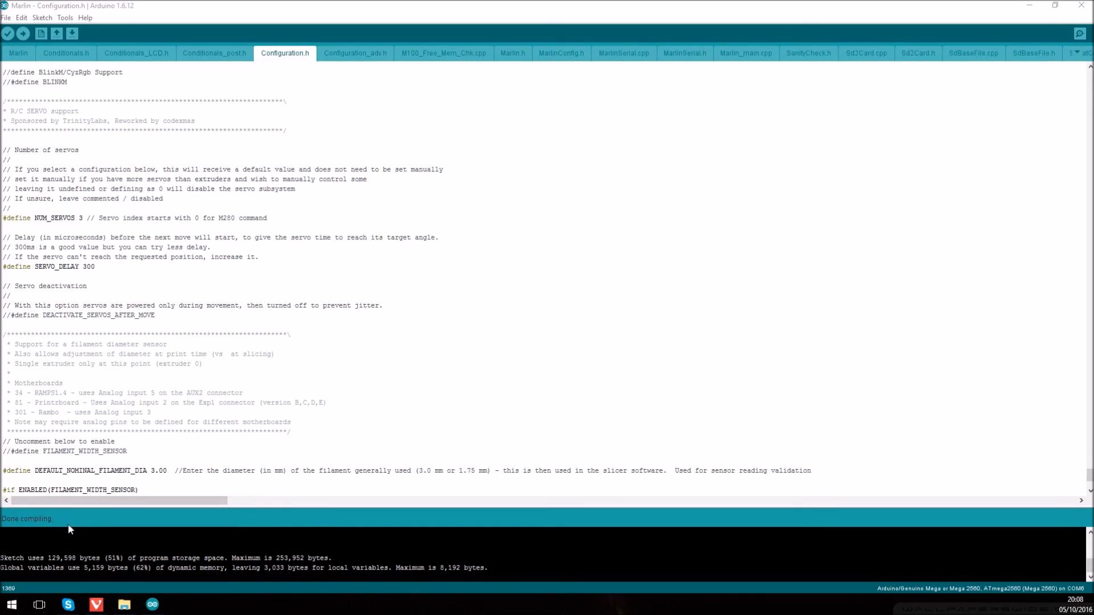
pyautogui.moveTo(225, 553)
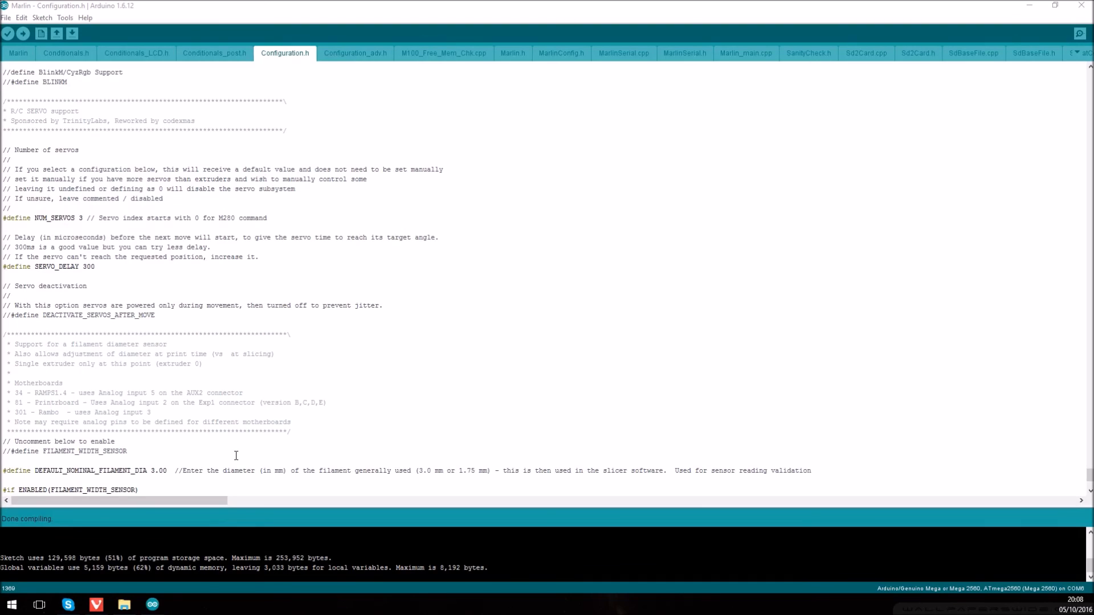
# Step: Confirm the board is Arduino/Genuino Mega or Mega 2560, then upload the firmware
pyautogui.click(41, 17)
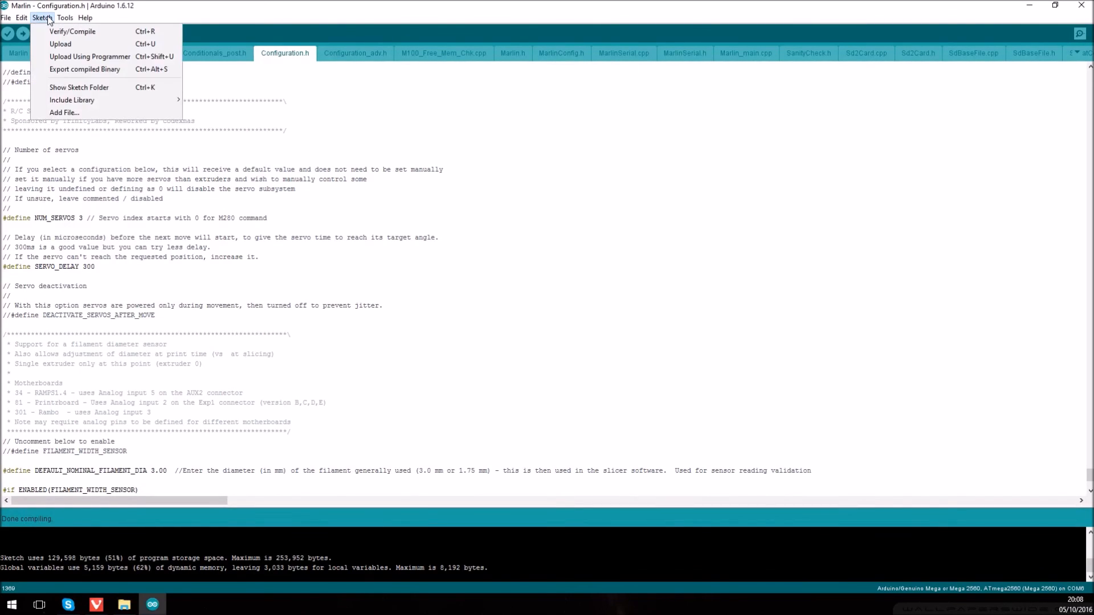
pyautogui.click(64, 17)
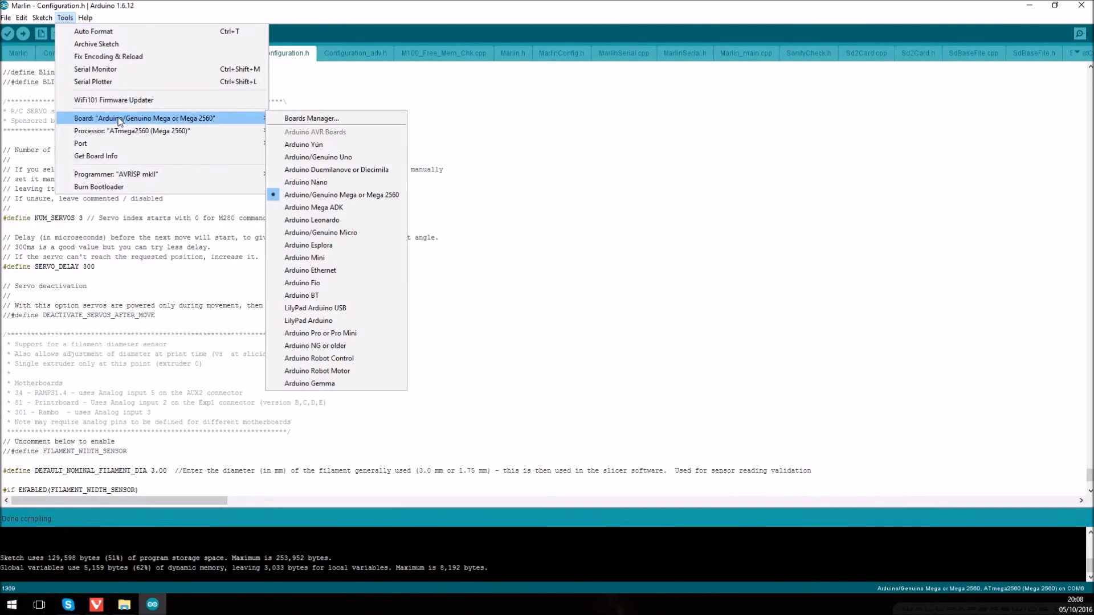
pyautogui.moveTo(341, 195)
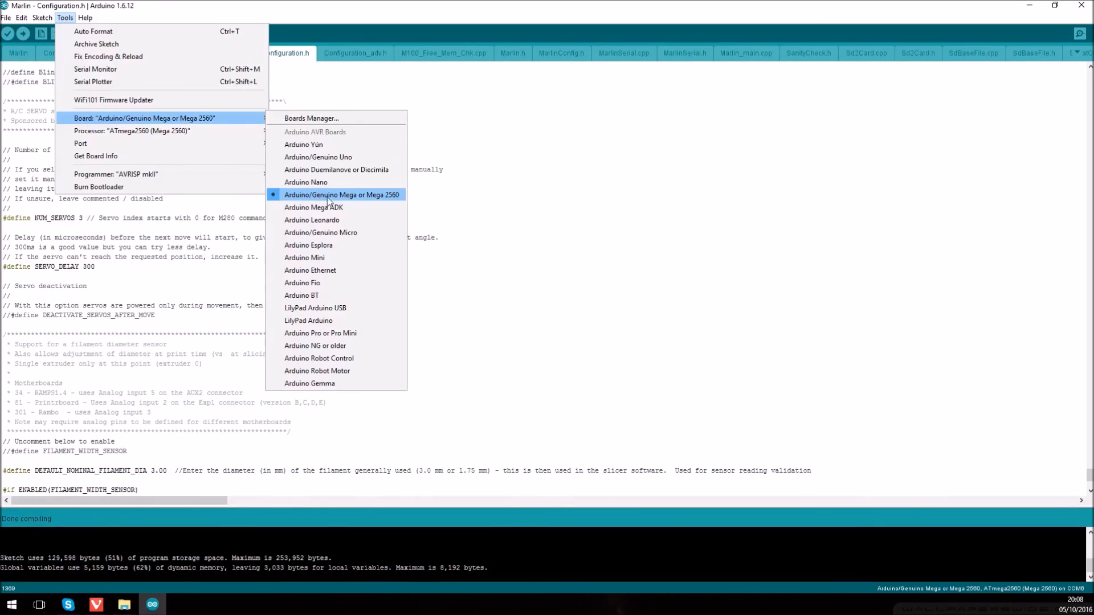
pyautogui.moveTo(406, 202)
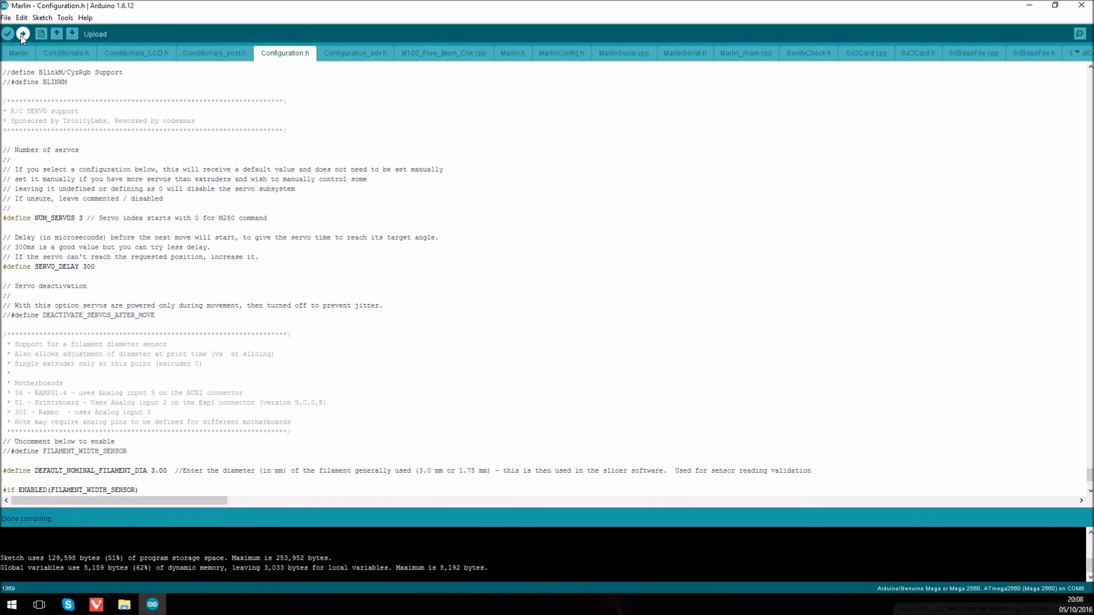
pyautogui.click(20, 33)
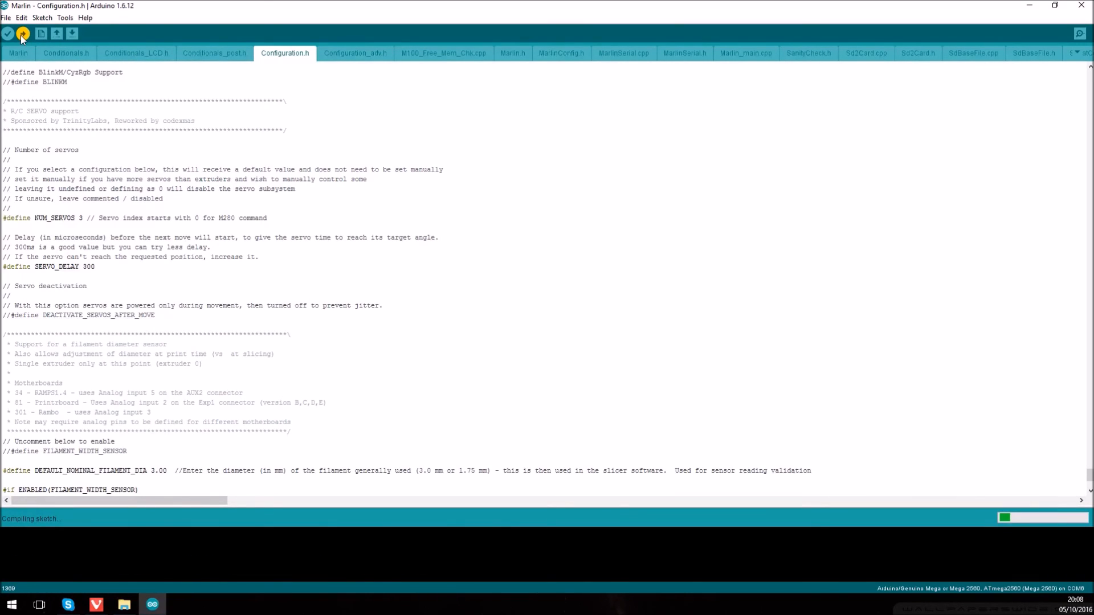